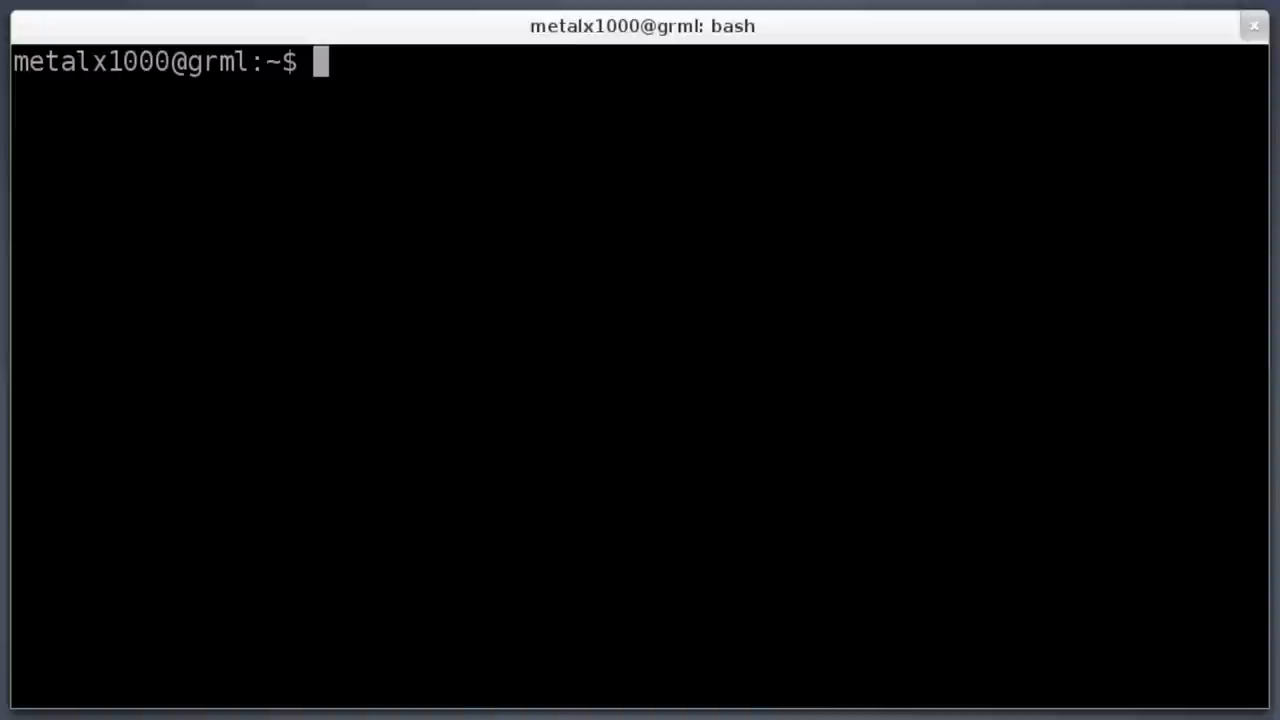
- Run echo "Hello World" so the terminal prints Hello World
type("echo \"")
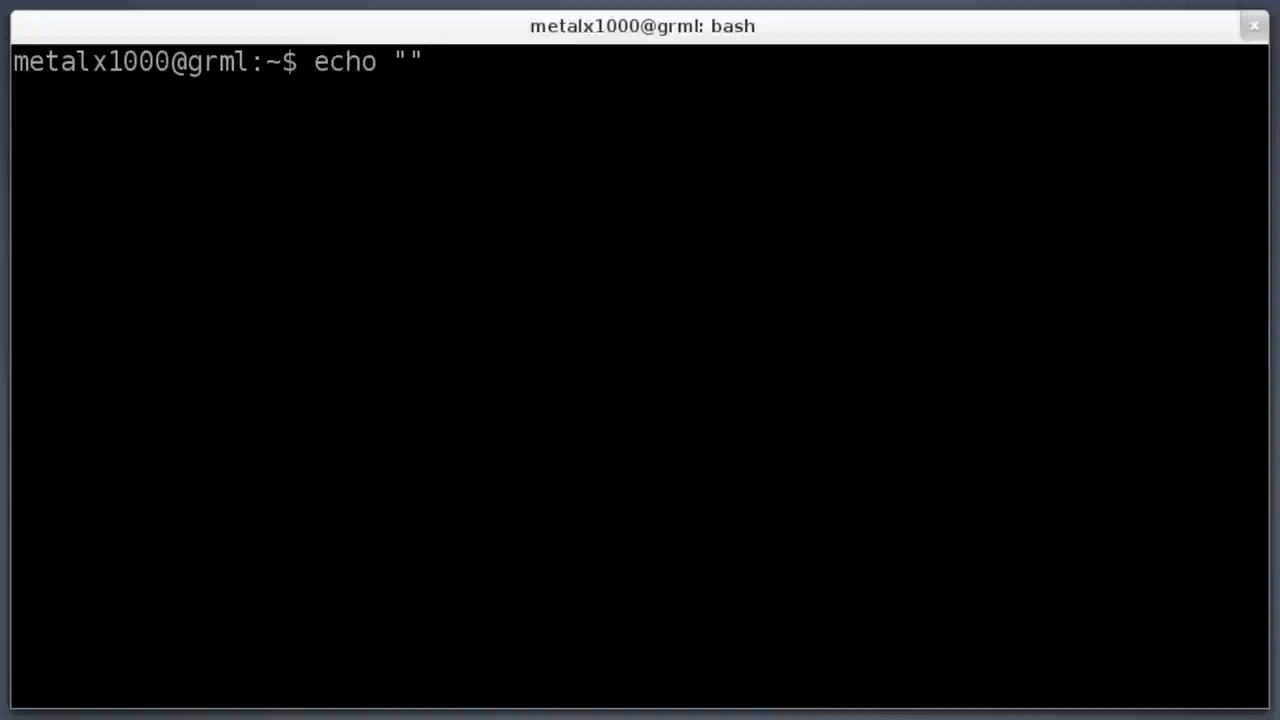
type("Hello")
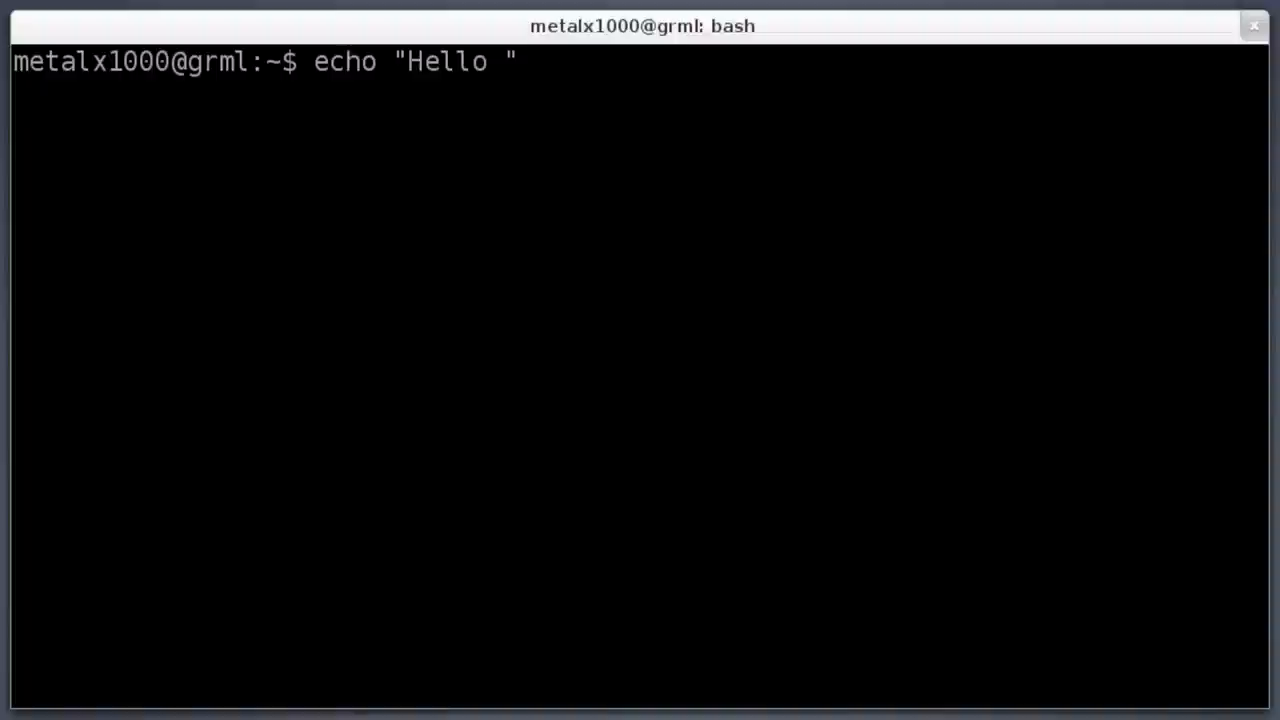
type("World")
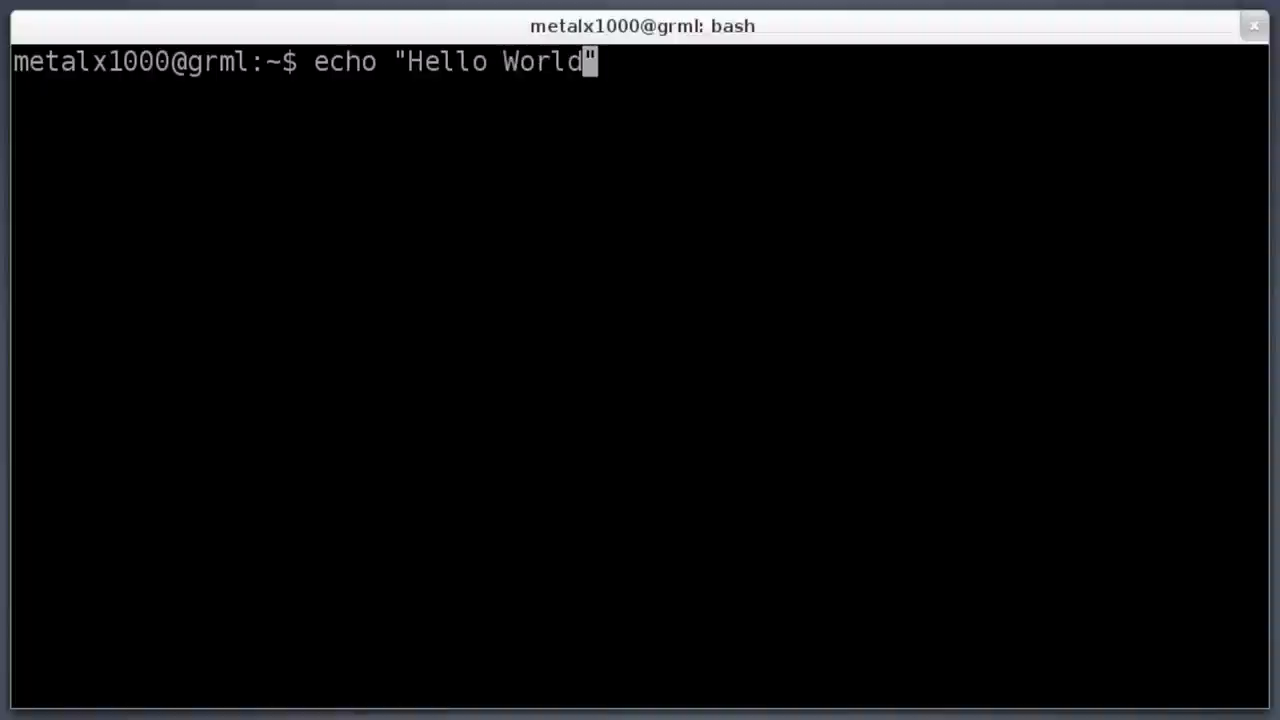
key("Return")
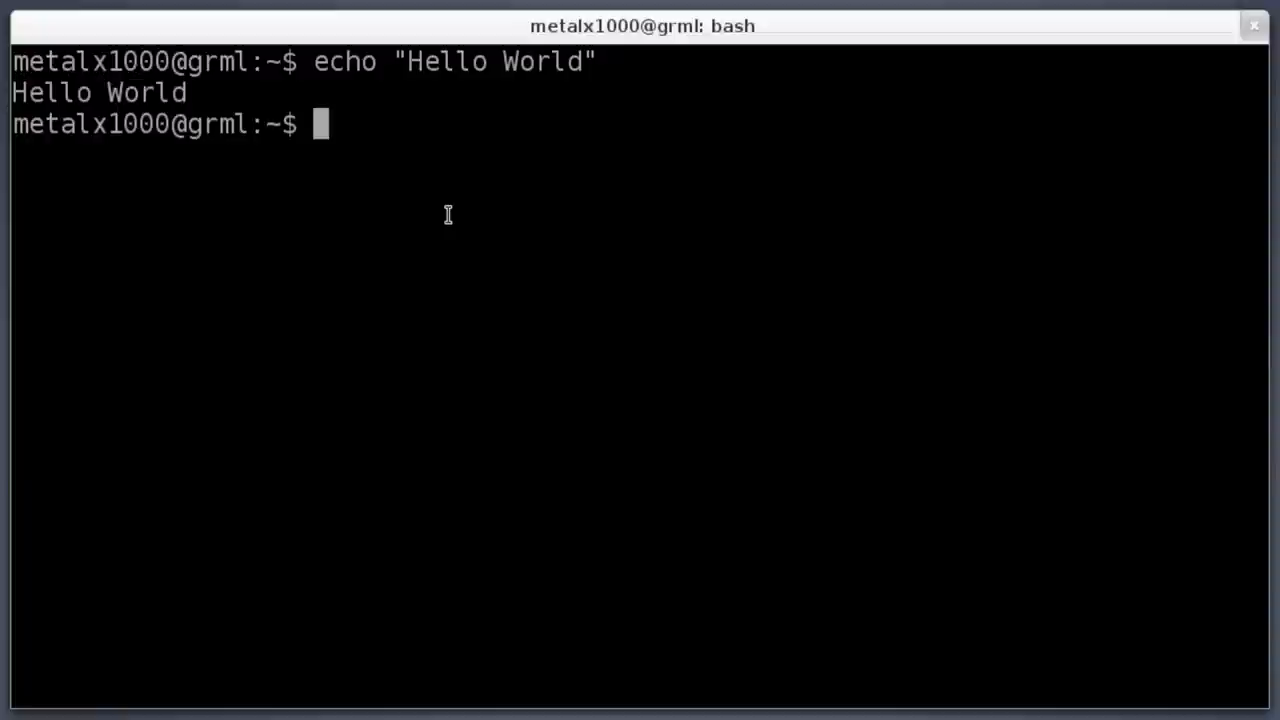
- Run read, feed it the line kjdjjkb, and return to the prompt
type("read")
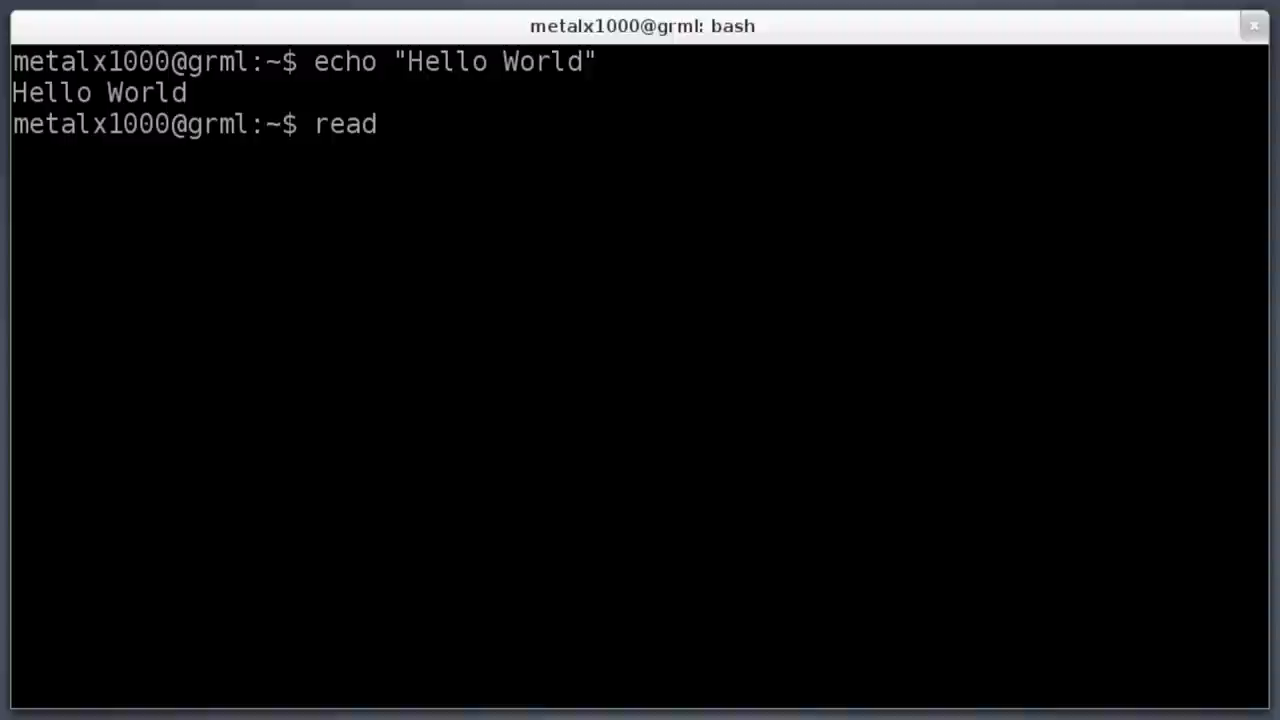
key("Return")
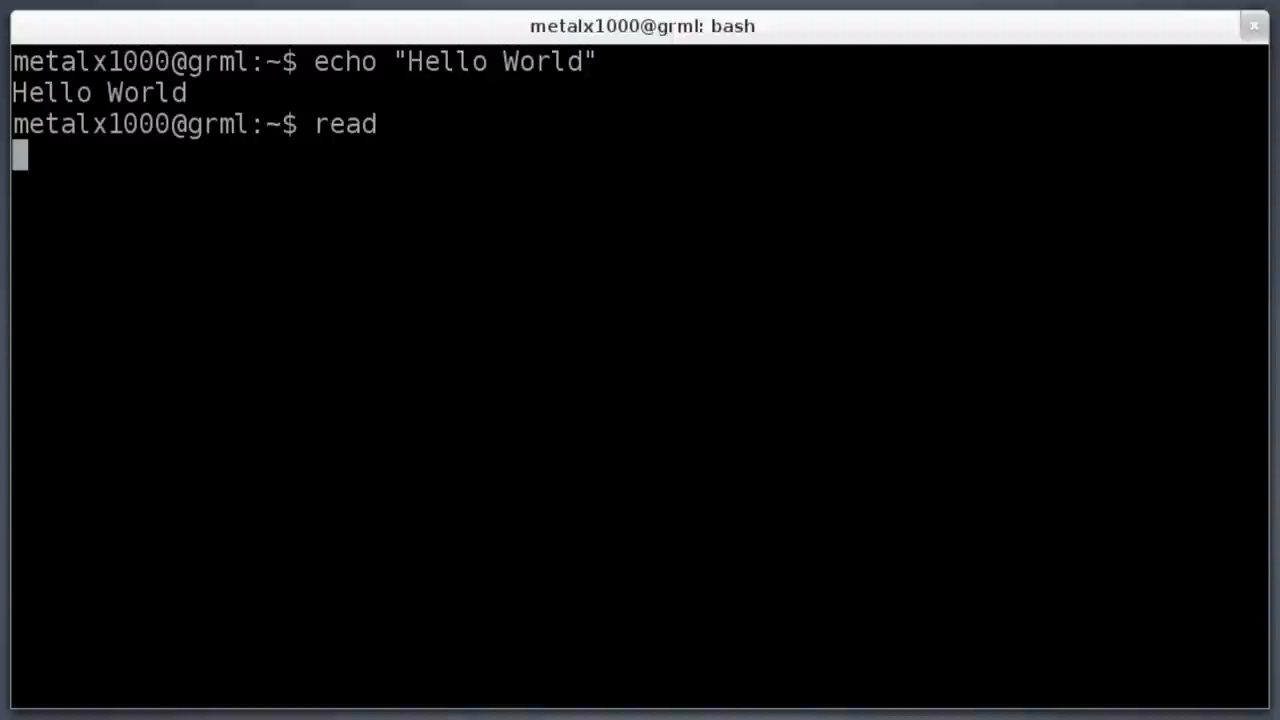
type("kjdjjkb")
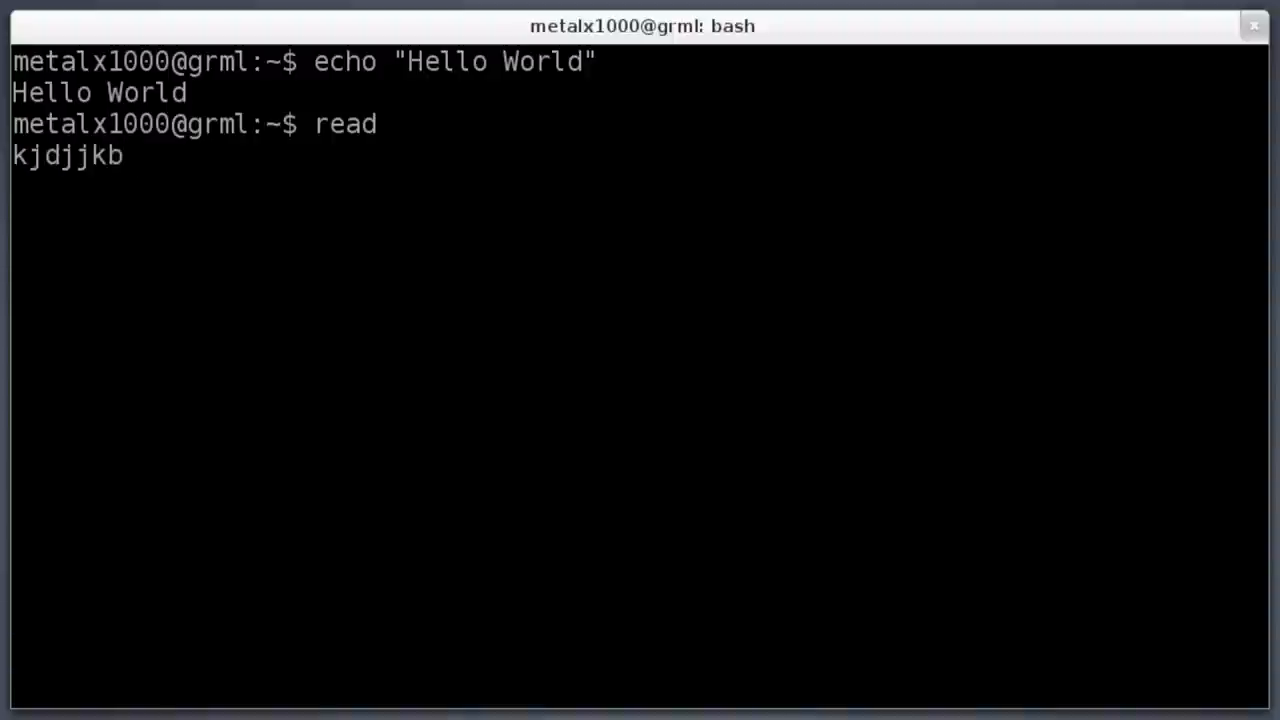
key("Return")
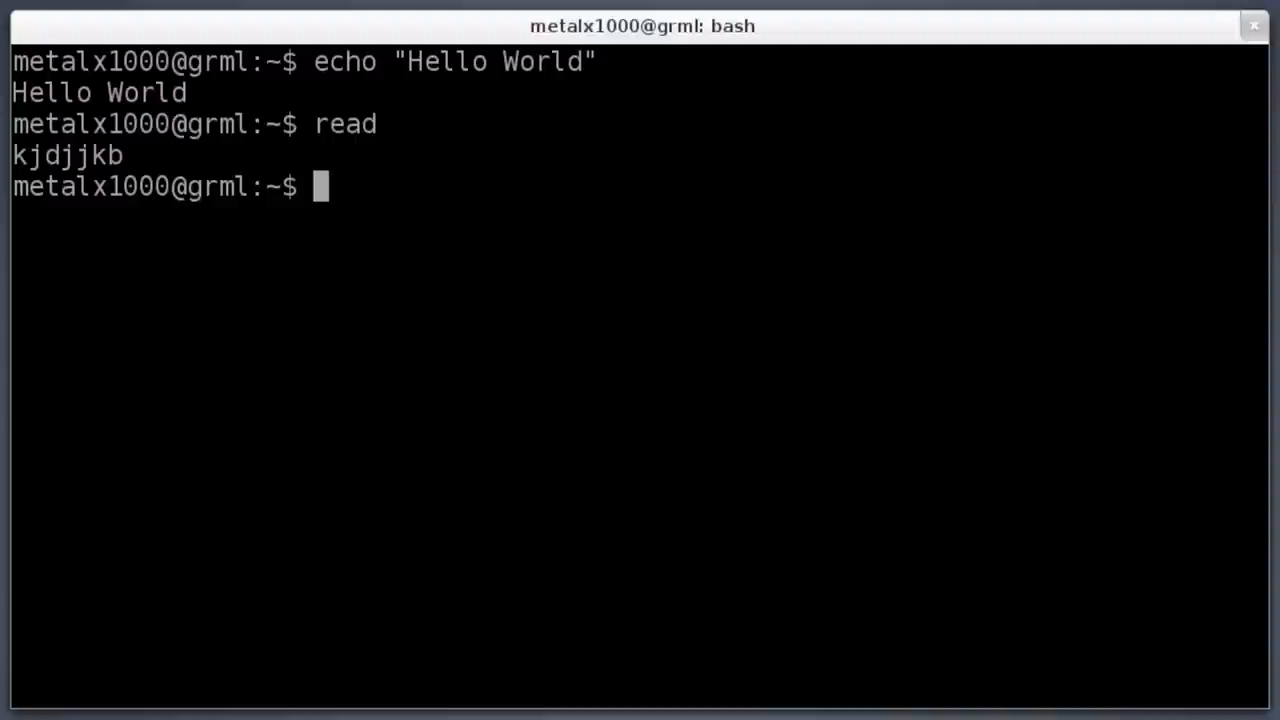
- Run echo "Hello";echo "World" so Hello and World print on separate lines
type(";")
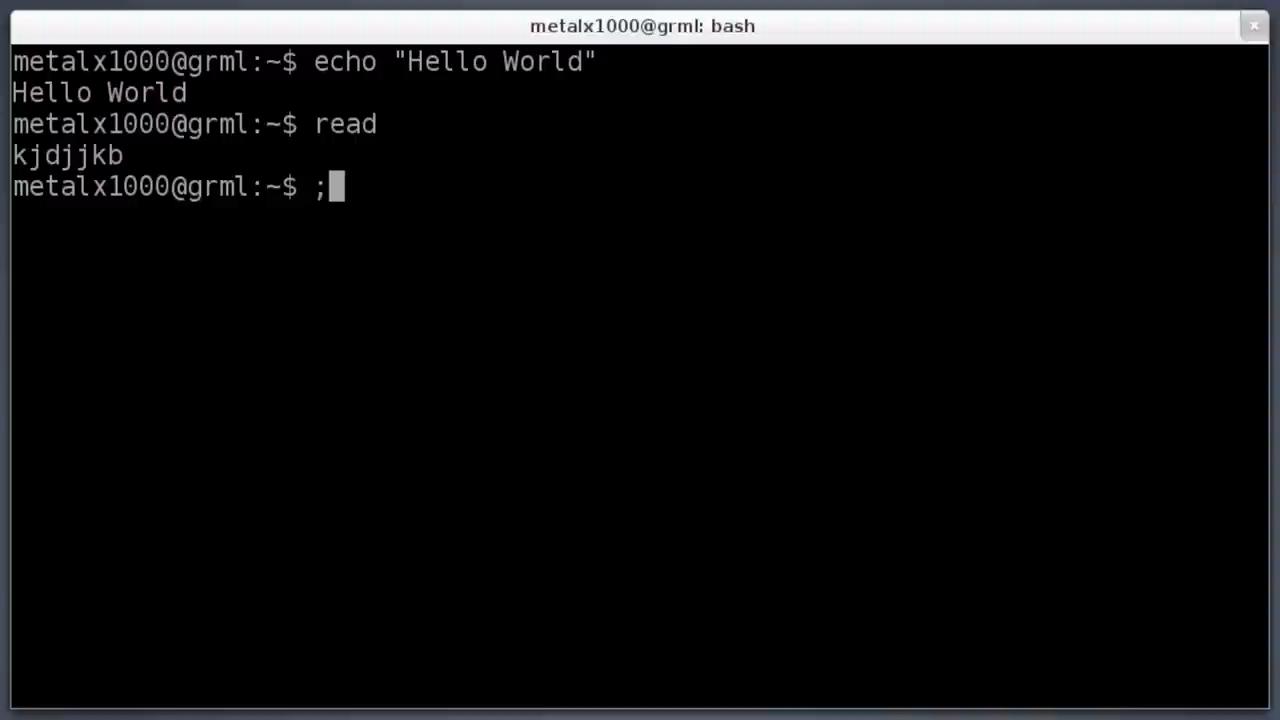
key("BackSpace")
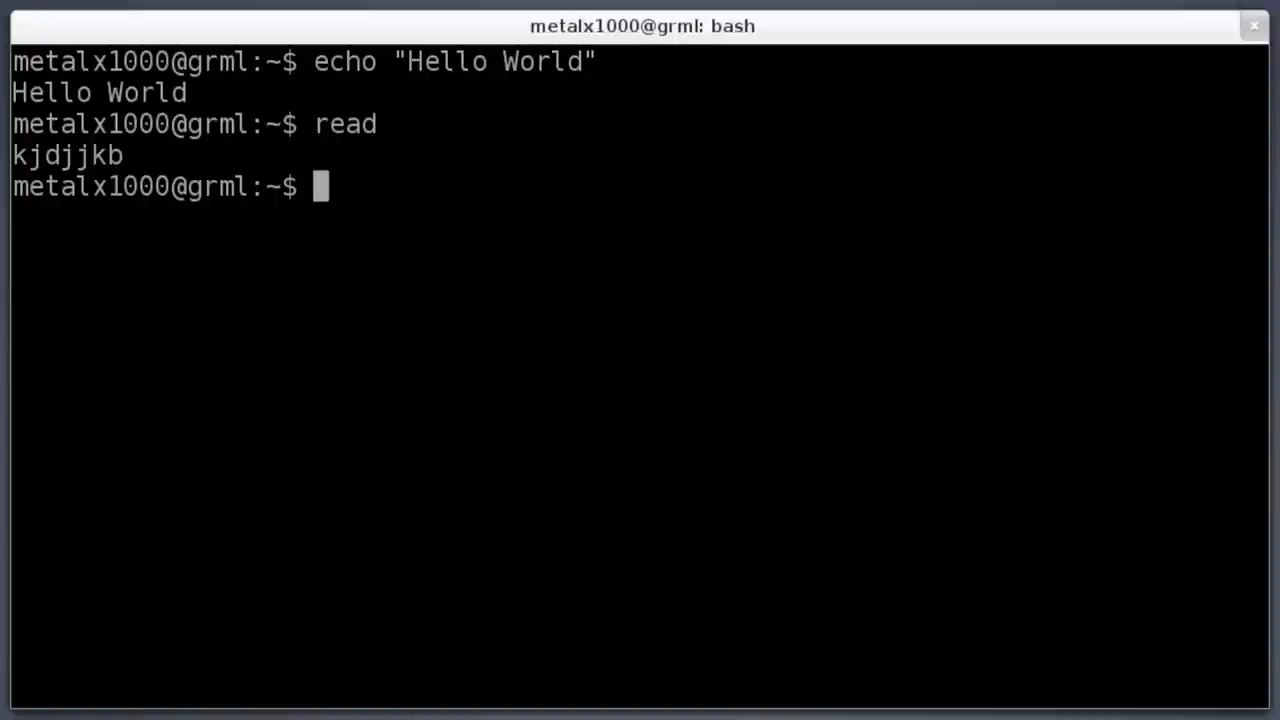
type("echo \"He")
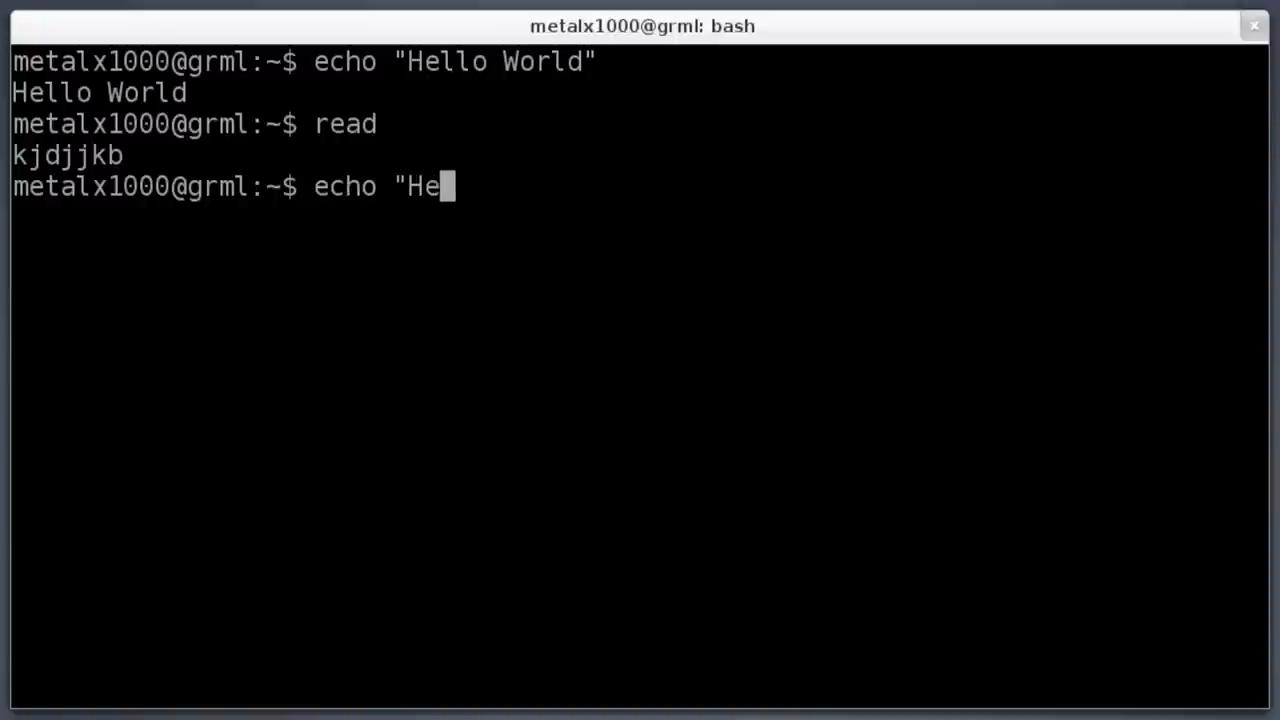
type("llo\";")
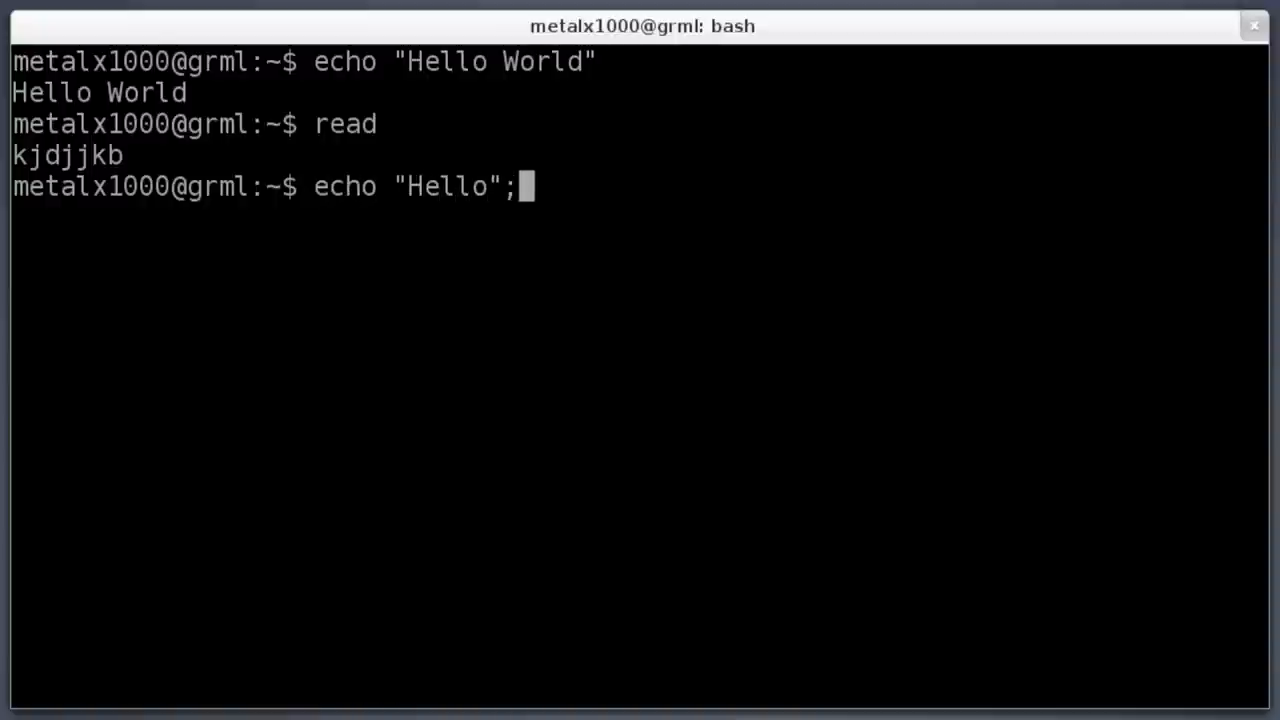
type("echo \"")
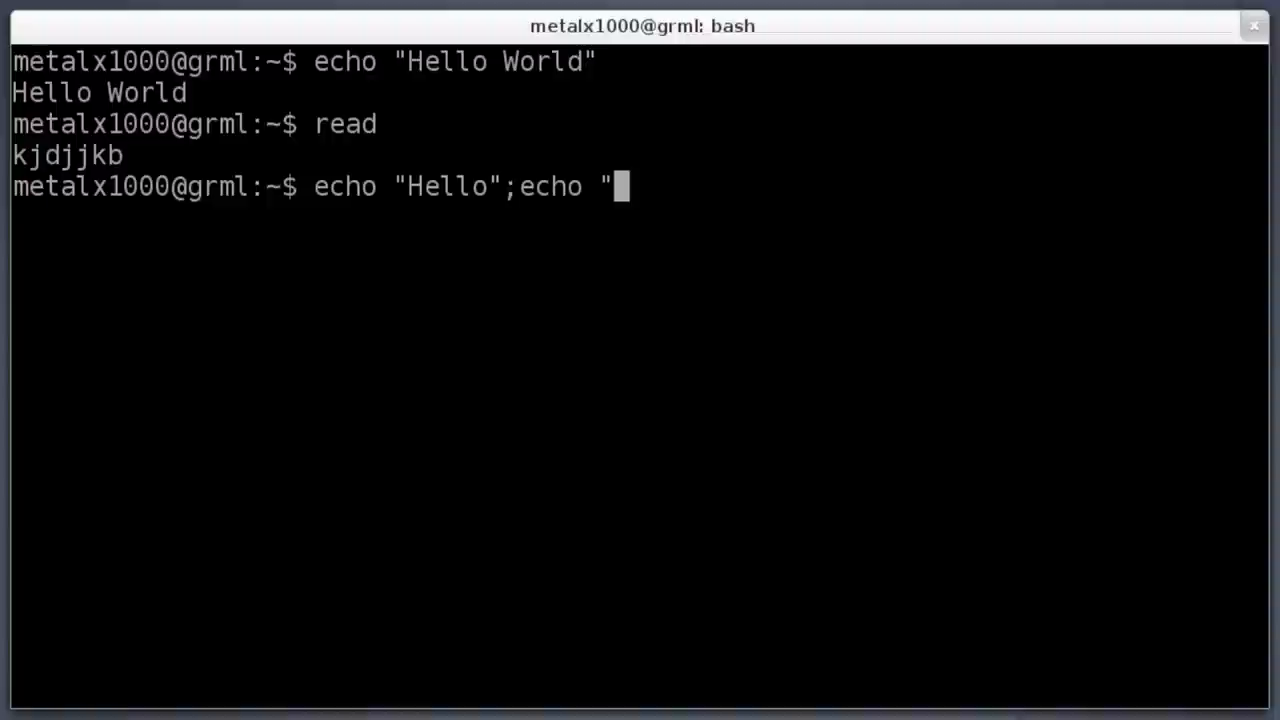
type("World")
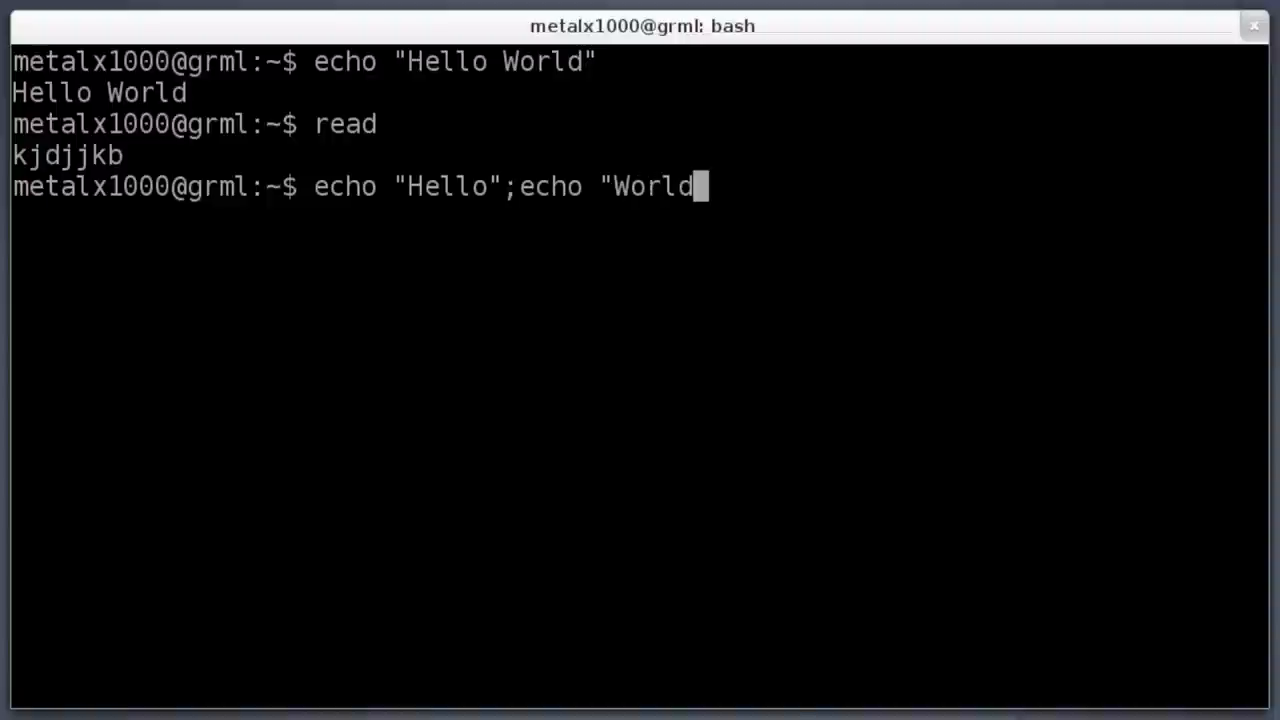
key("Return")
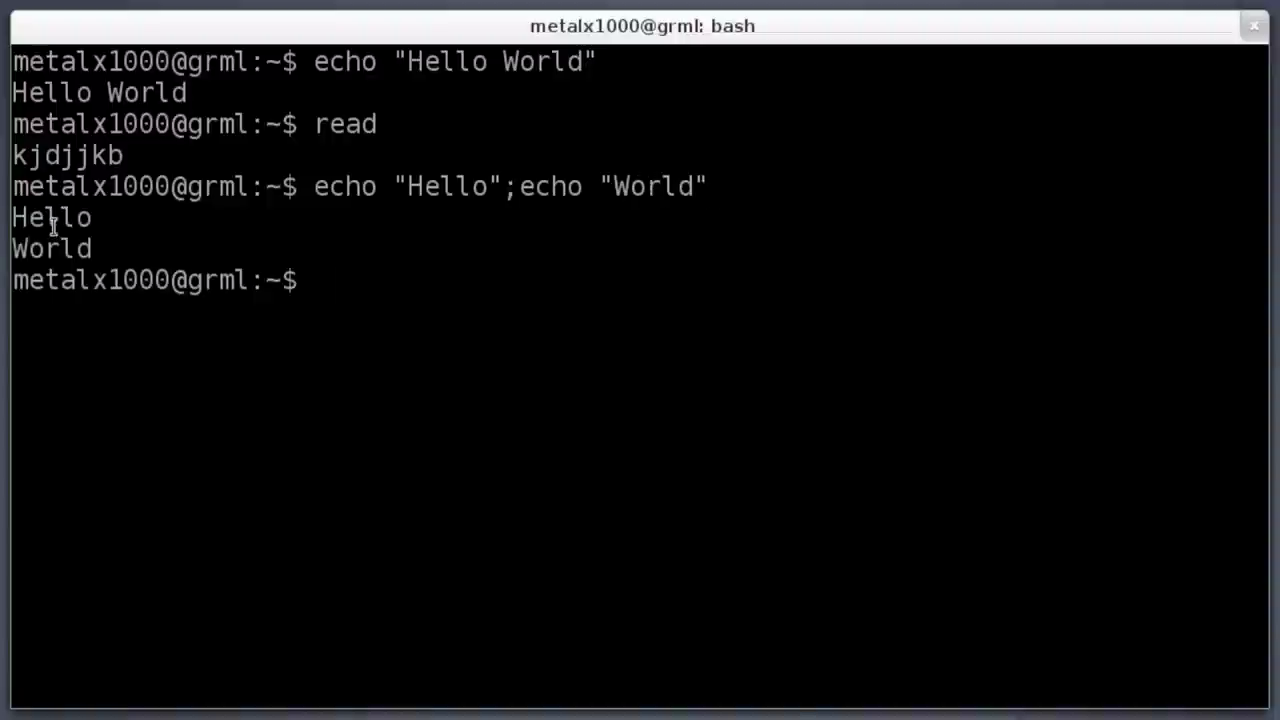
double_click(50, 248)
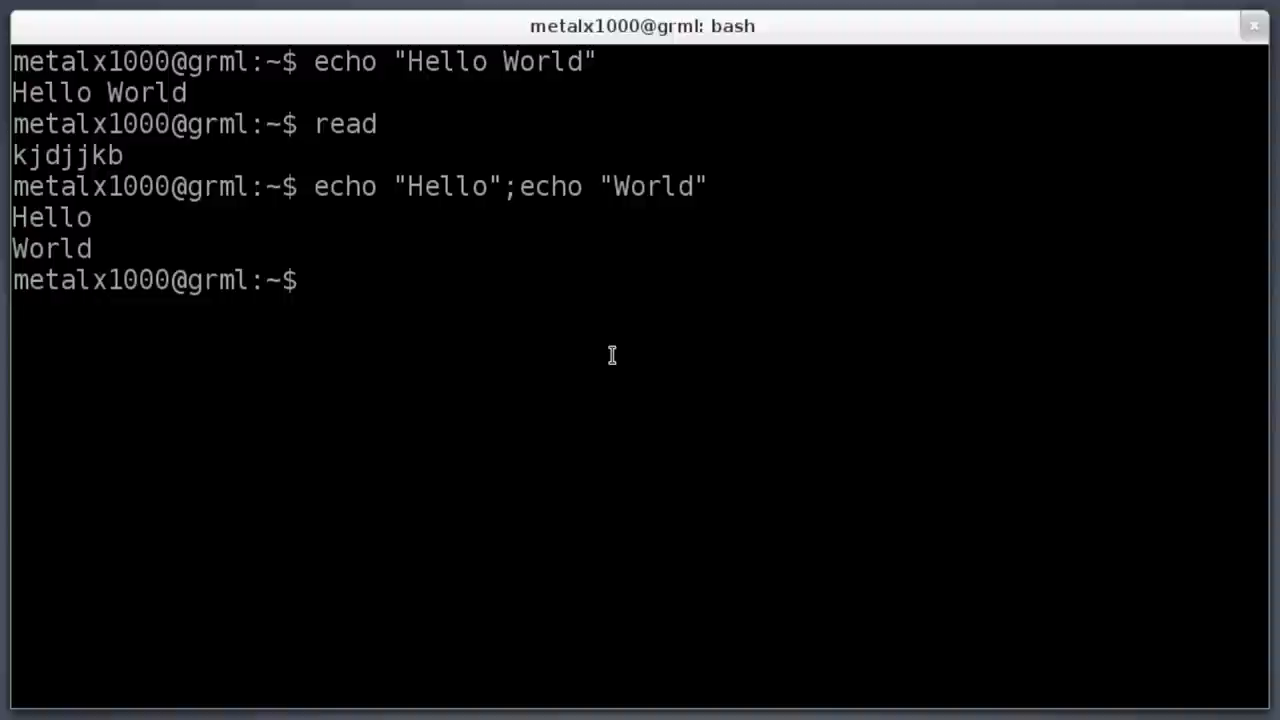
- Run echo "What is your Name";read name and answer the question with Kris
type("echo \"")
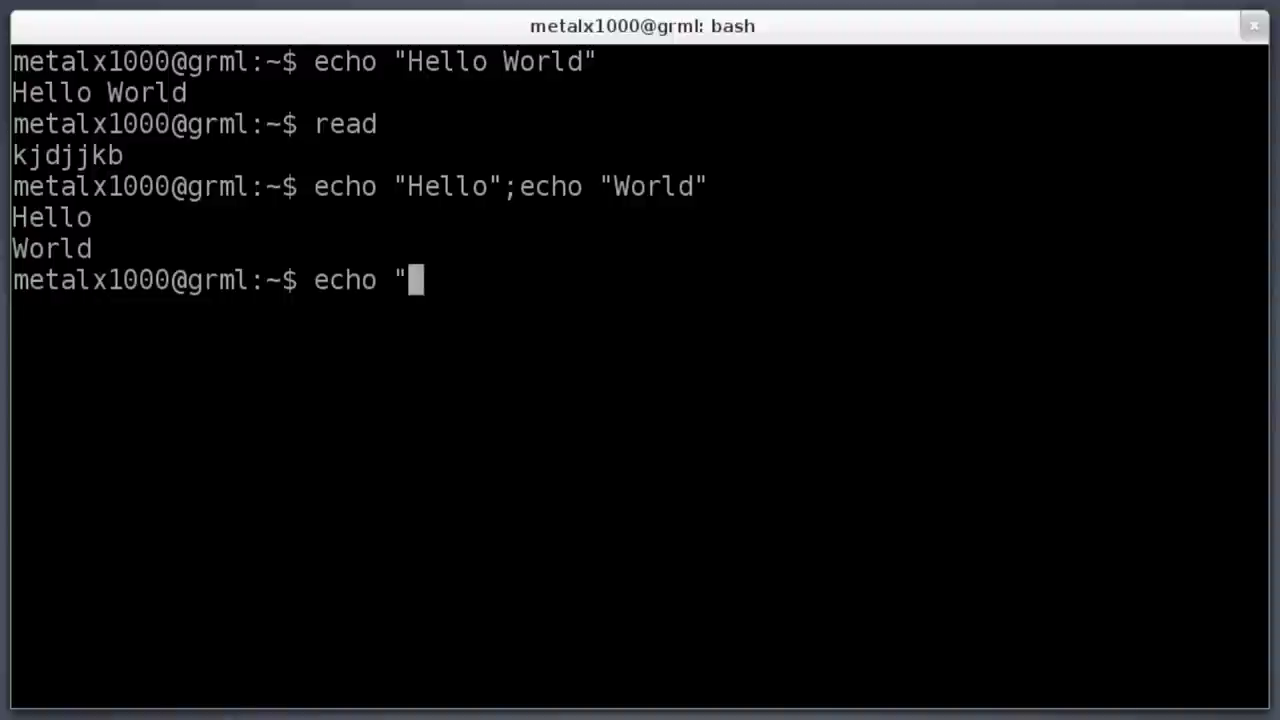
type("What is your")
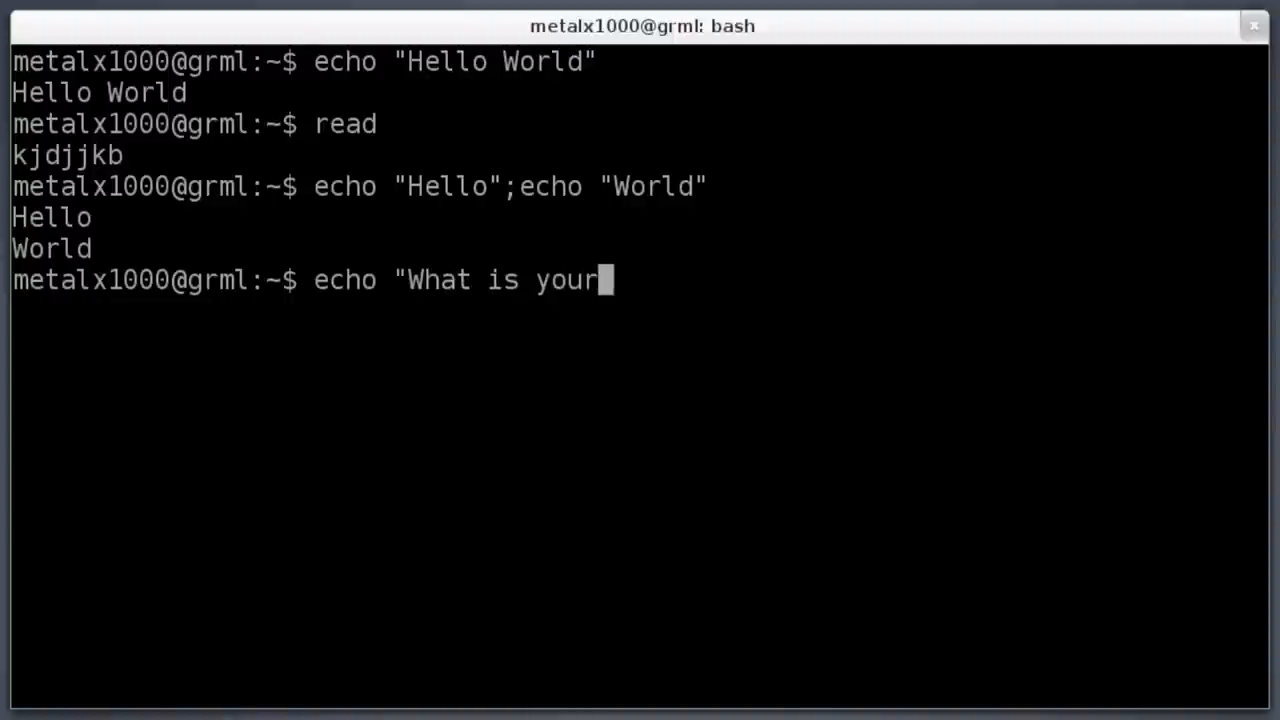
type("Name")
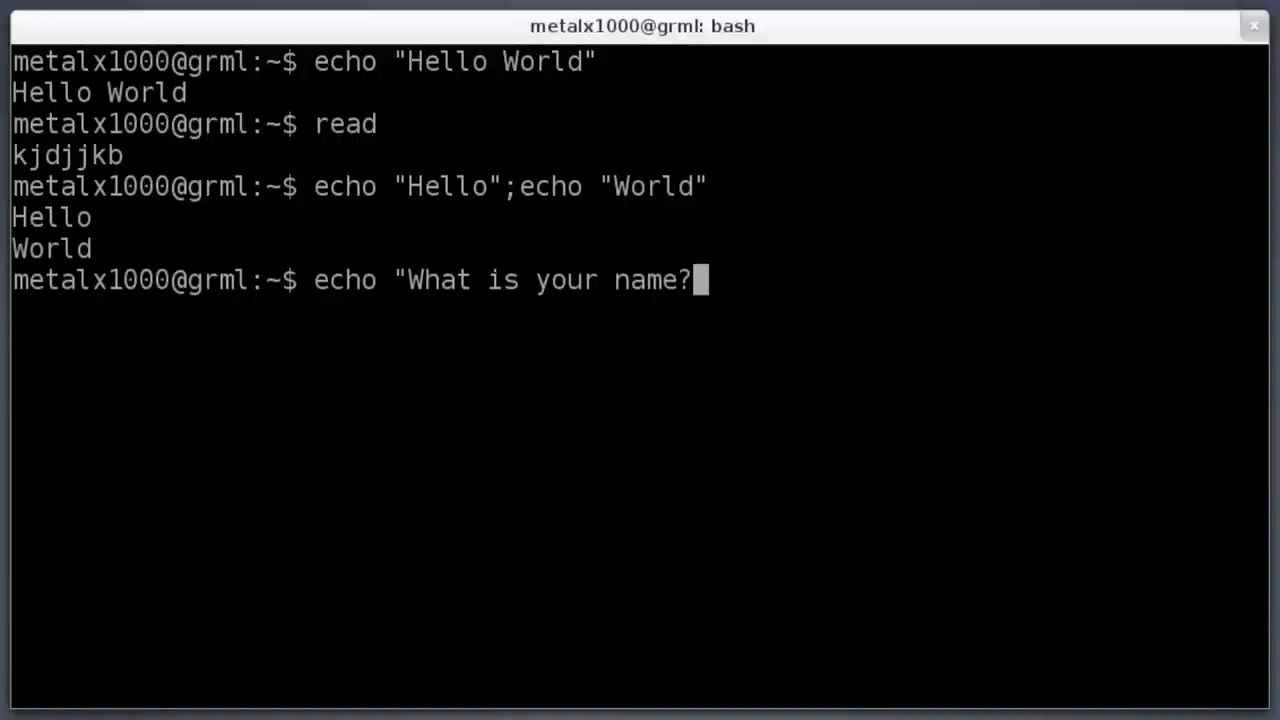
type("\"")
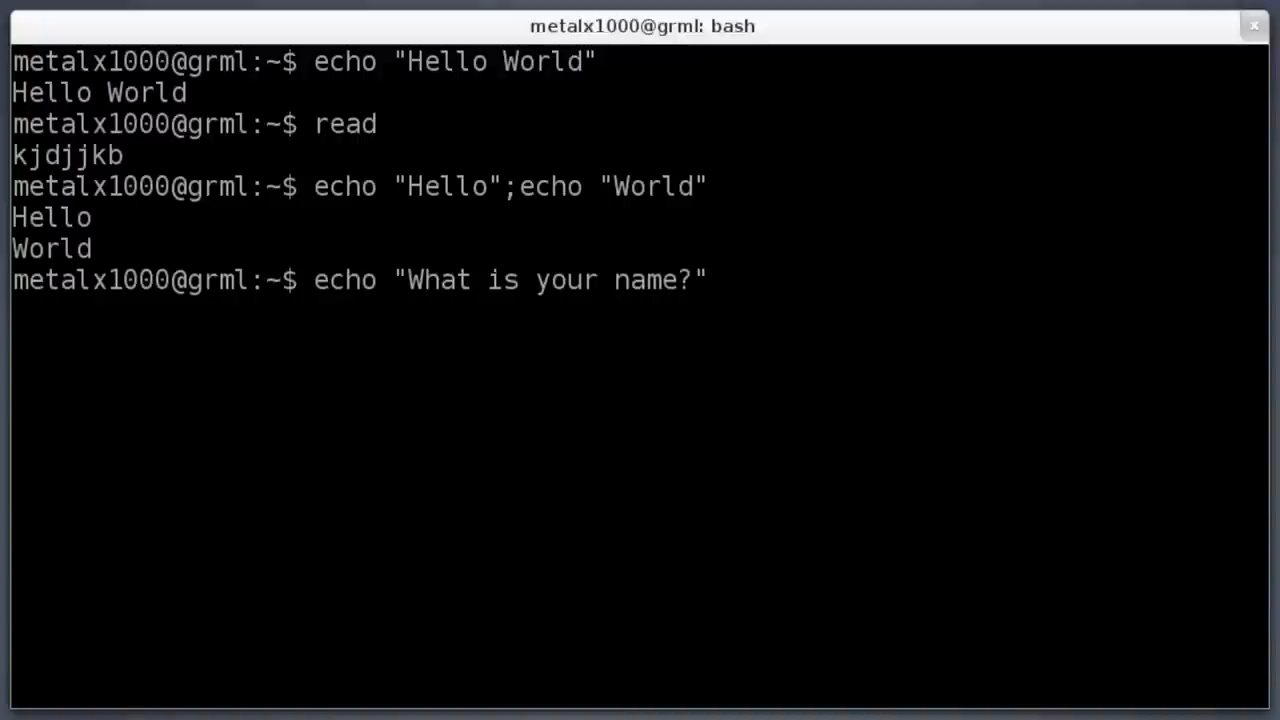
type(";r")
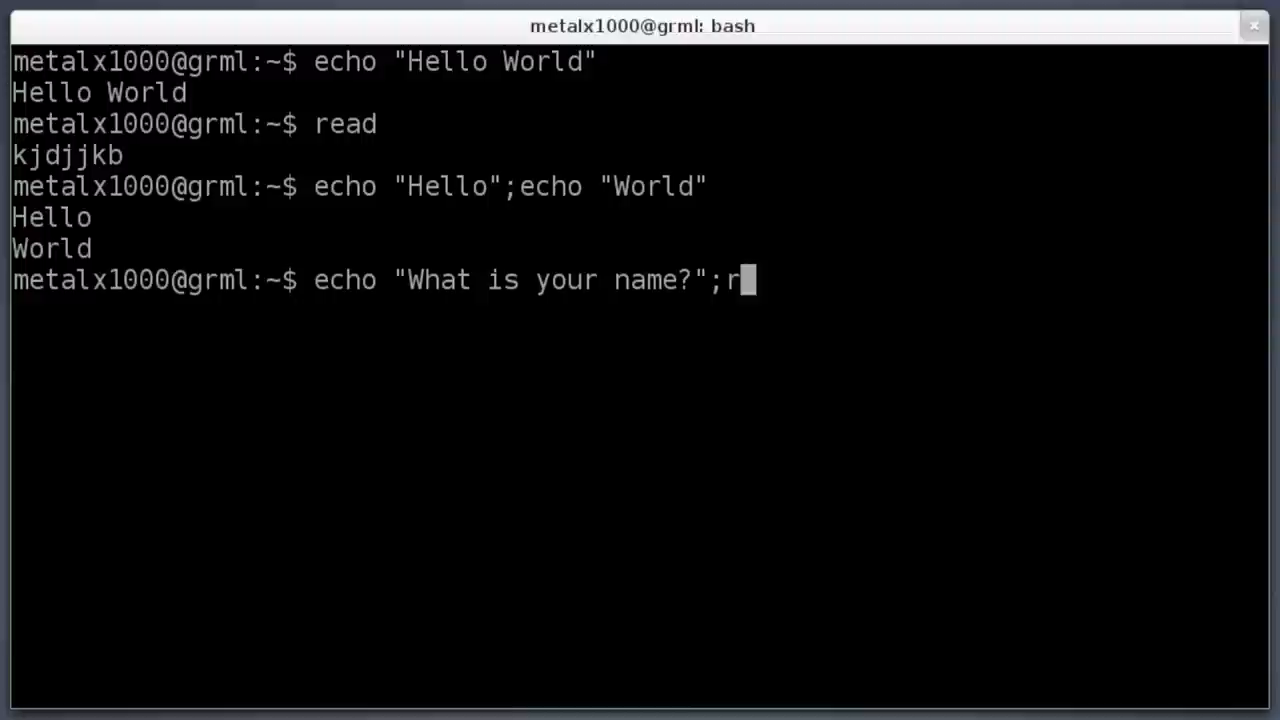
type("ead")
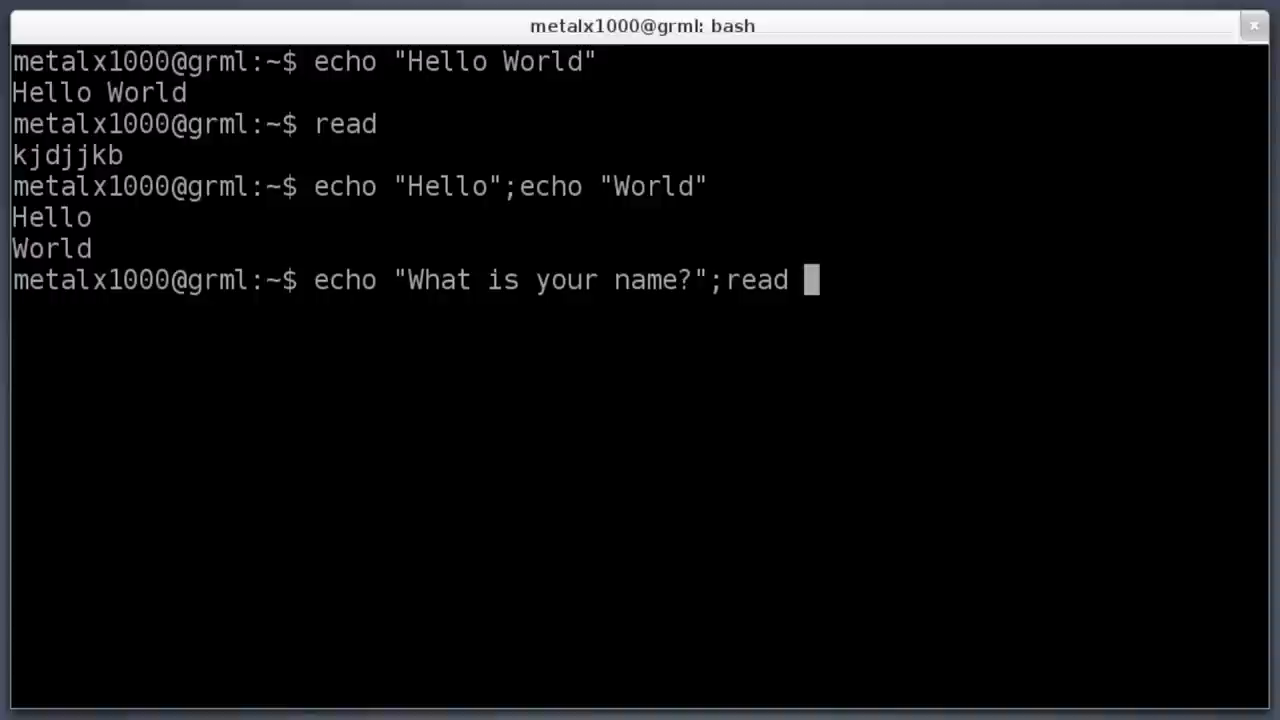
type("name")
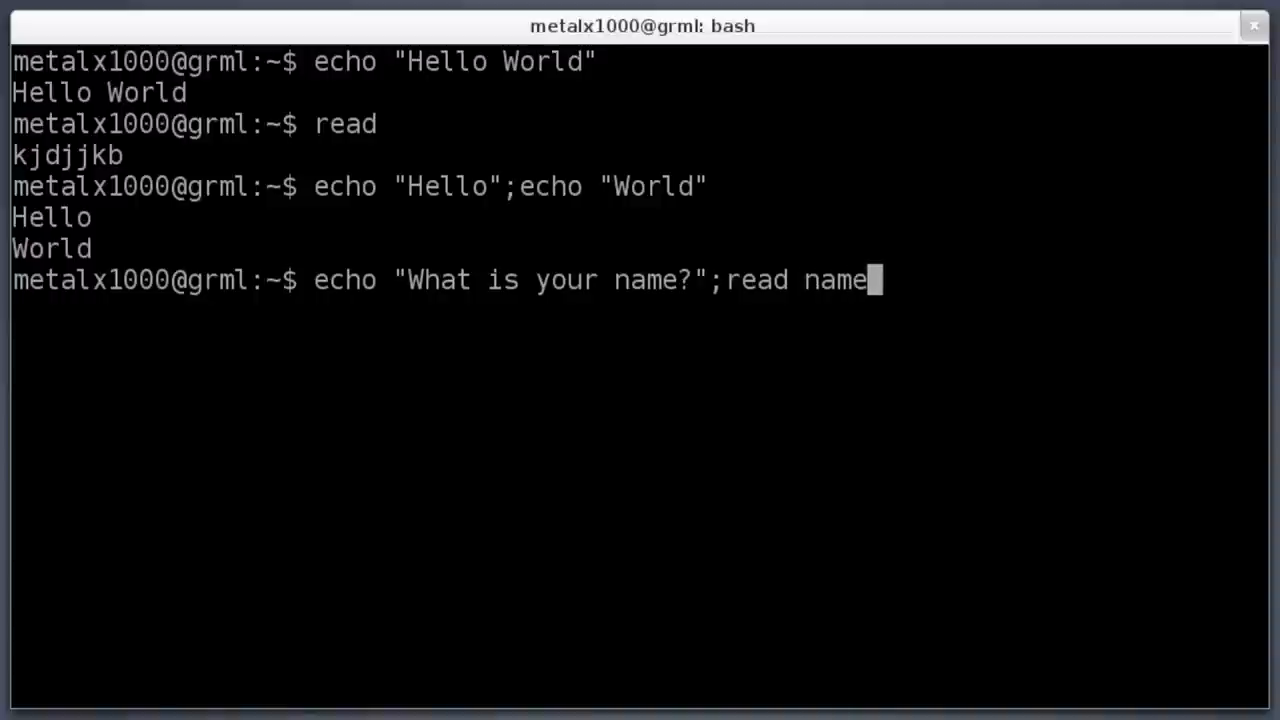
key("Return")
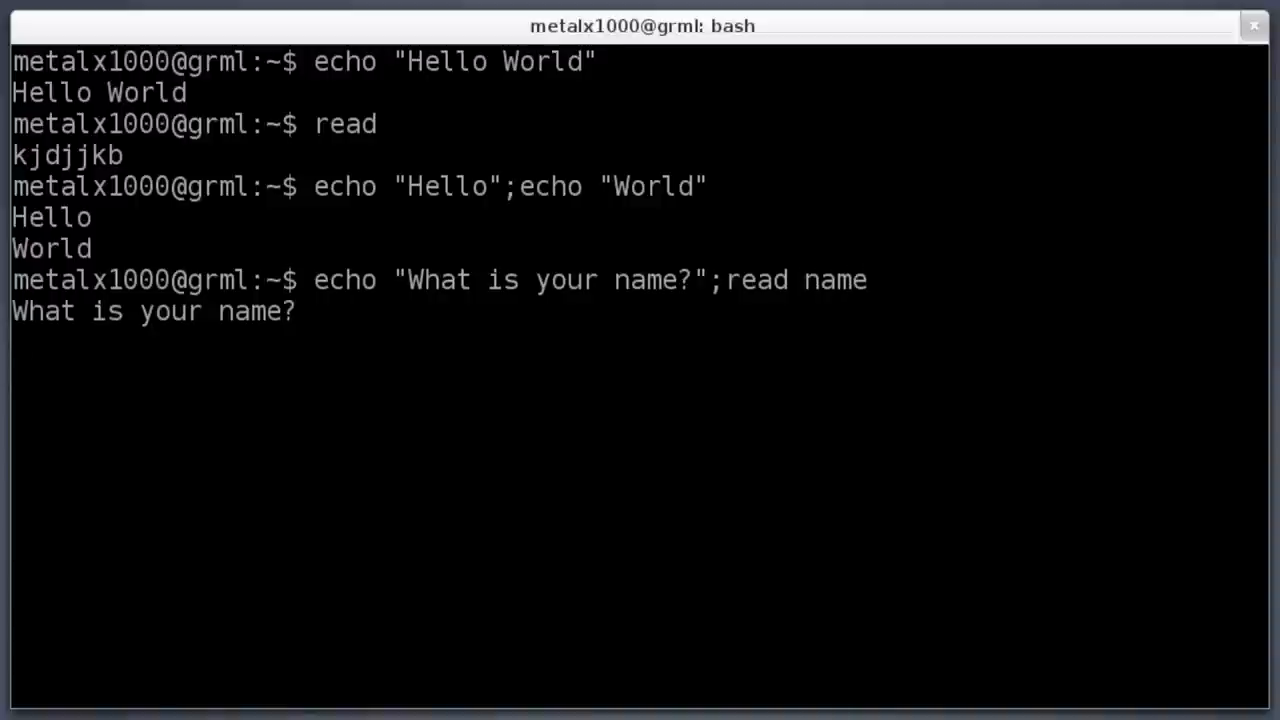
type("Kris")
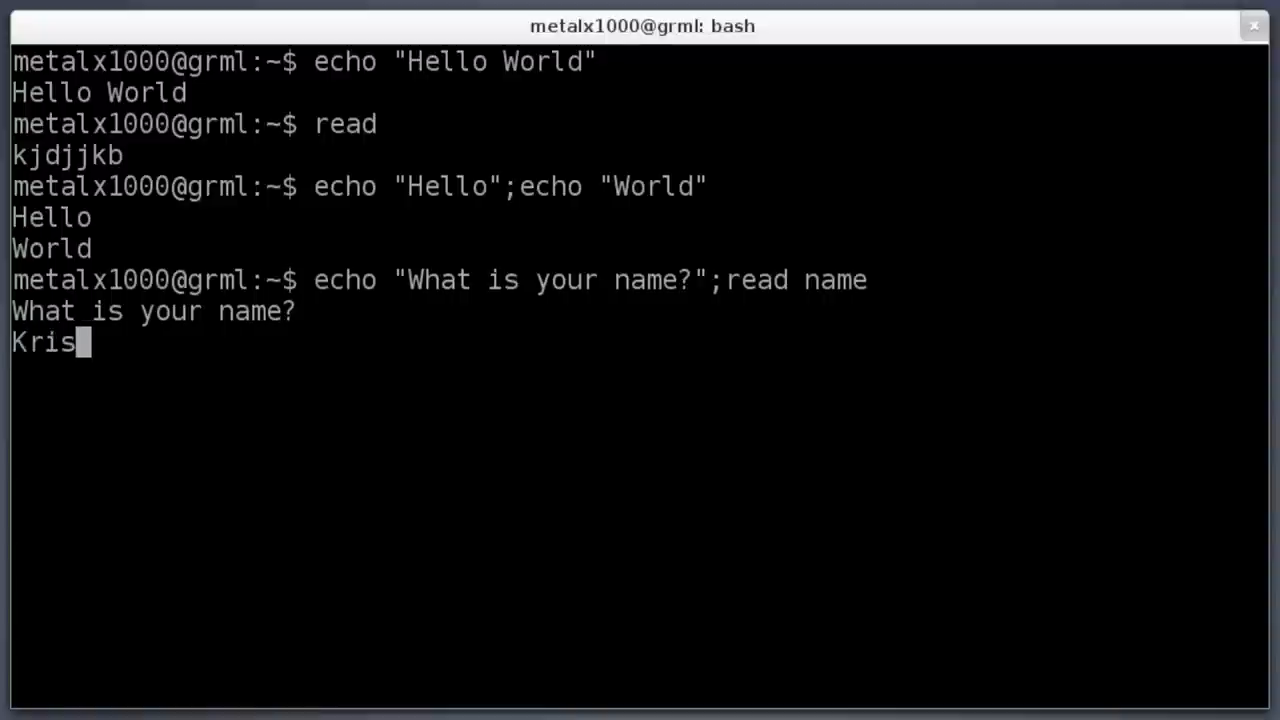
key("Return")
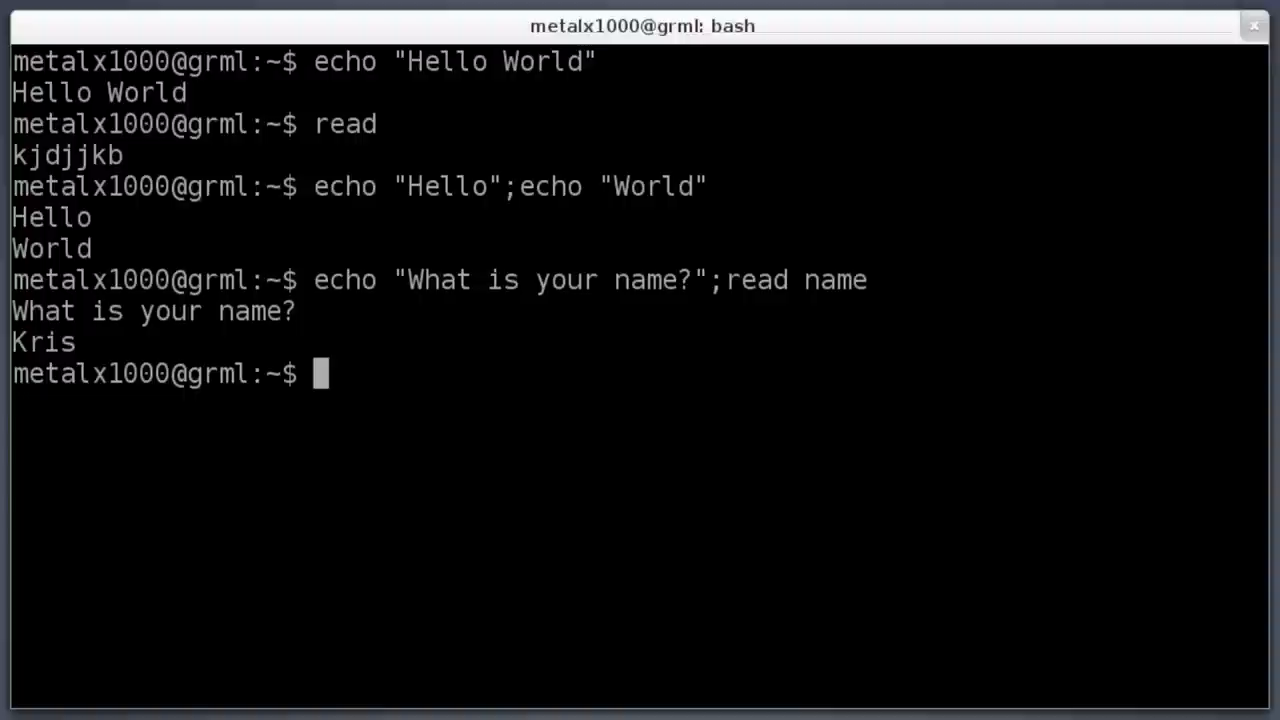
- Run echo "$name" so the stored value Kris prints back
type("echo \"\"")
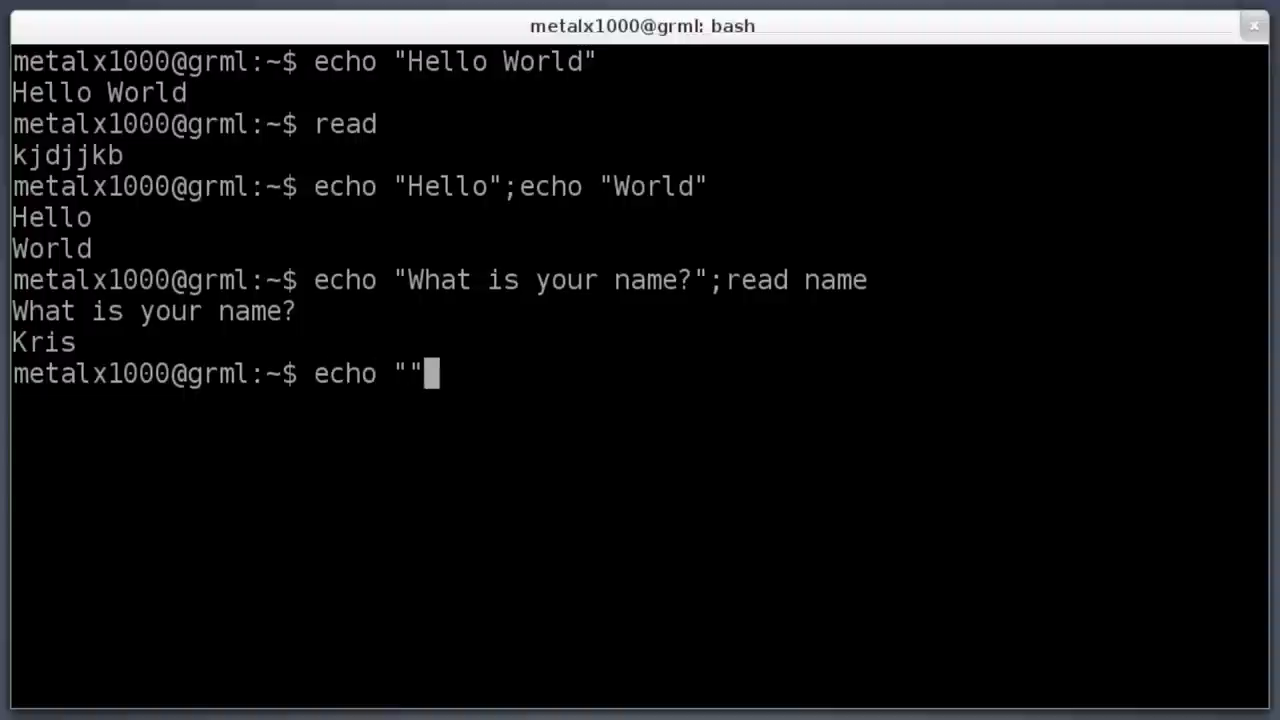
type("$")
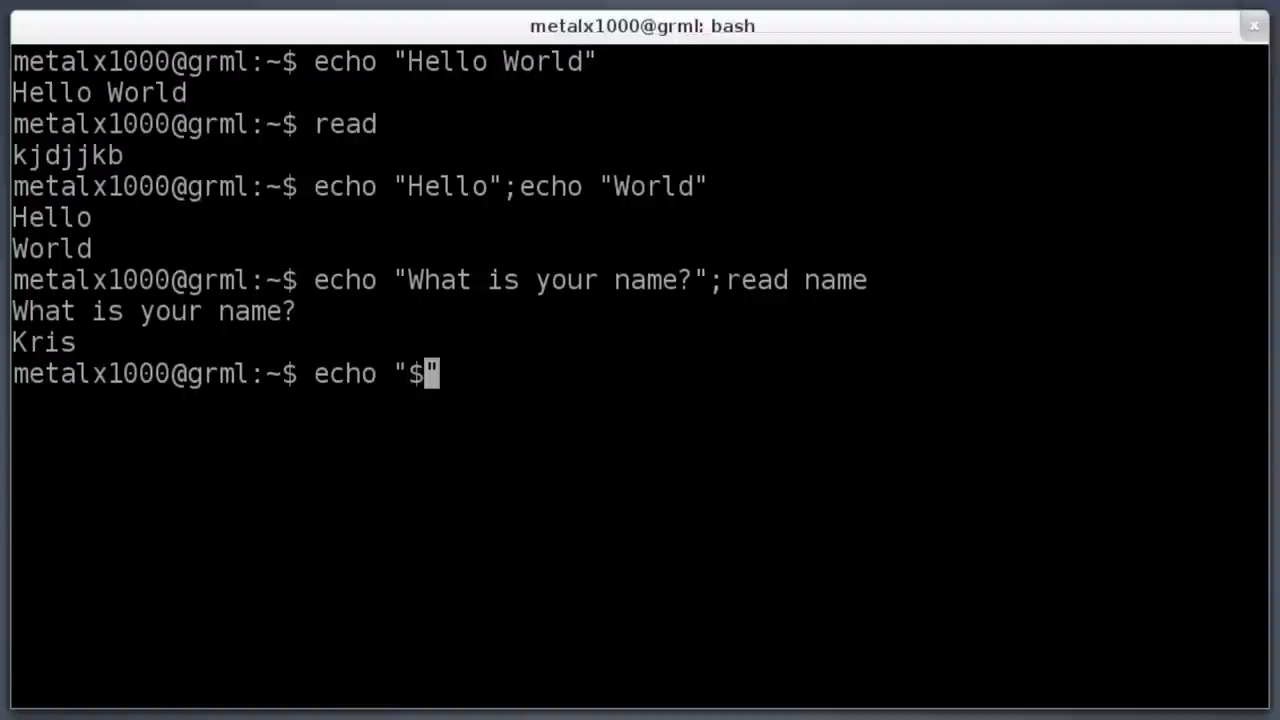
type("name")
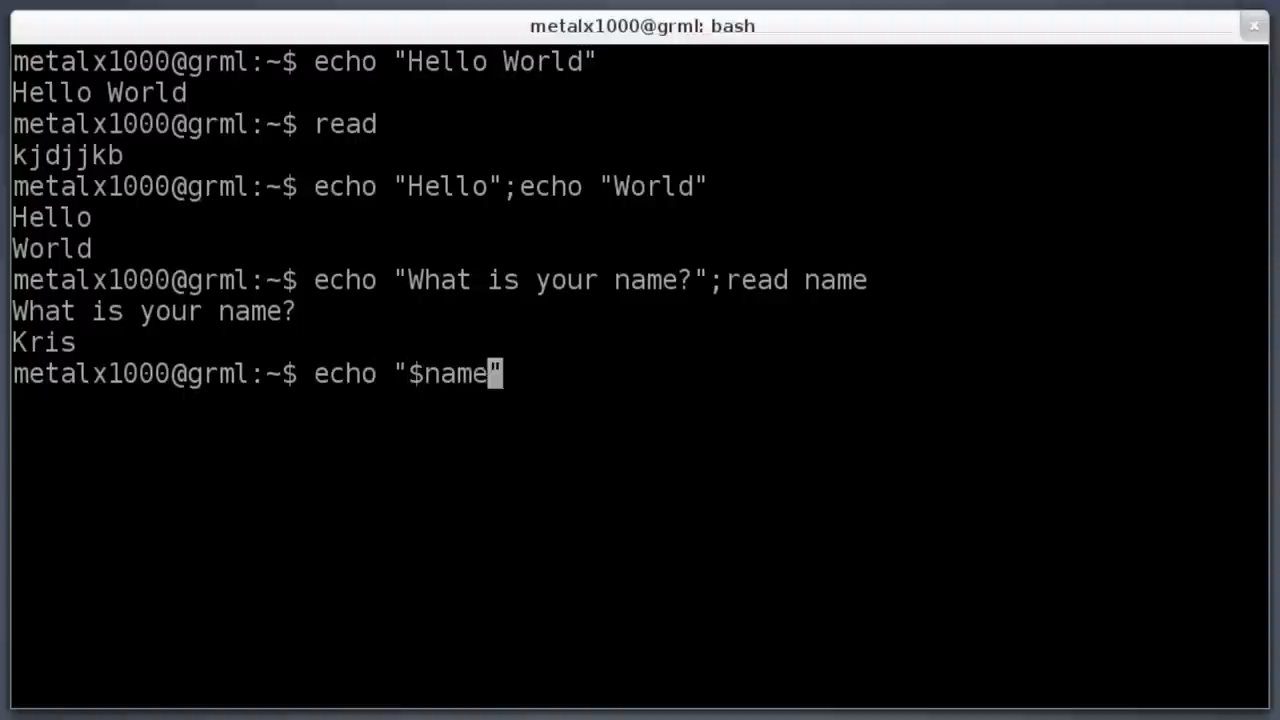
key("Return")
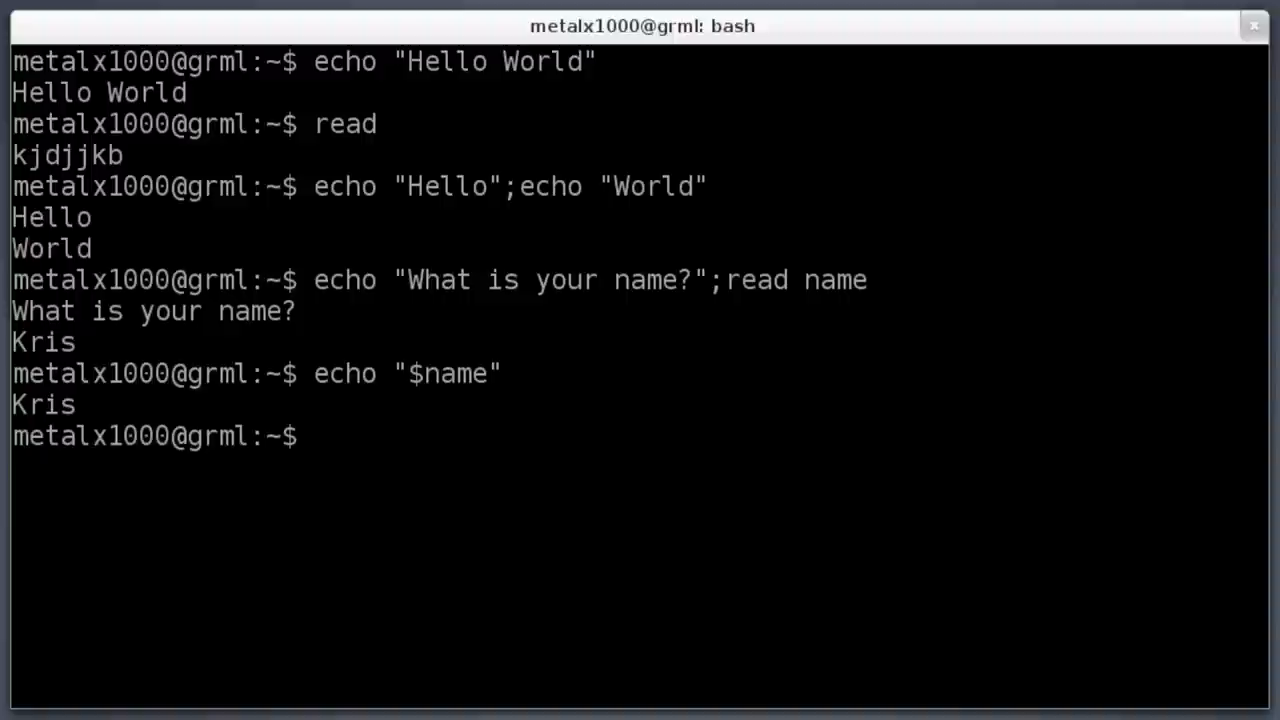
- Start the line with echo "What is your name?";read name;
type("echo \"")
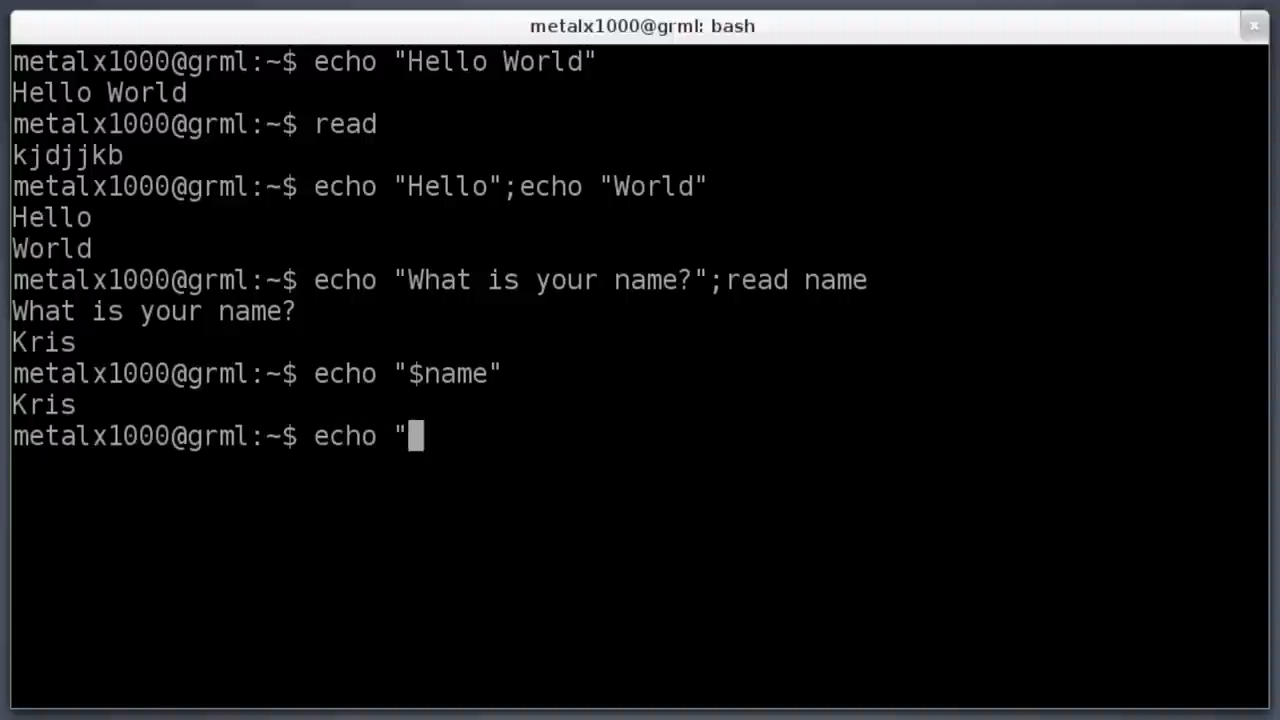
type("What is your")
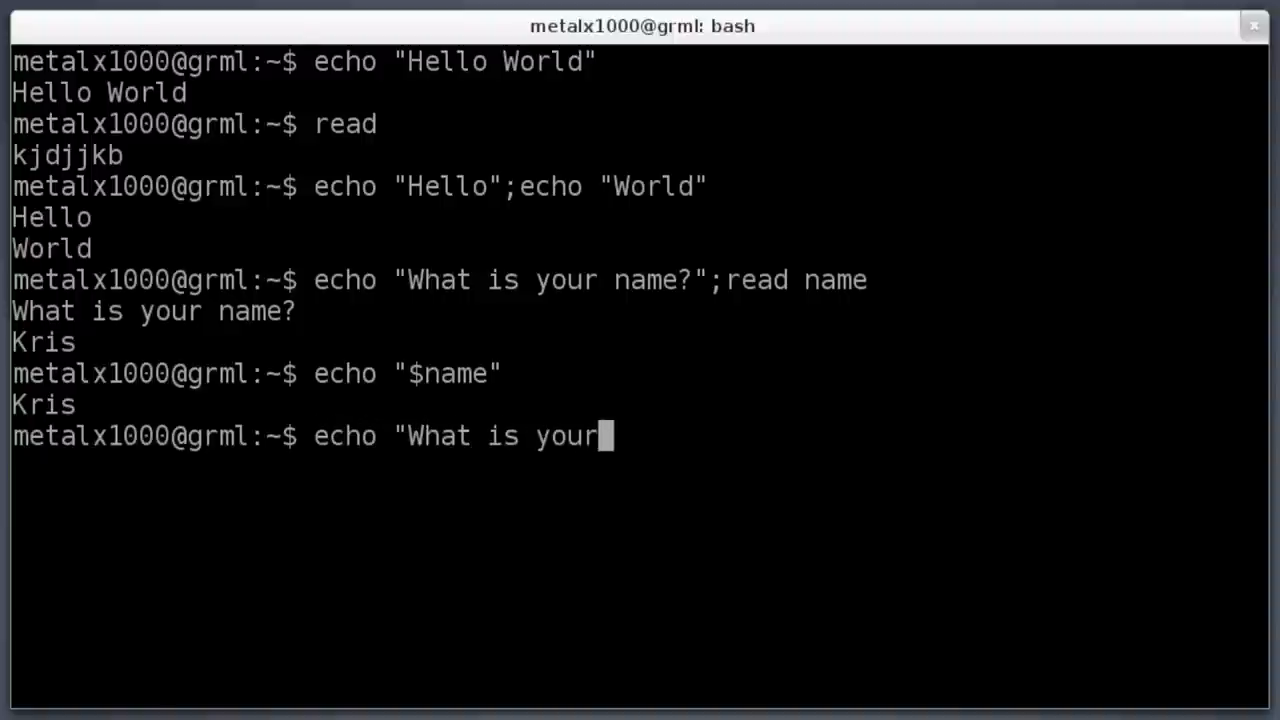
type("name?\"")
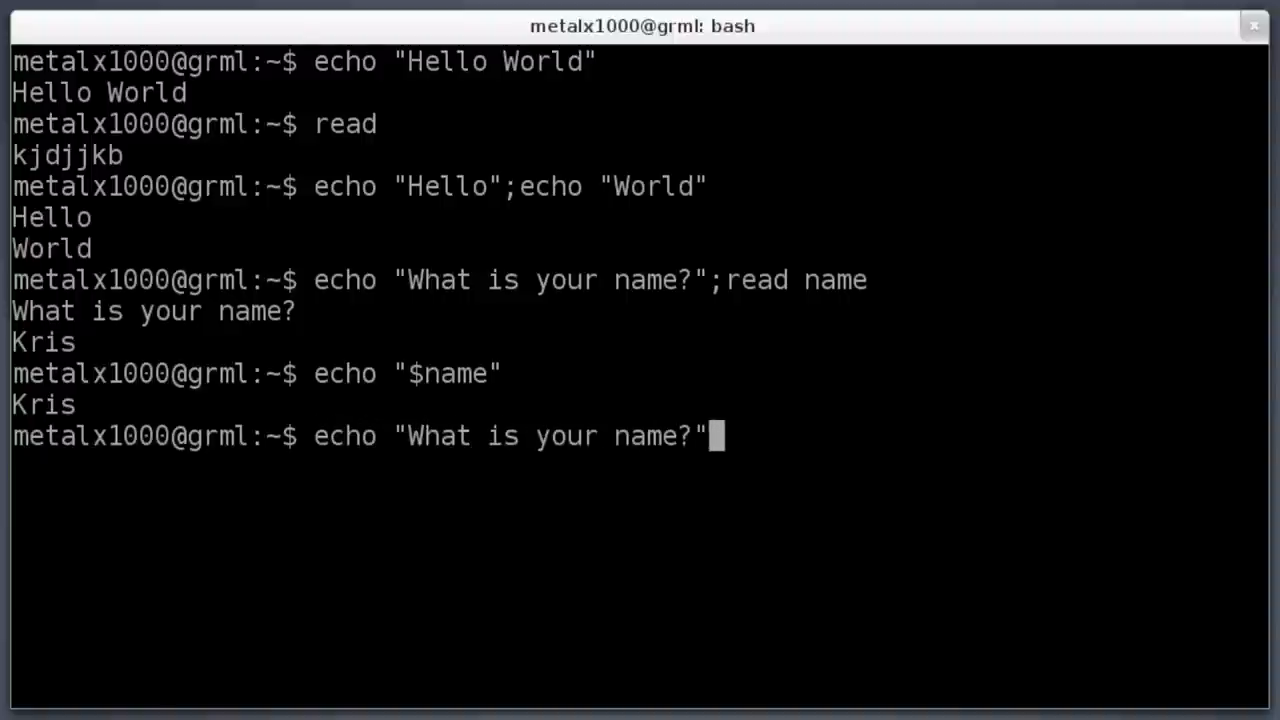
type(";")
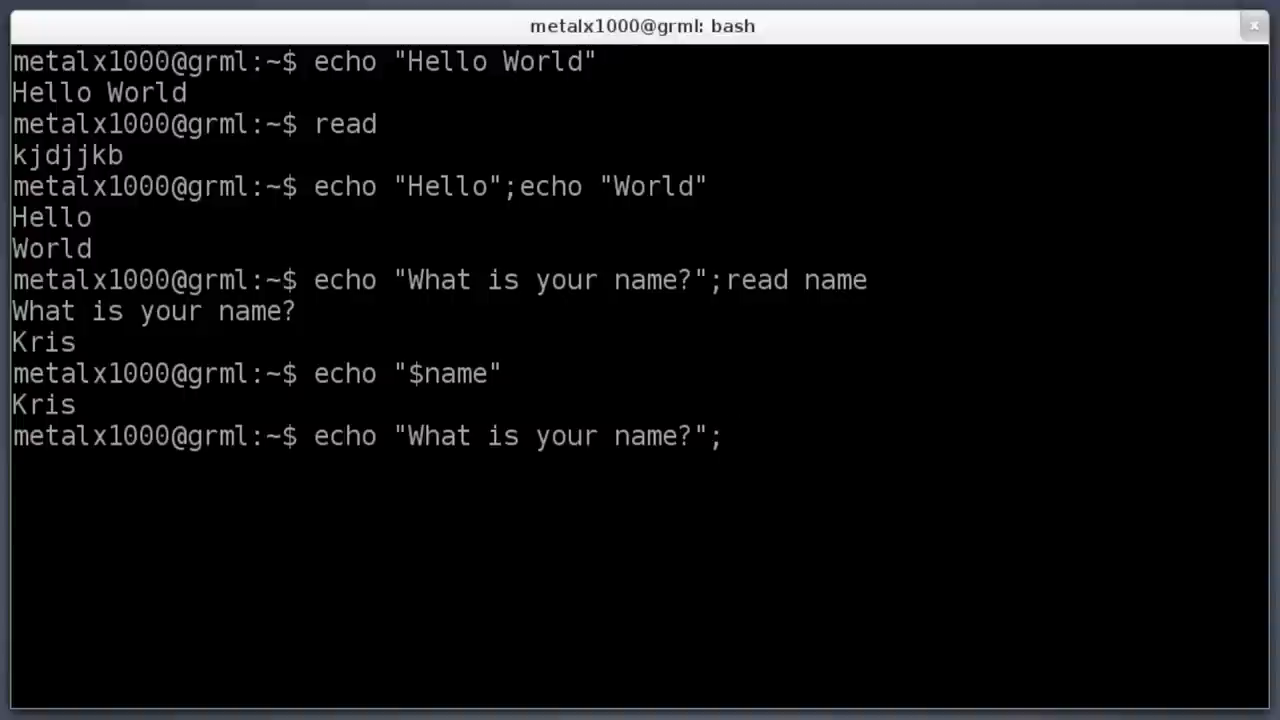
type("read")
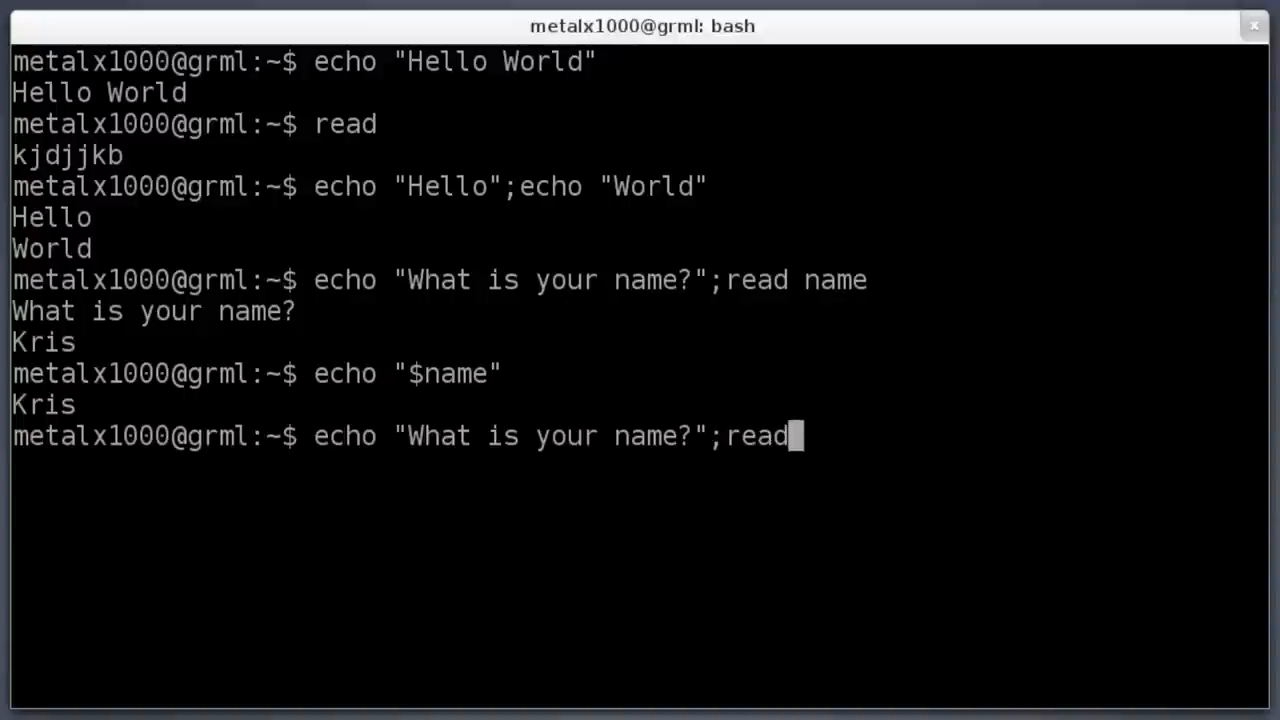
type("name")
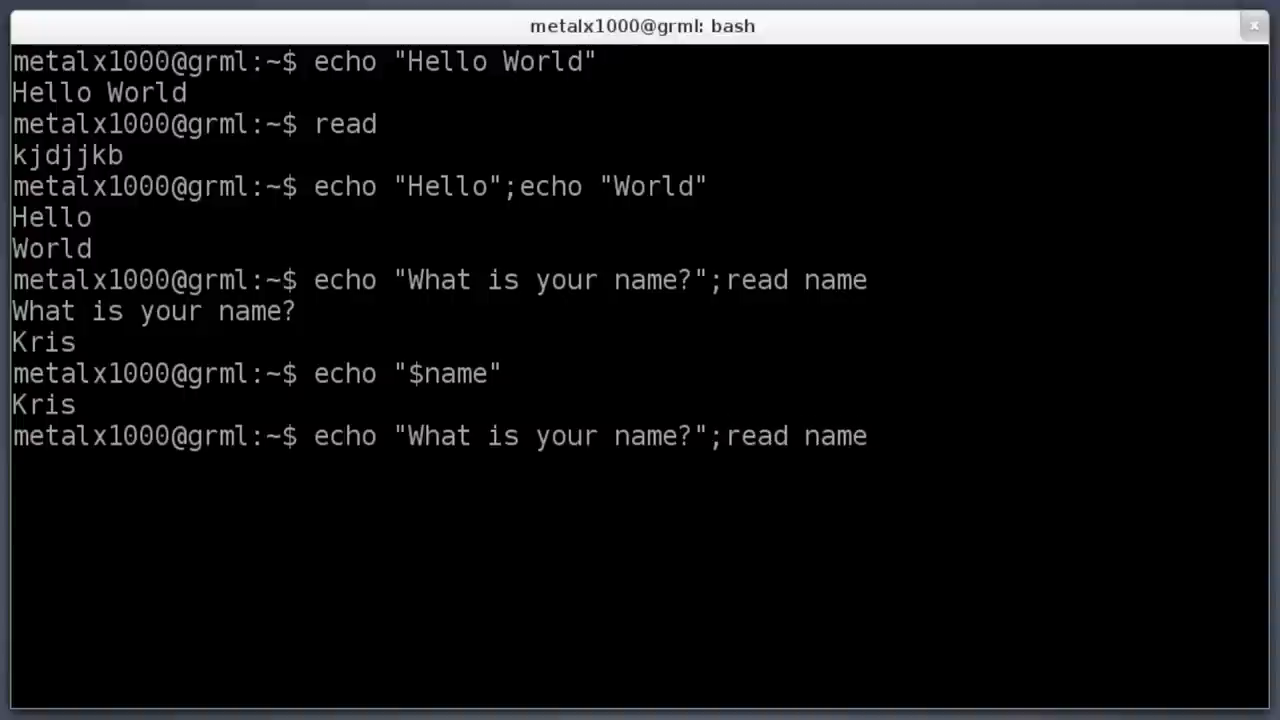
type(";")
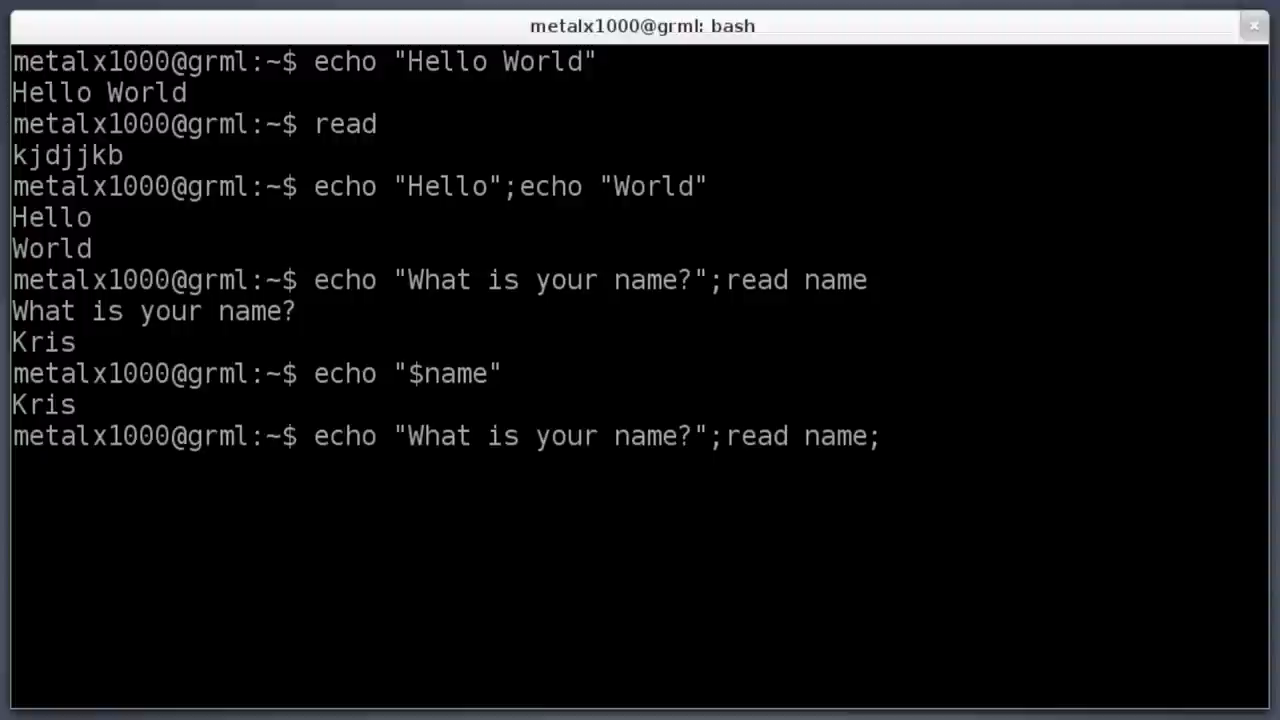
- Finish with echo "Hello $name", run it, and answer Kris to get Hello Kris
type("echo \"")
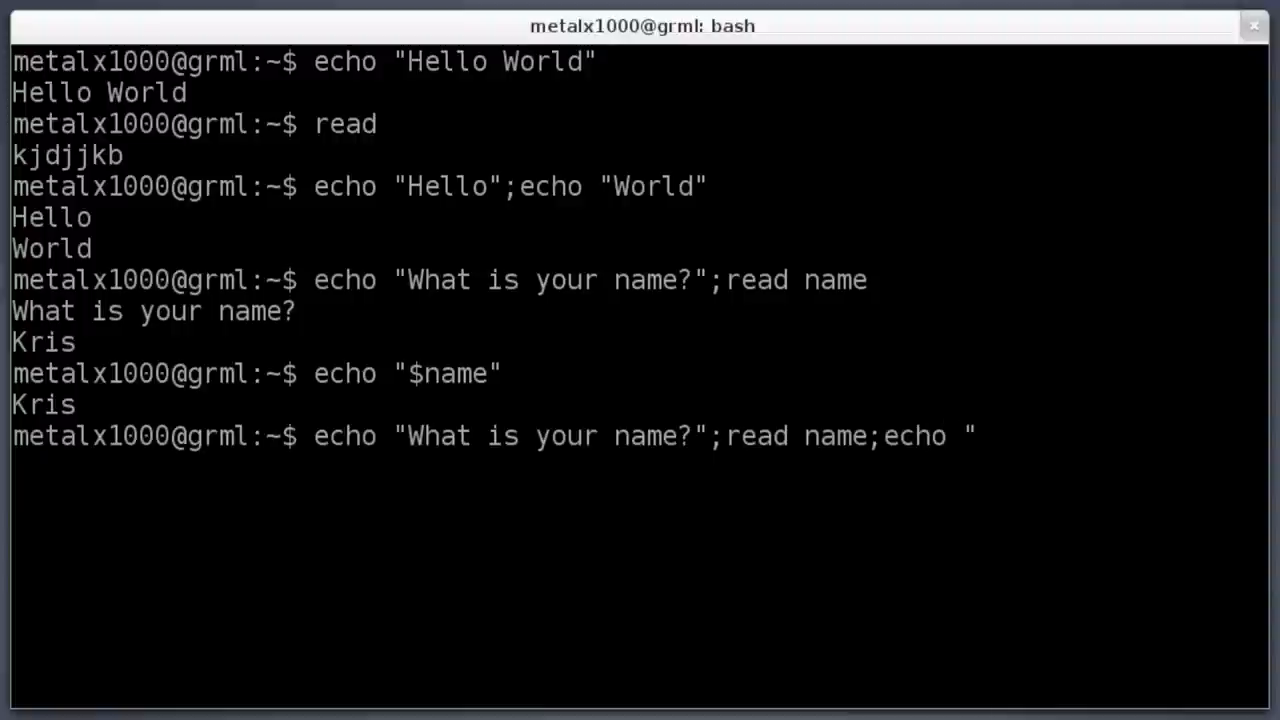
type("Hello")
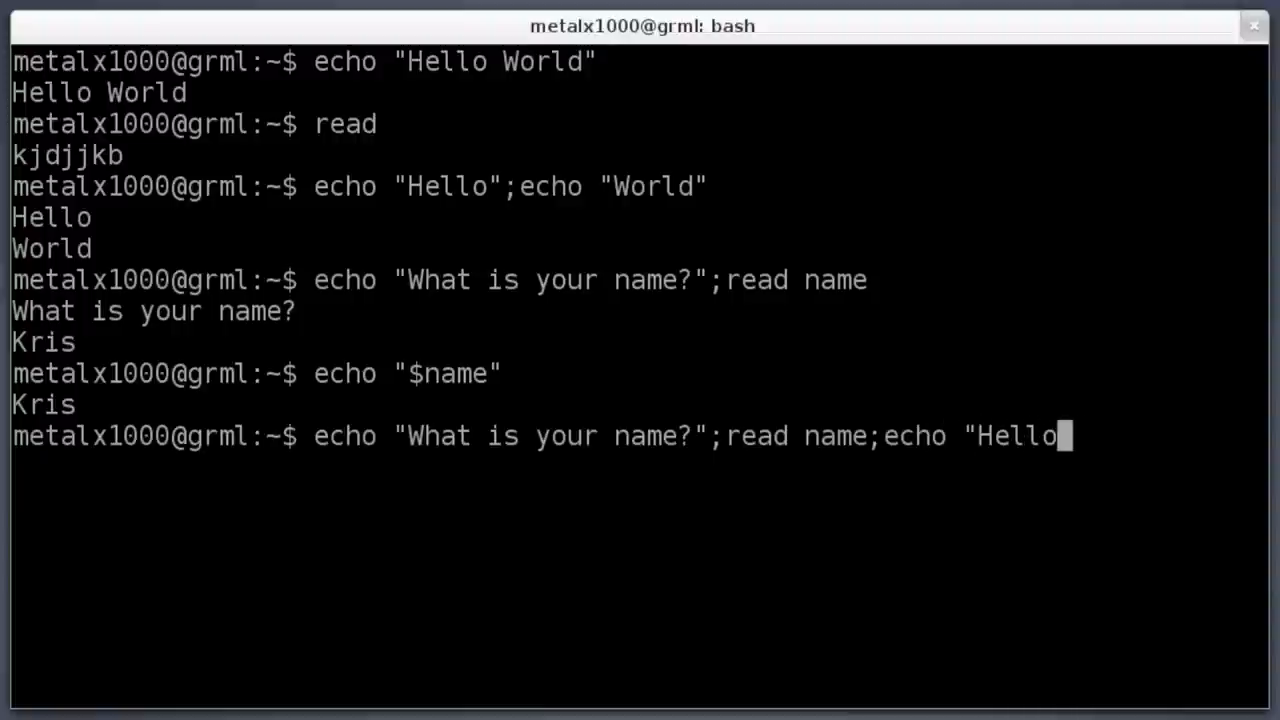
type("$nam")
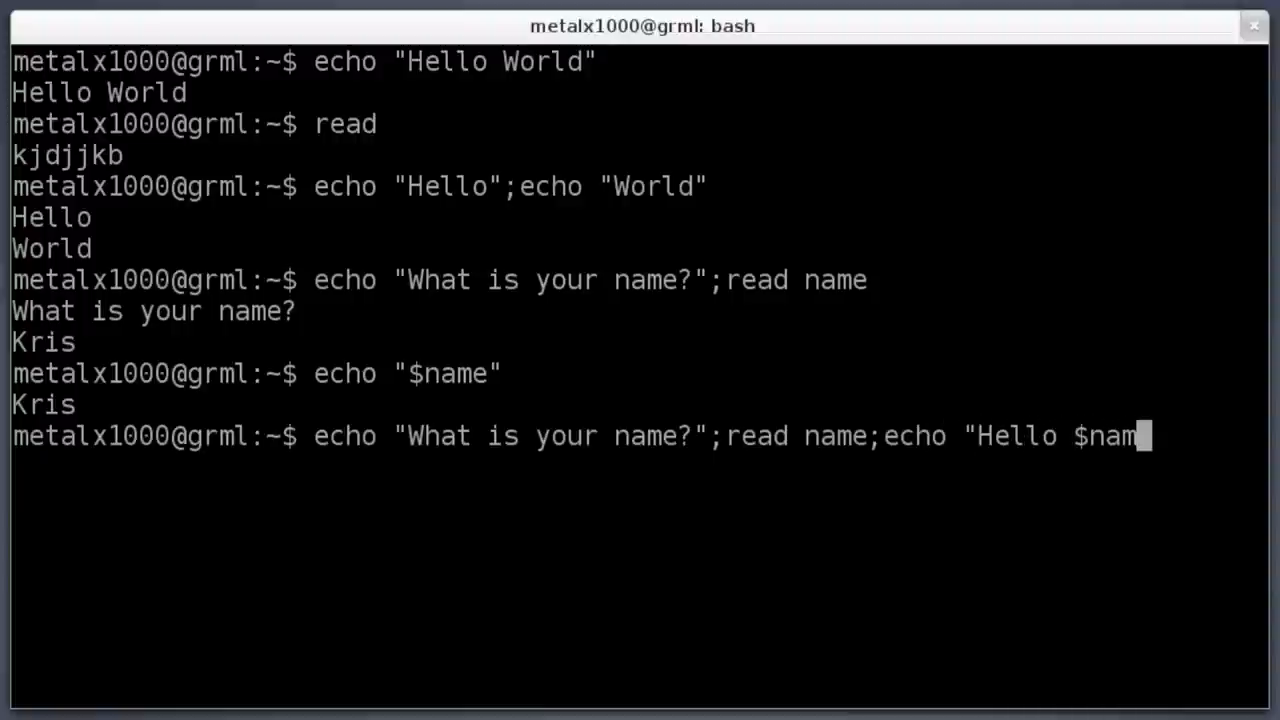
type("e\"")
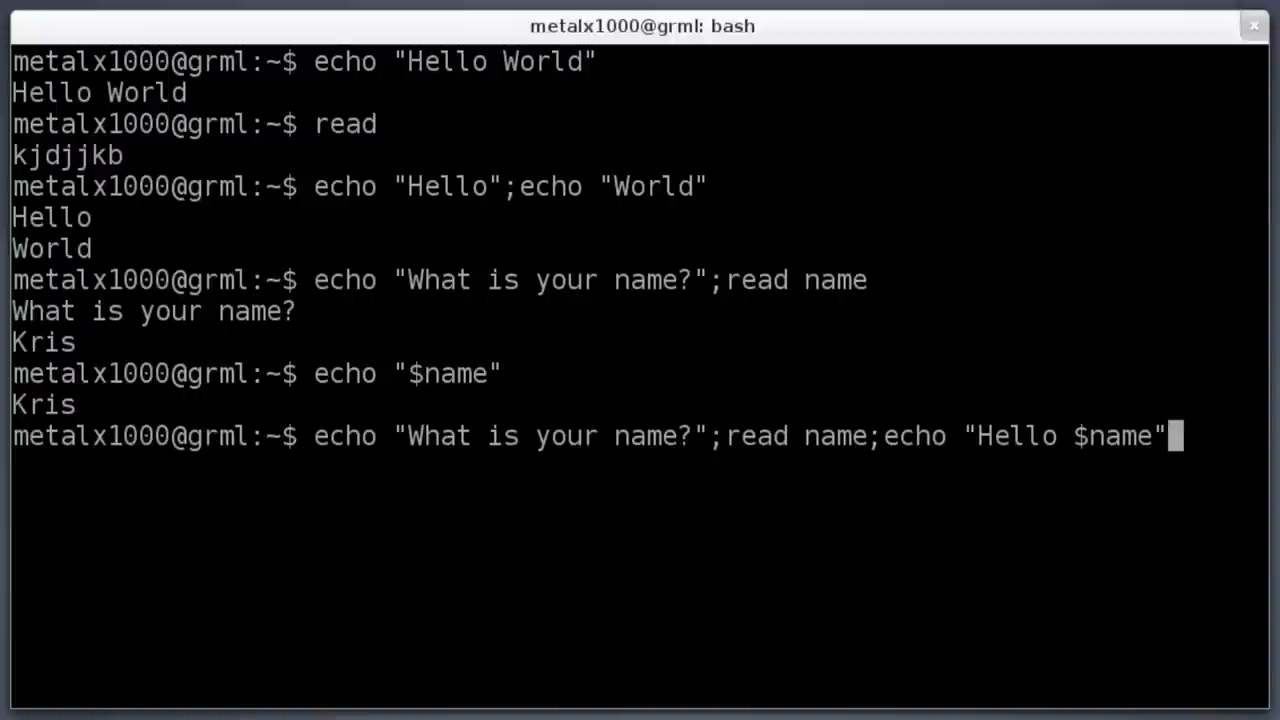
key("Return")
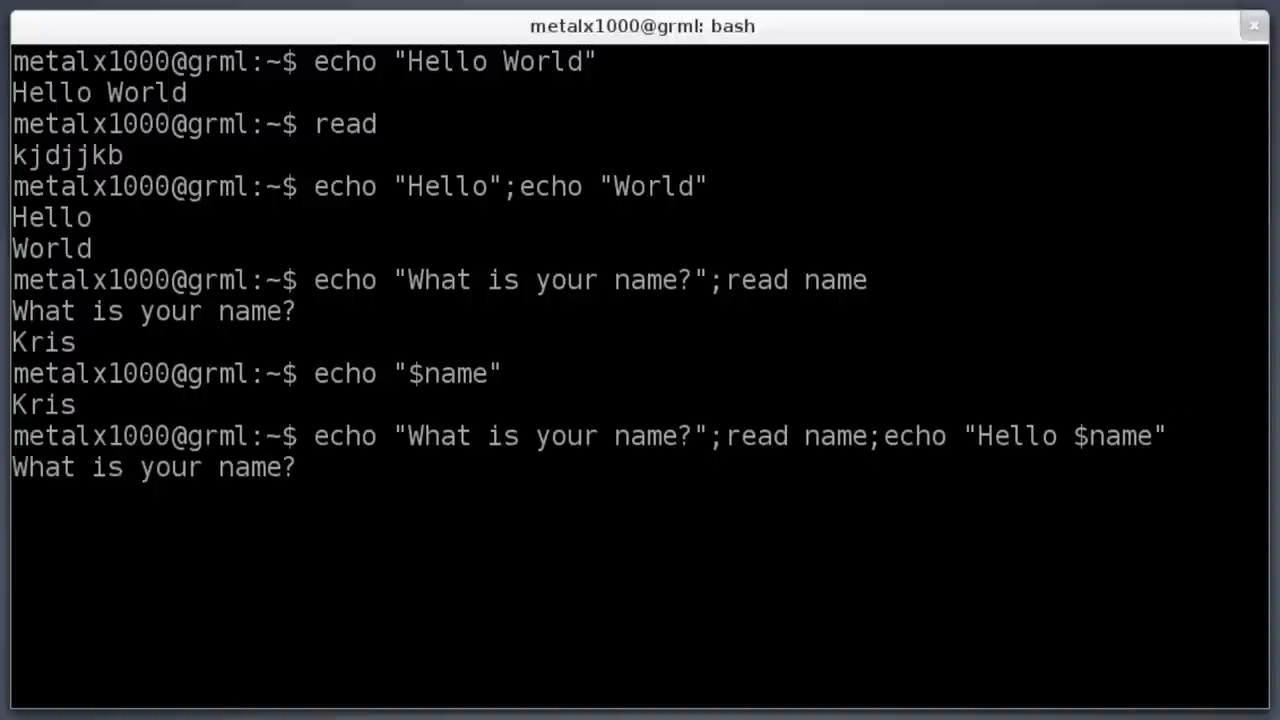
type("Kris")
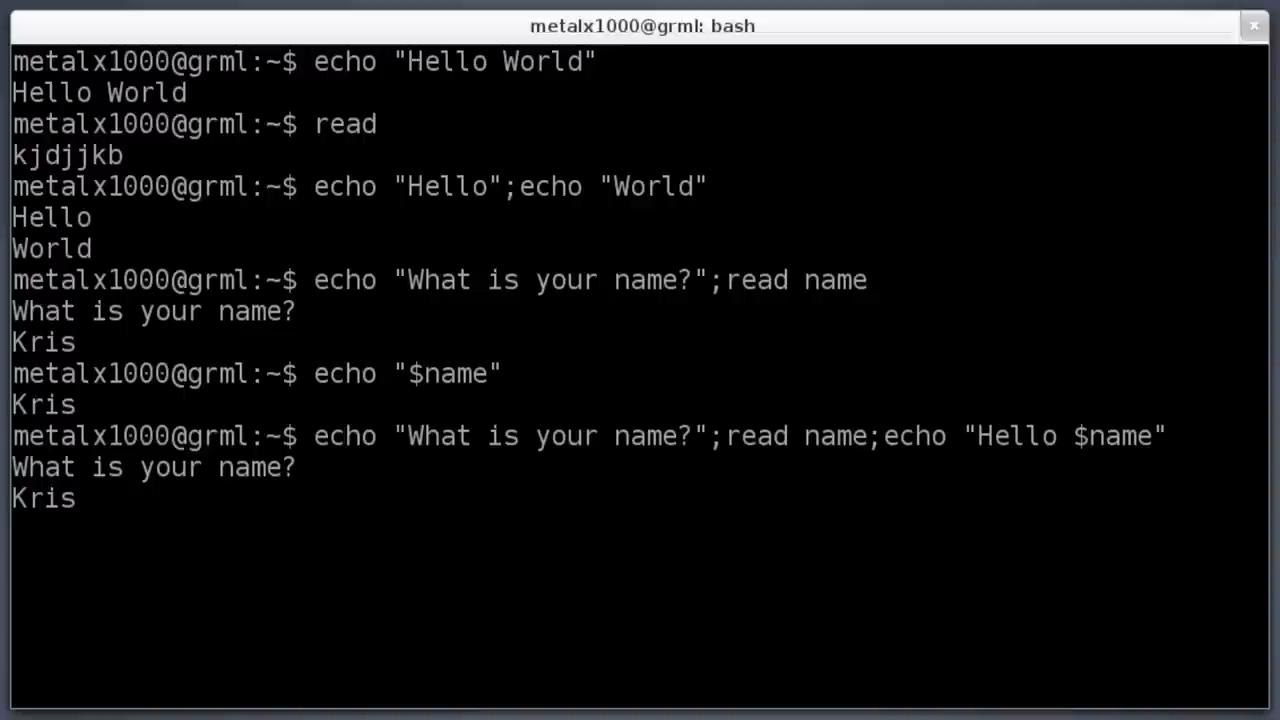
key("Return")
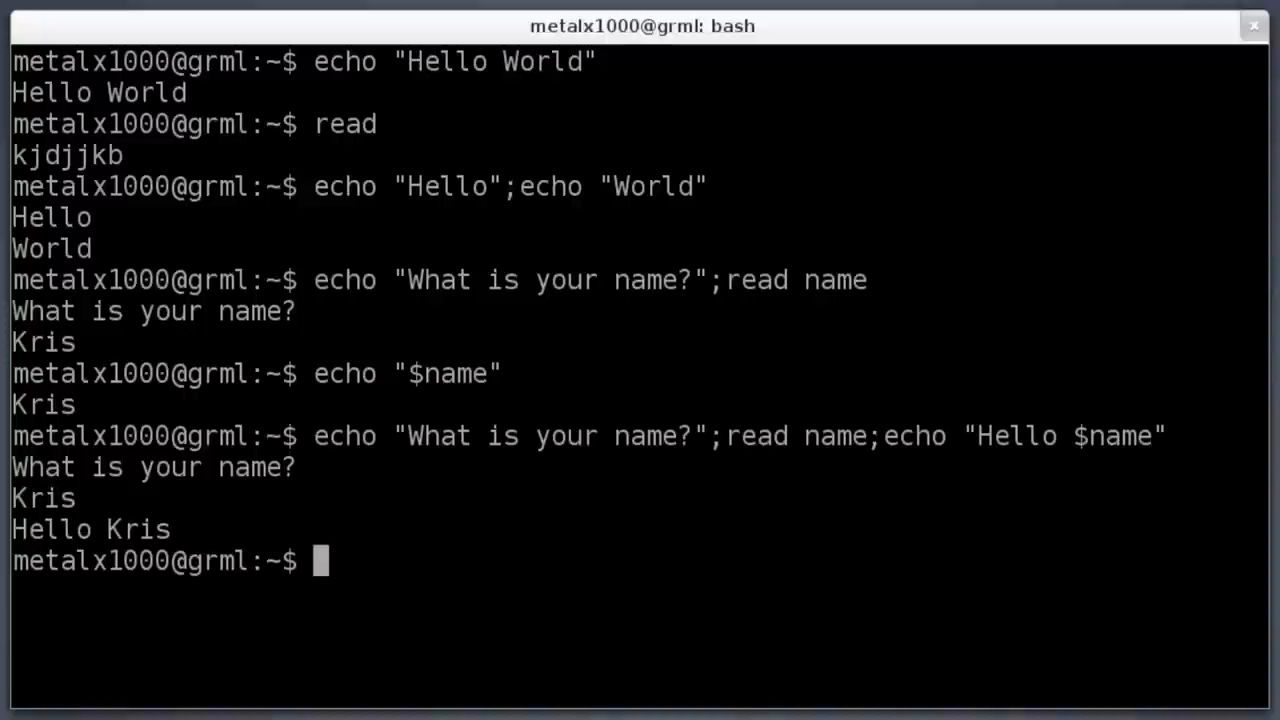
- Abandon a partial echo line and recall the ask-read-greet command with Up
type("echo \"")
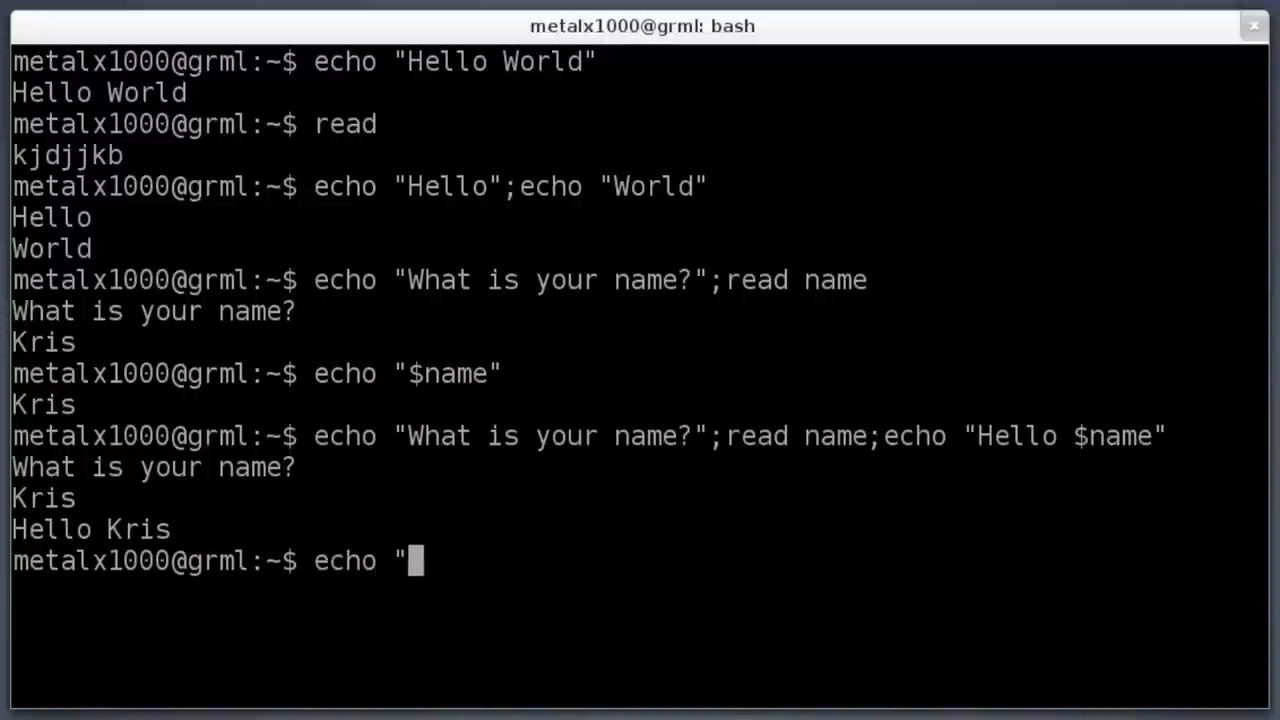
key("BackSpace")
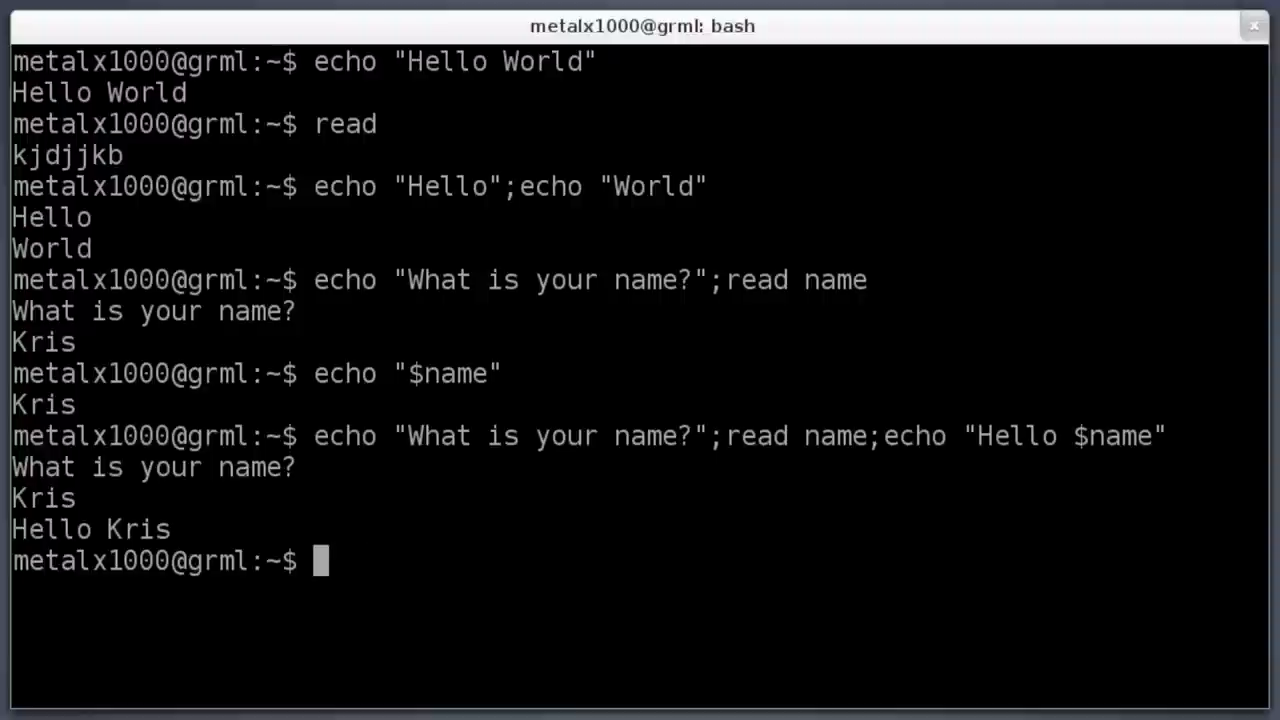
type("echo \"$name\"")
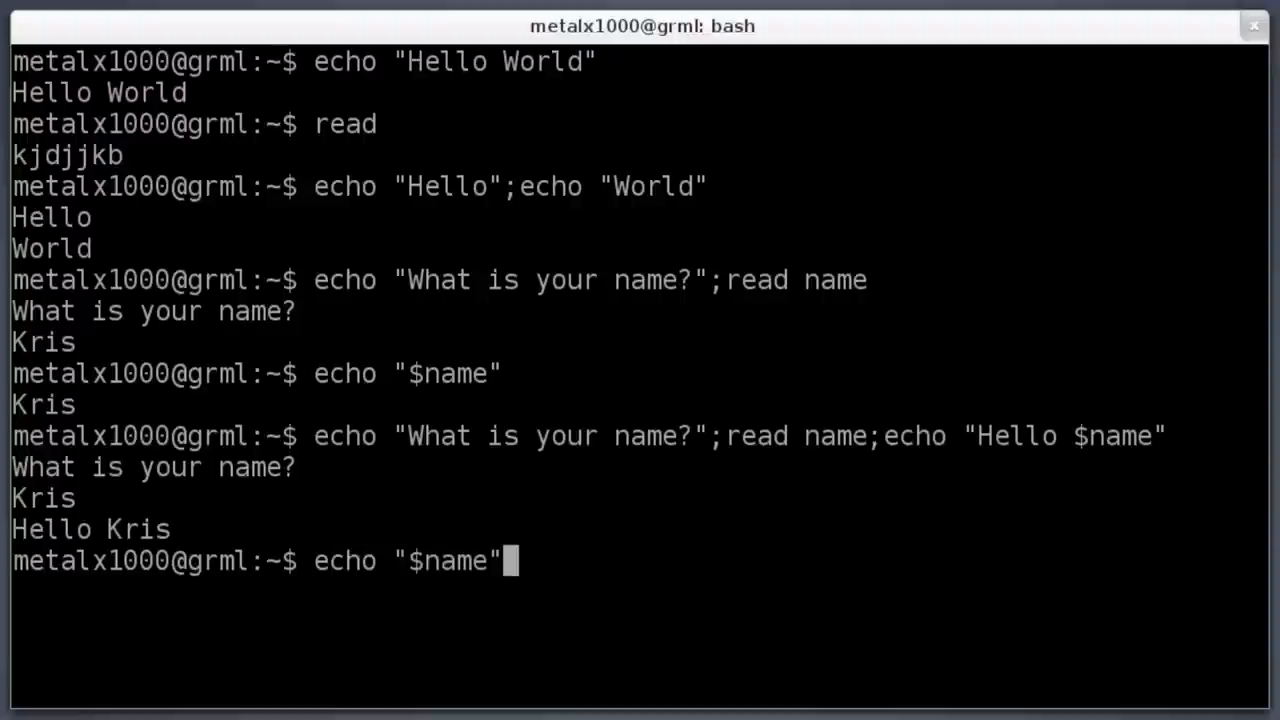
key("Up")
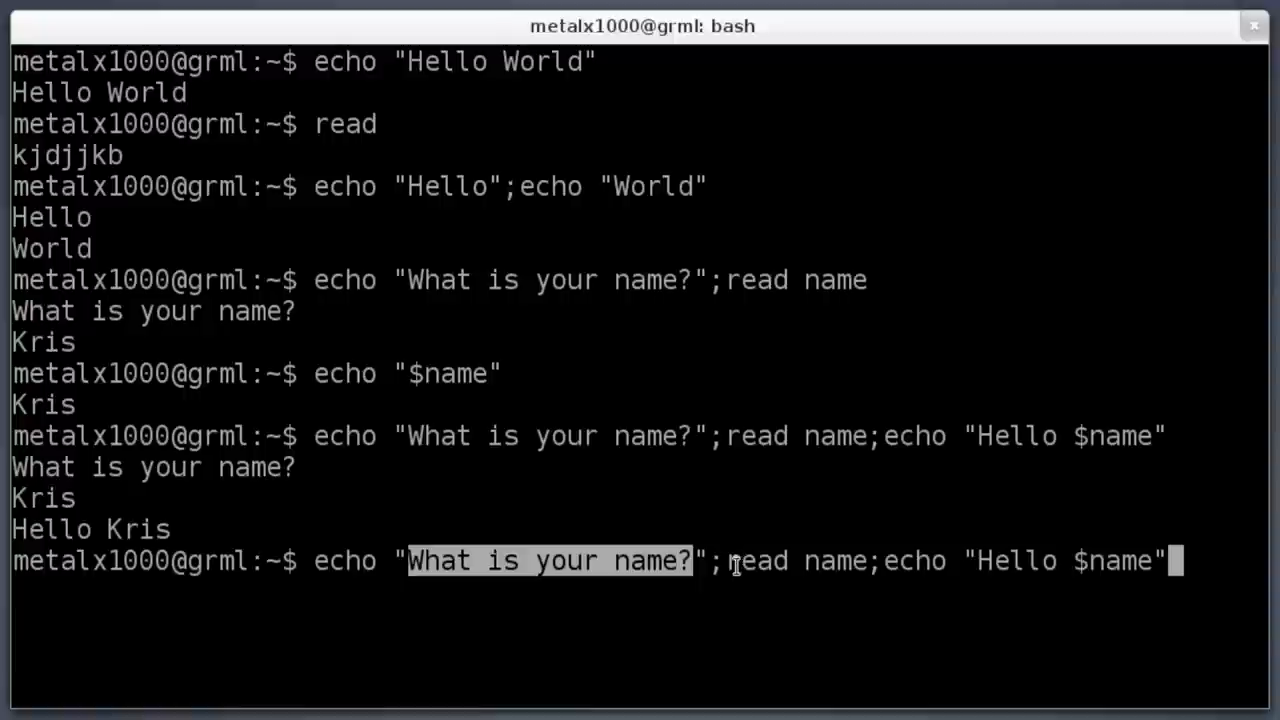
- Highlight the semicolon and the name variable within the recalled line
double_click(756, 560)
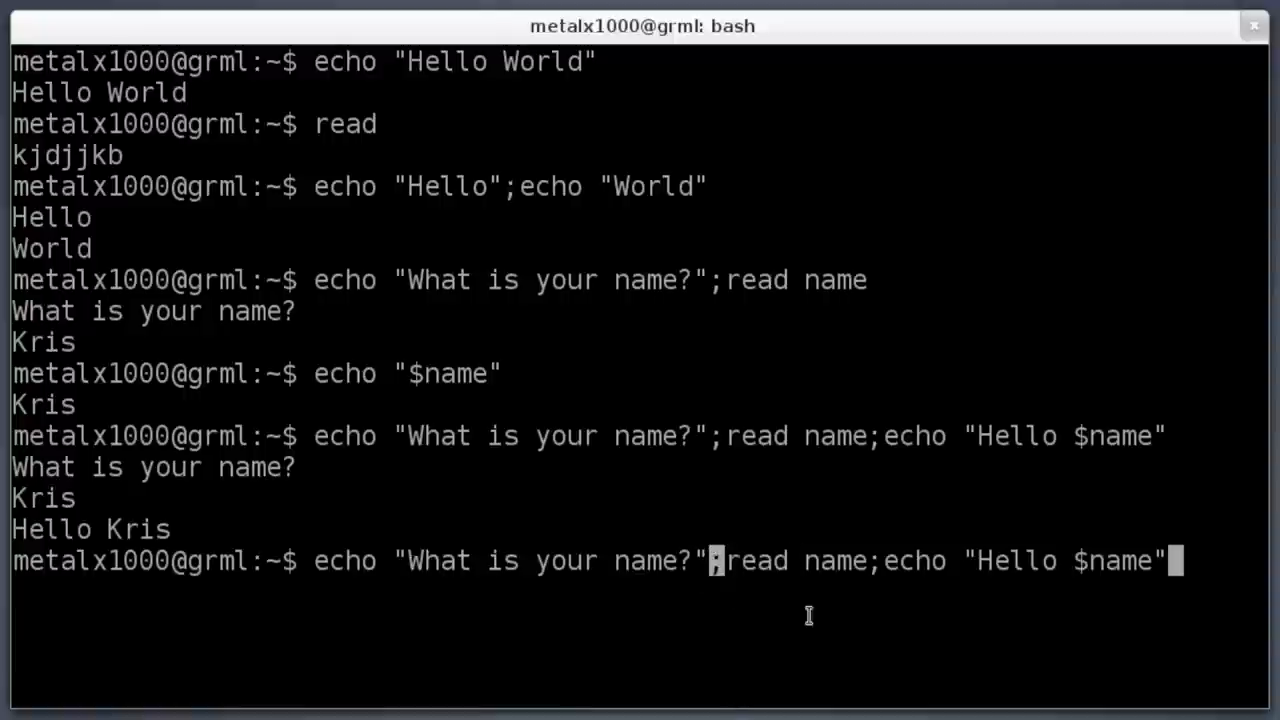
double_click(834, 560)
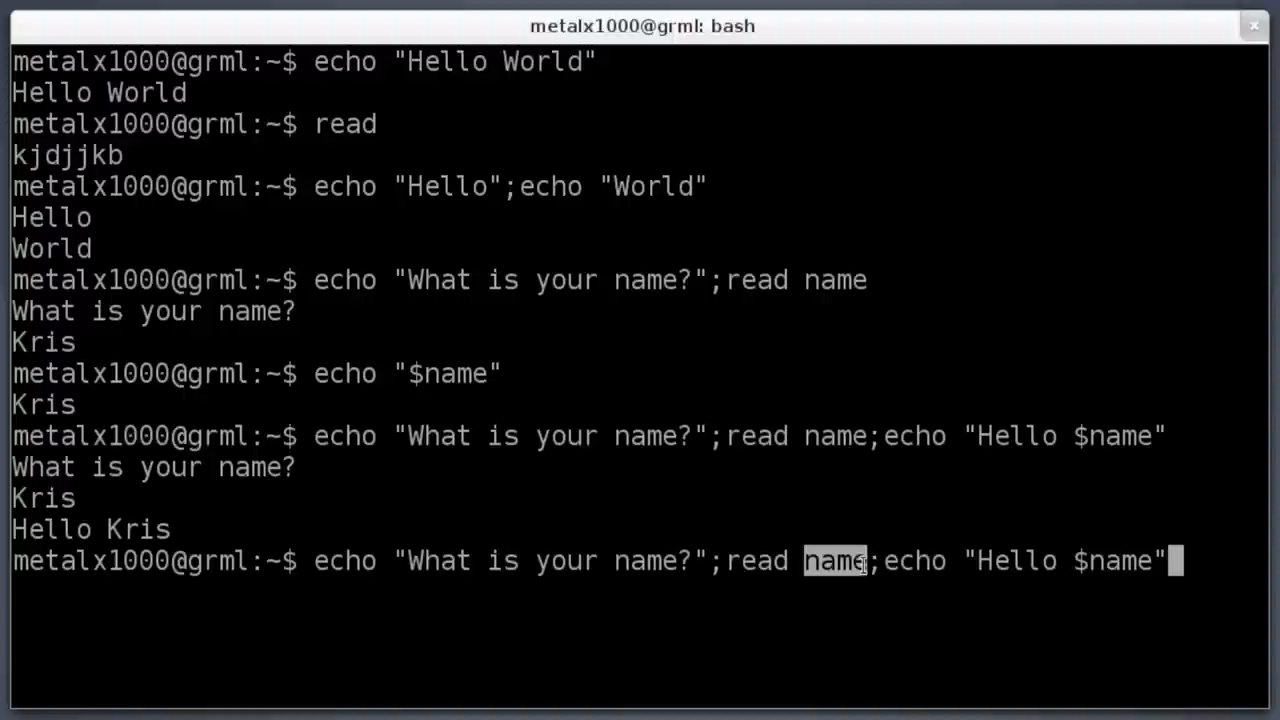
mouse_move(844, 672)
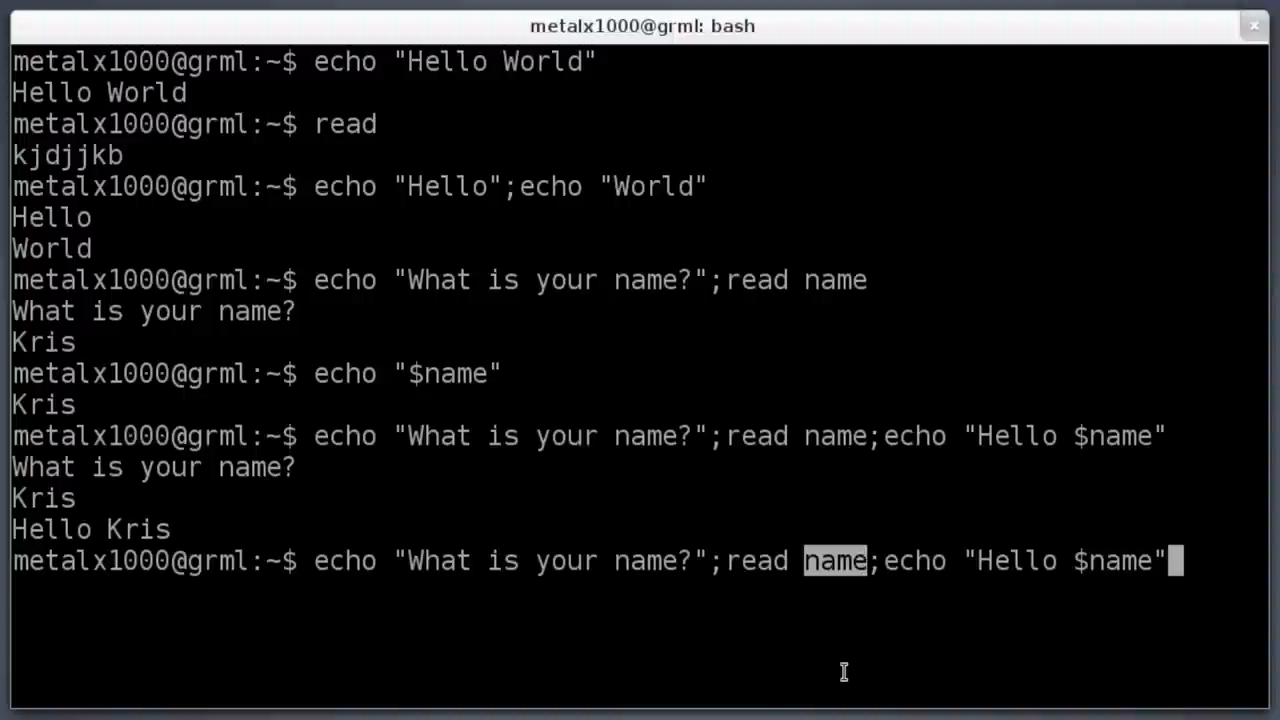
double_click(912, 560)
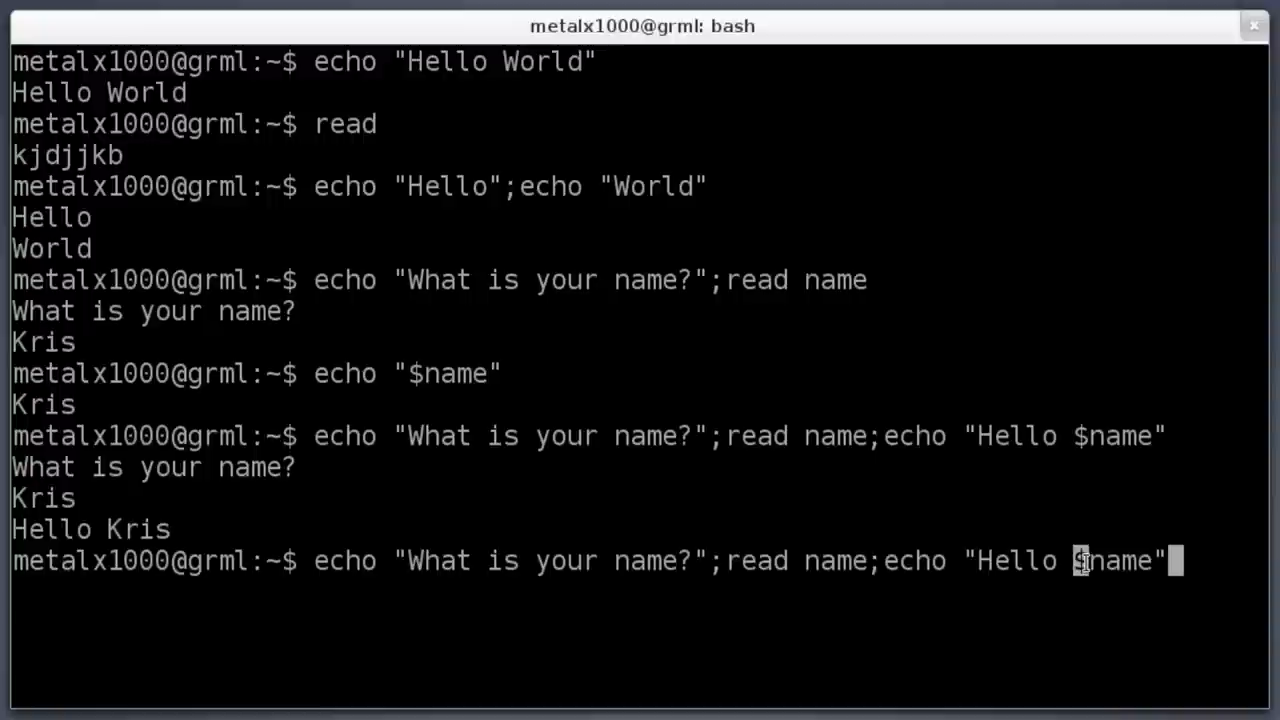
mouse_move(1104, 508)
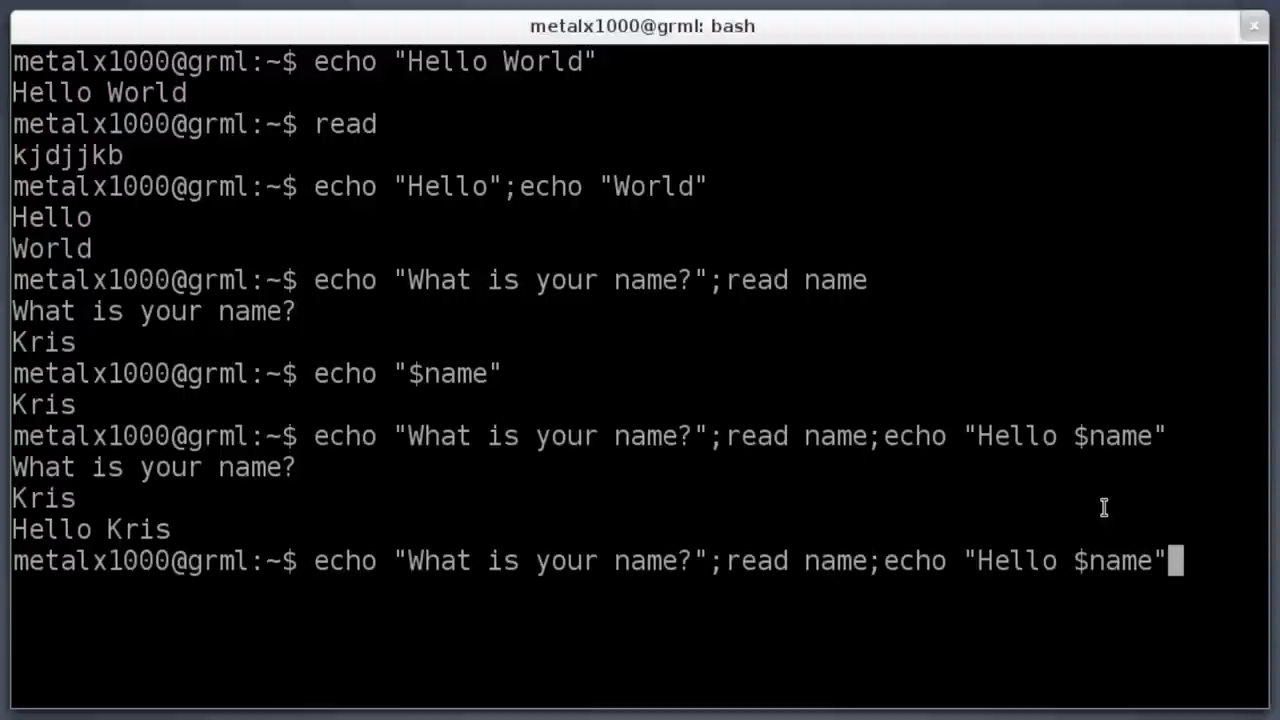
- Append ;echo "Press Enter to Continue";read to the recalled command line
type(";")
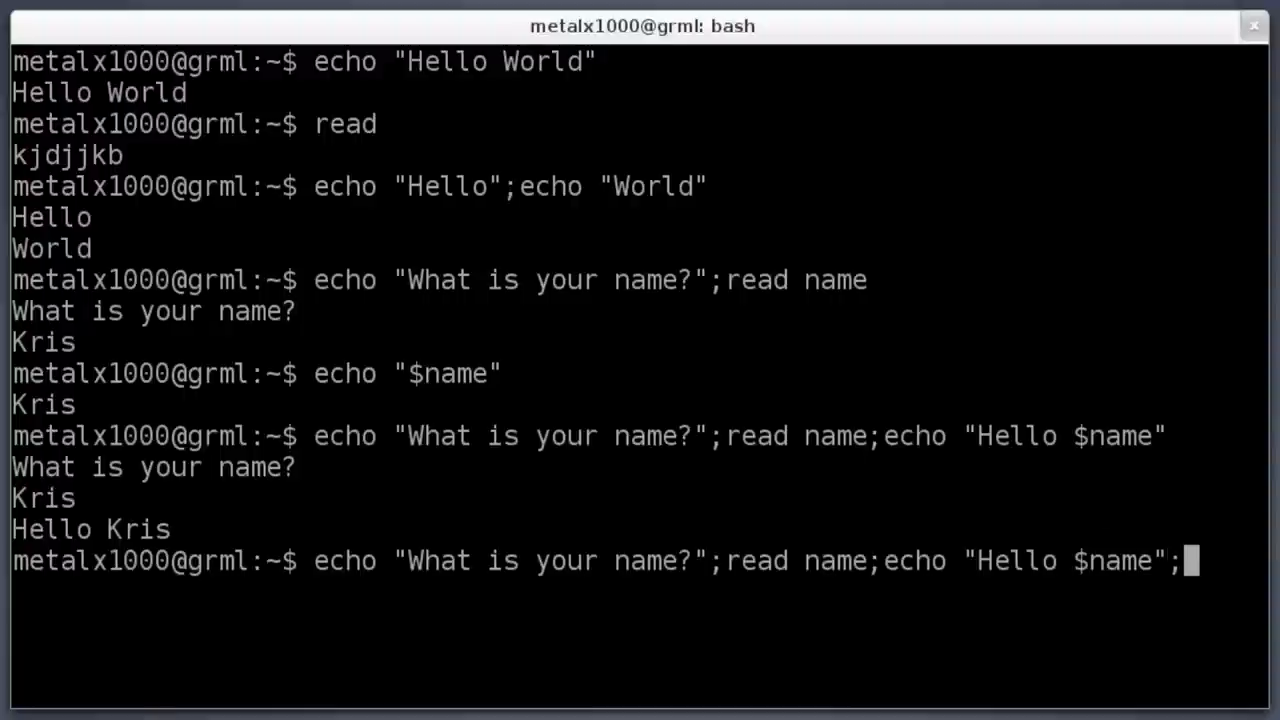
mouse_move(1180, 560)
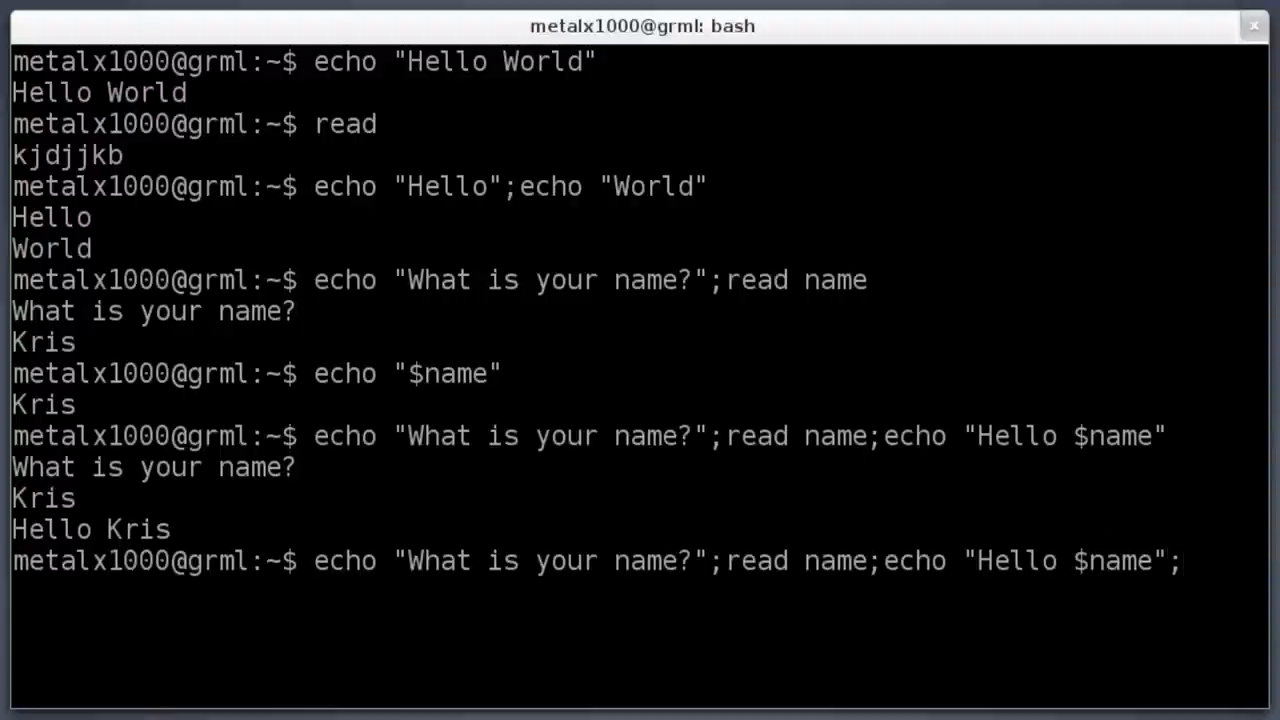
type("echo \"\"")
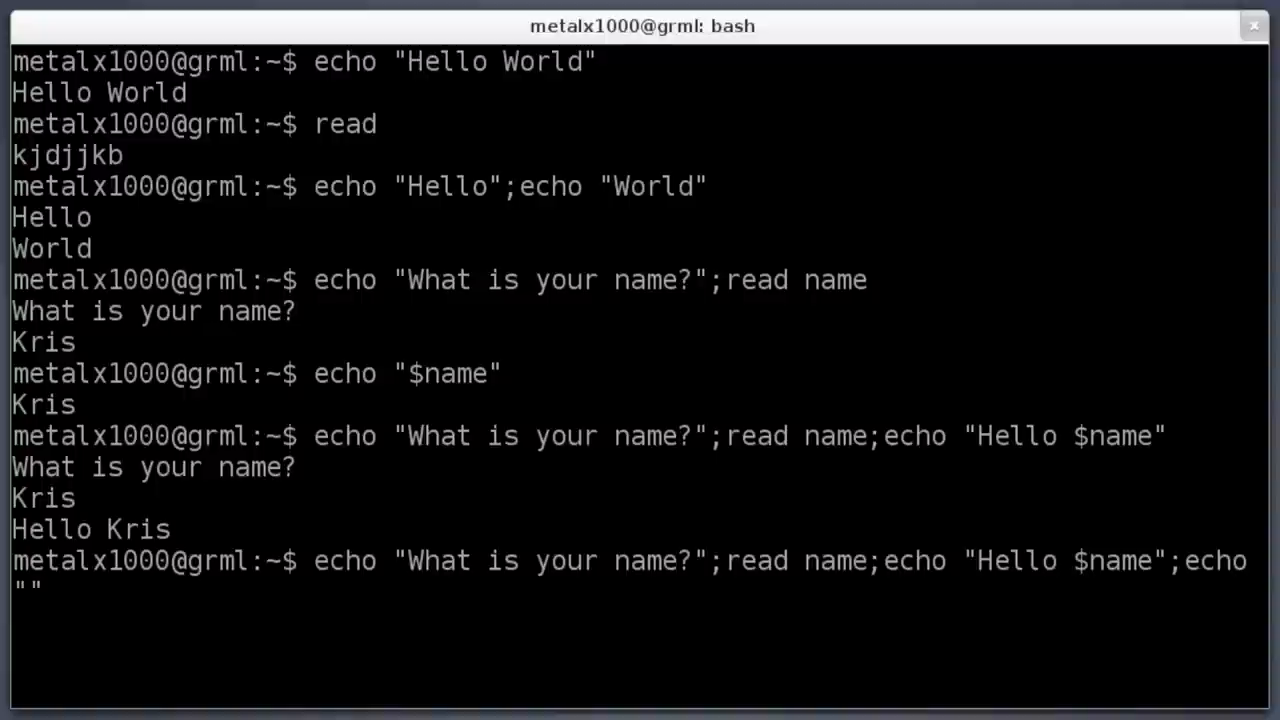
type("Press")
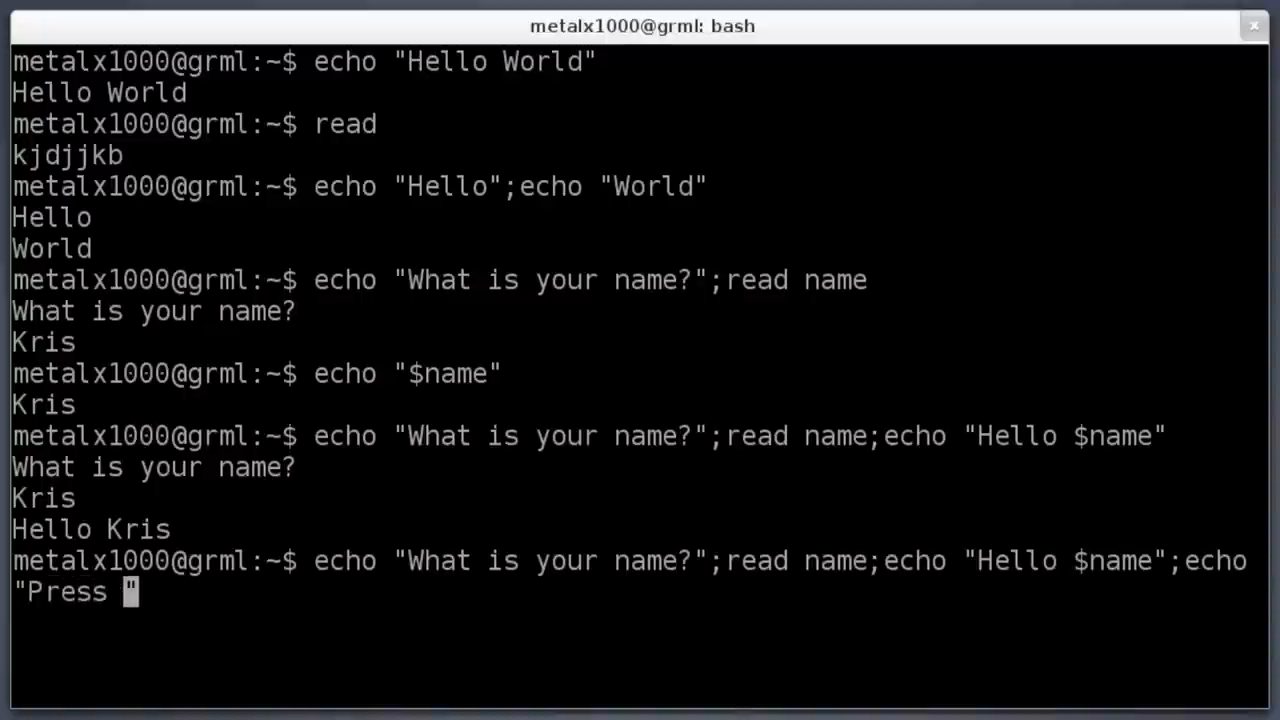
type("Enter to")
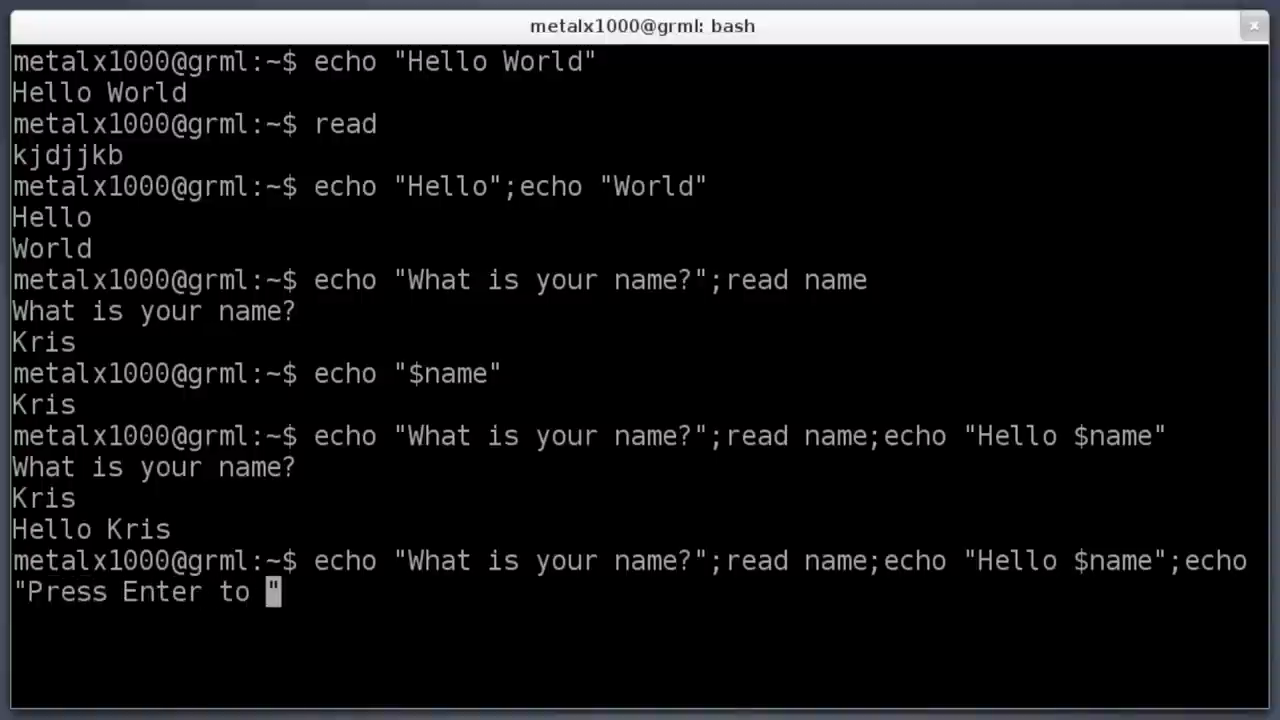
type("Continue")
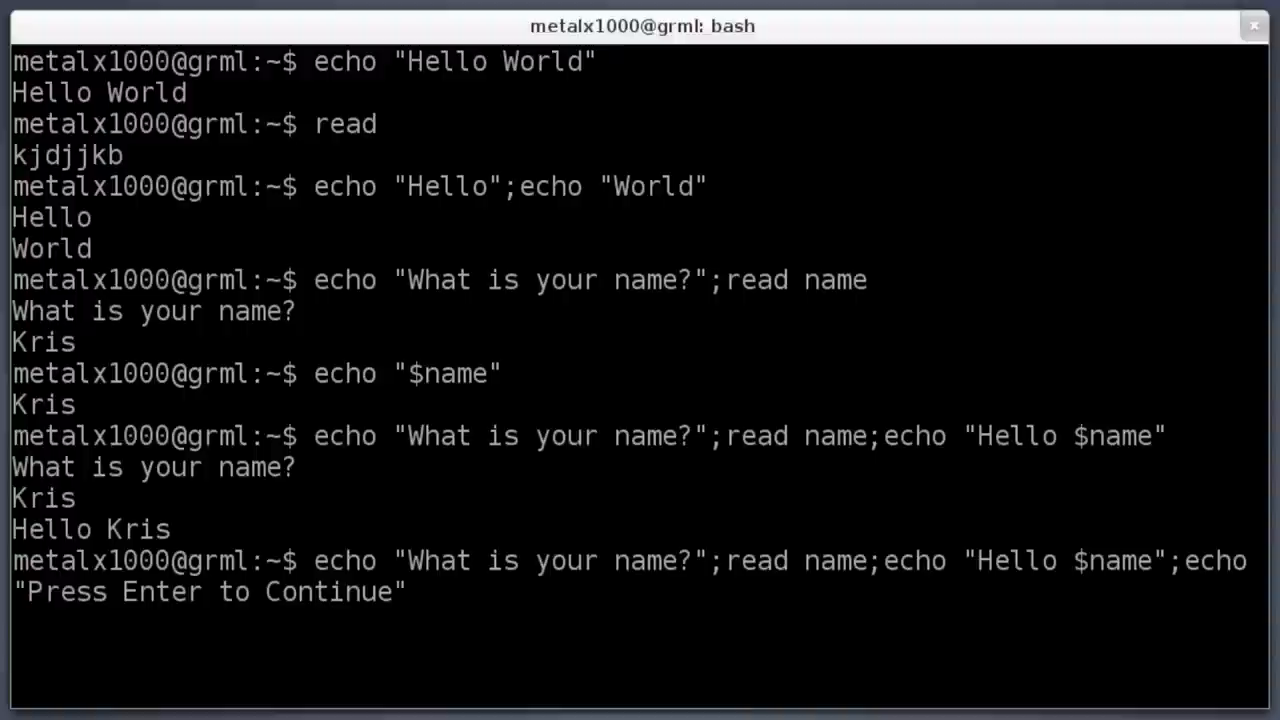
type(";re")
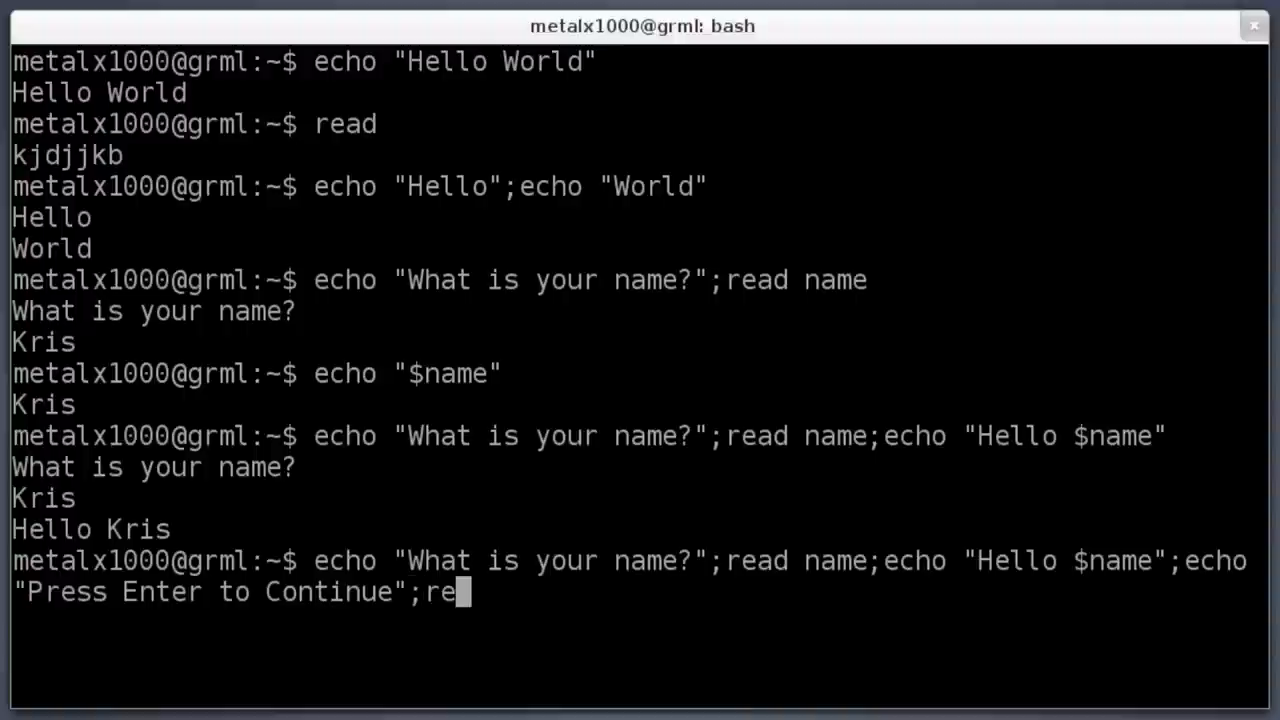
type("ad")
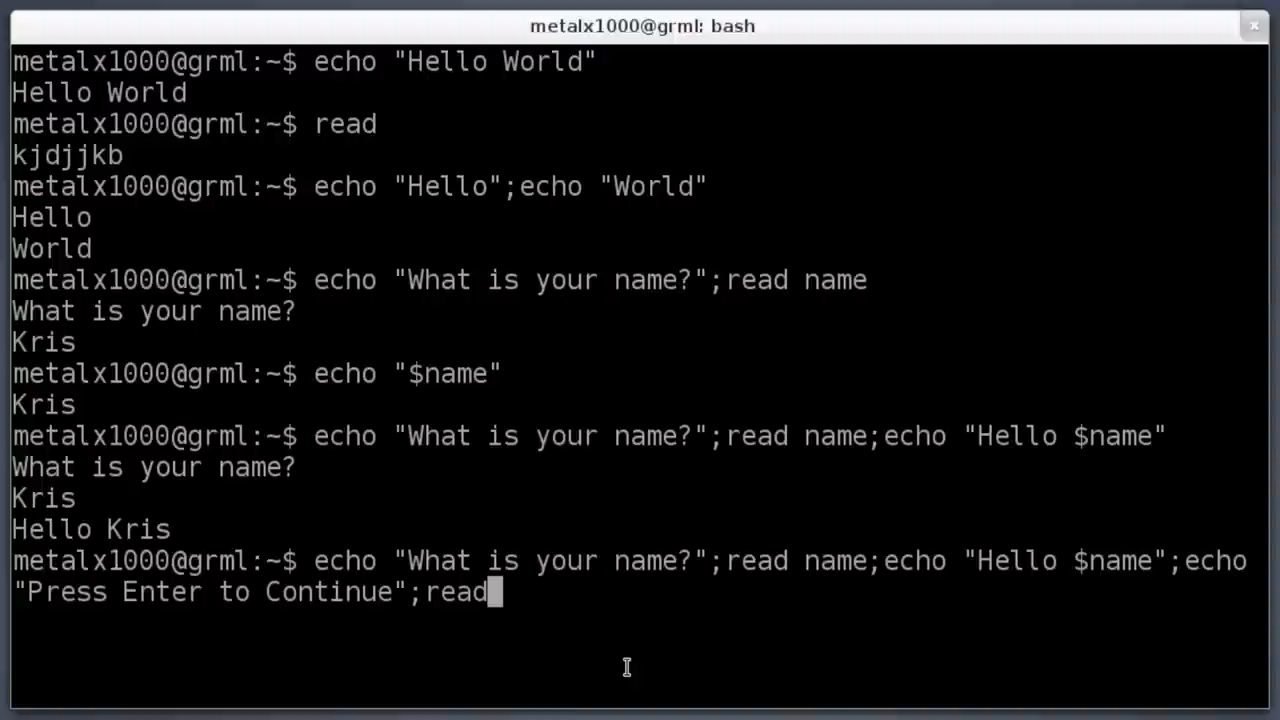
- Run the extended command, getting Hello Kris and the pause, then continue past it
key("Return")
type("Kris")
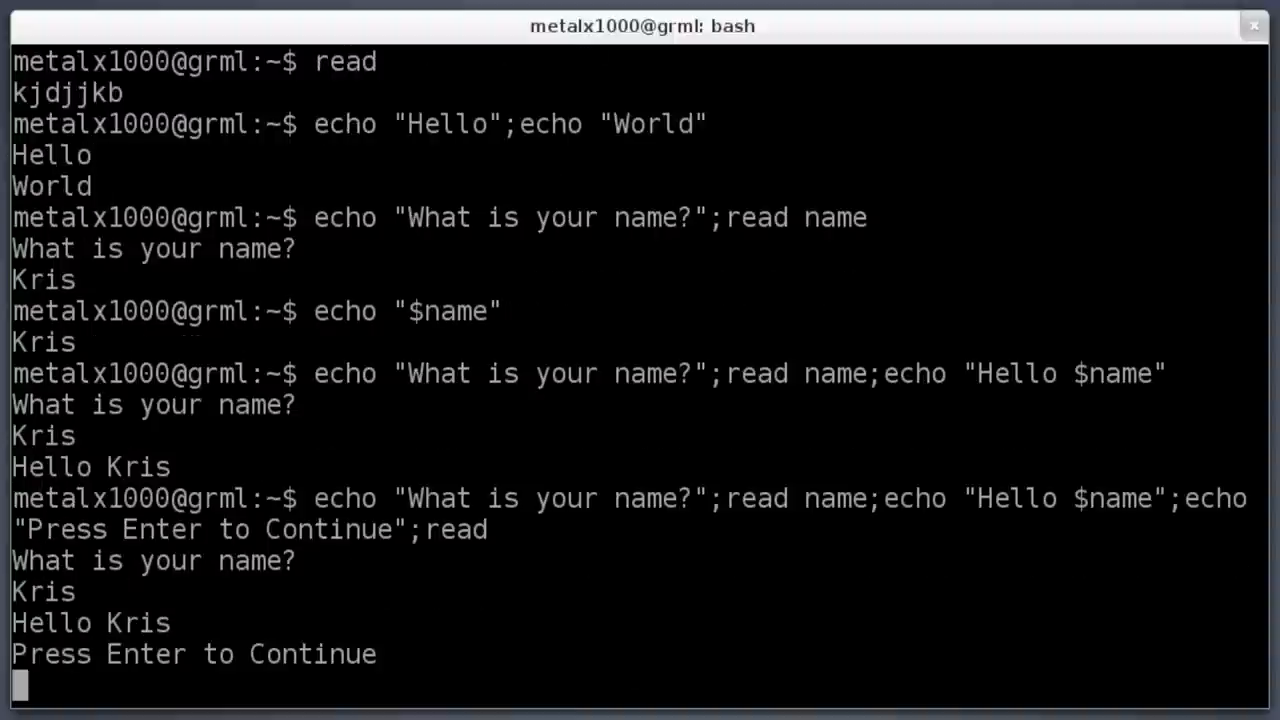
key("Return")
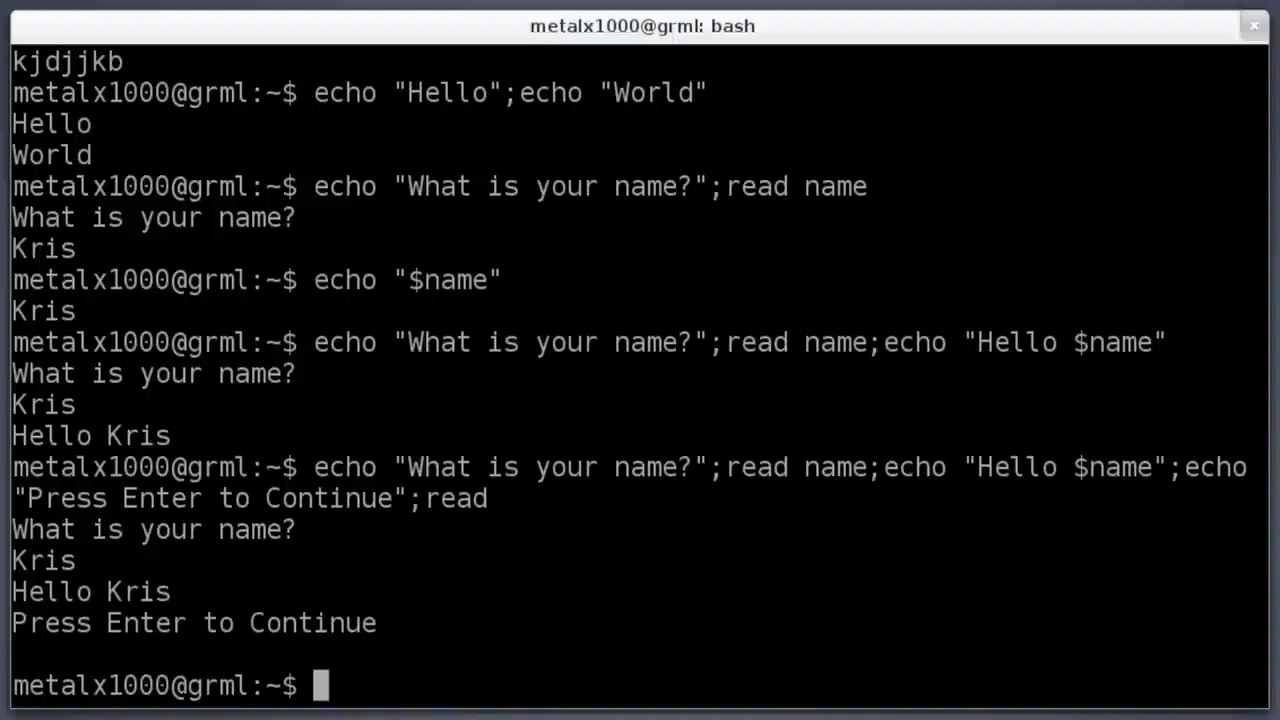
double_click(344, 468)
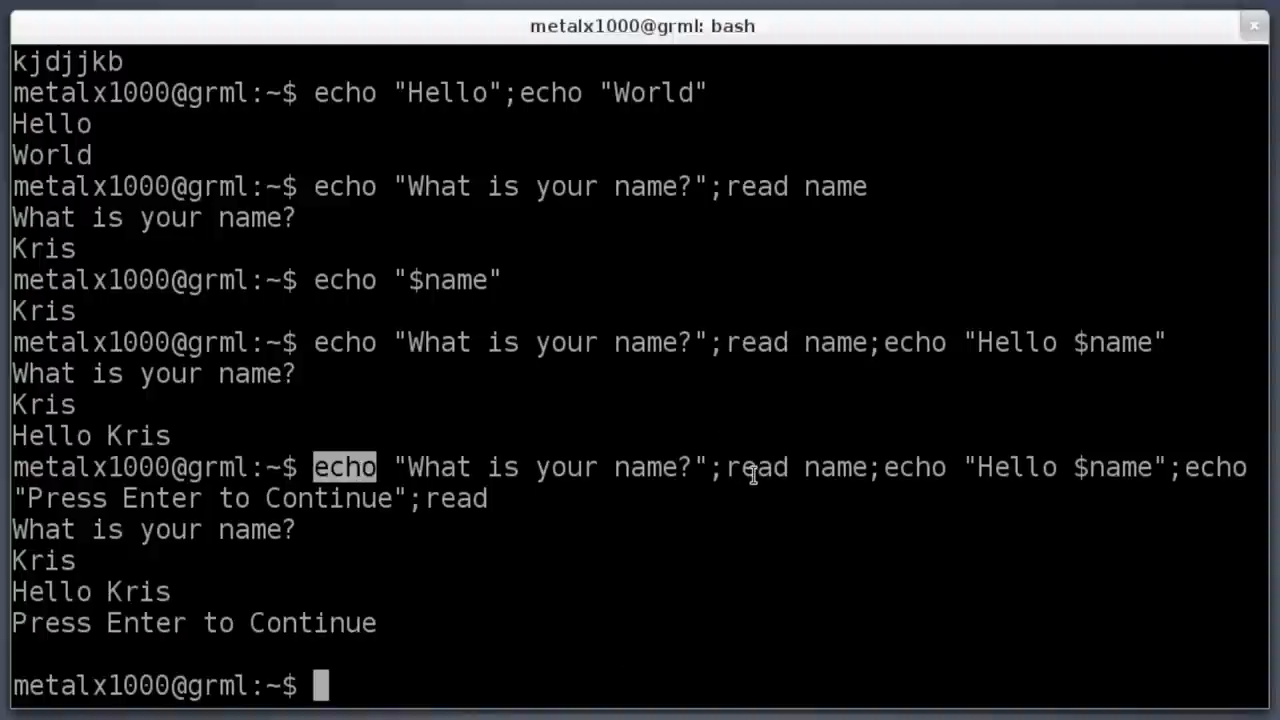
double_click(756, 468)
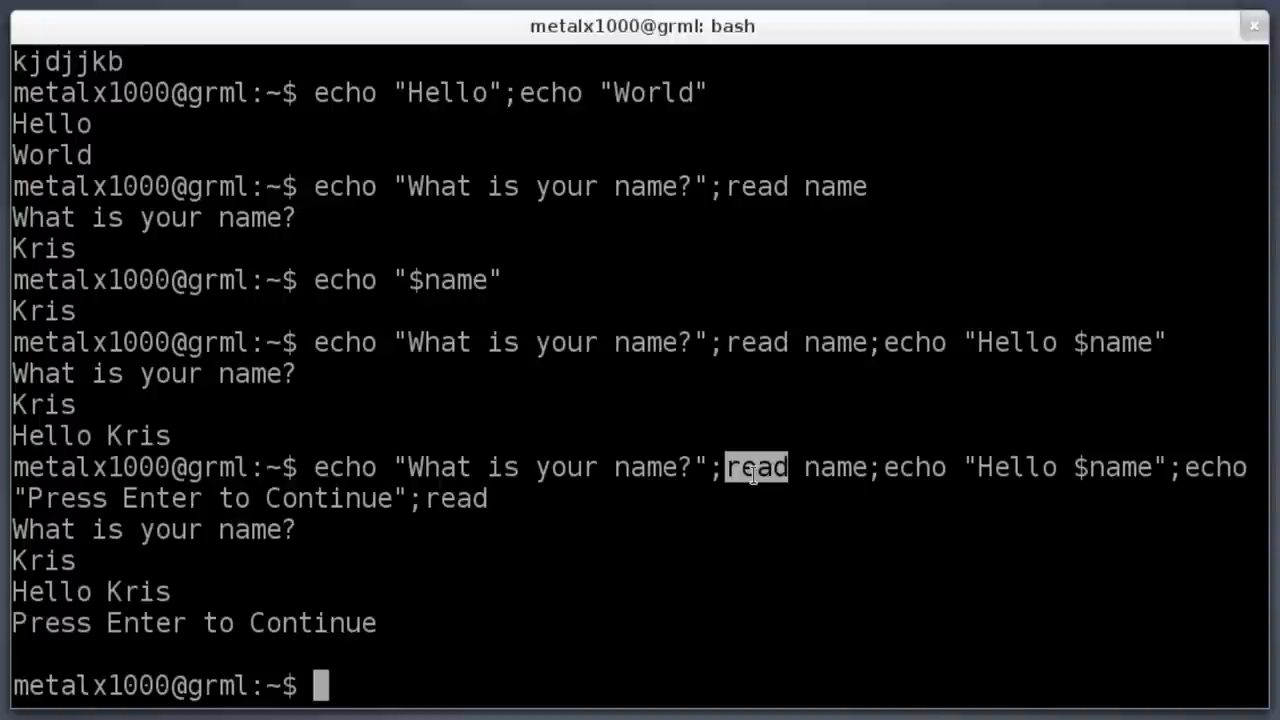
mouse_move(374, 468)
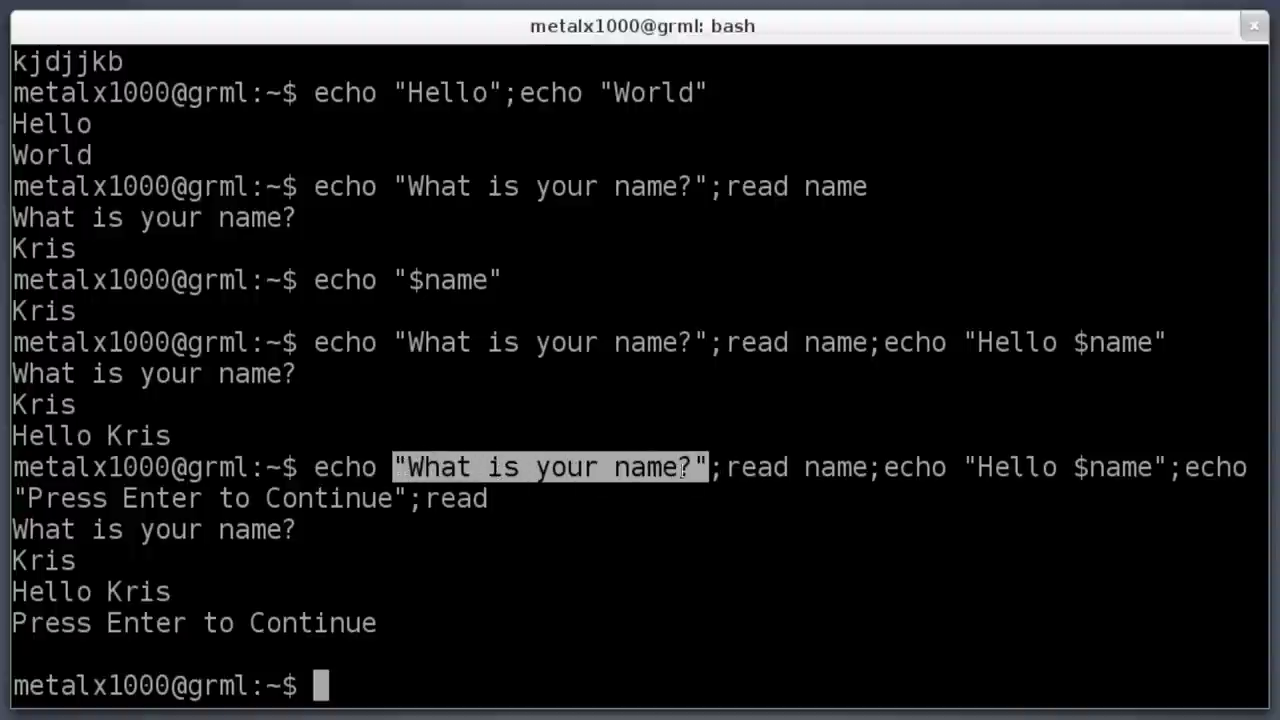
double_click(832, 468)
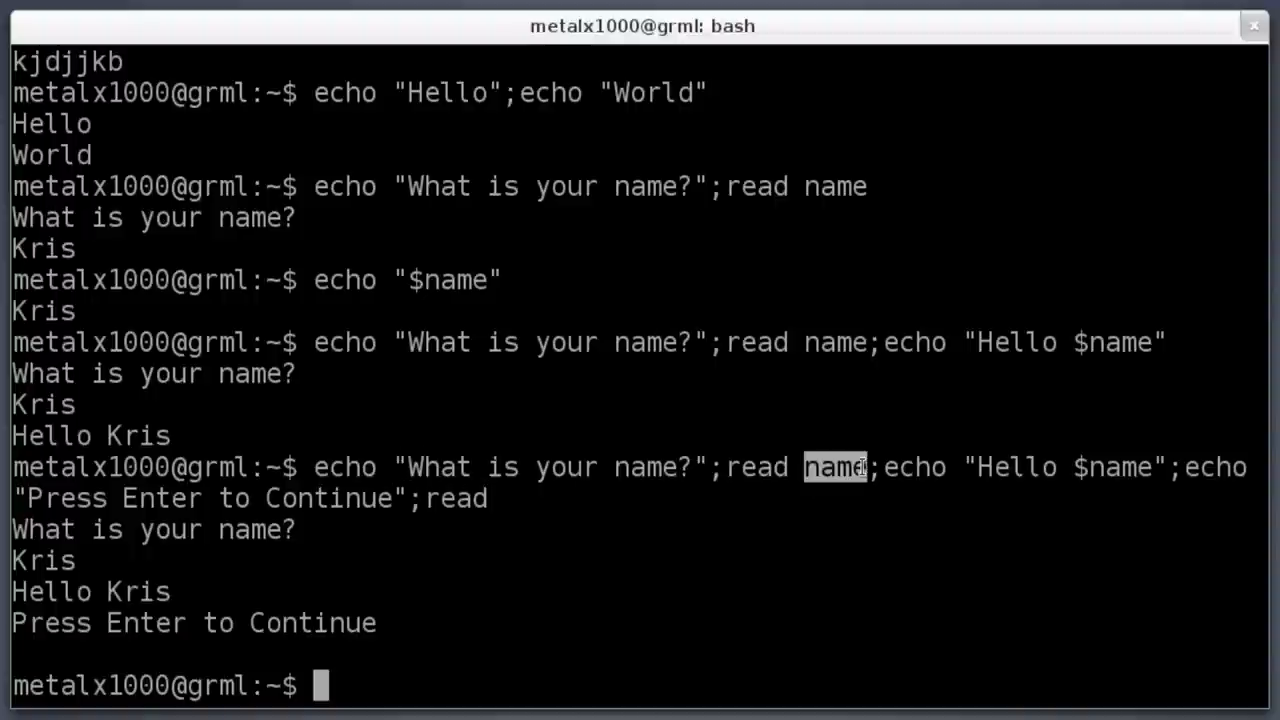
mouse_move(856, 452)
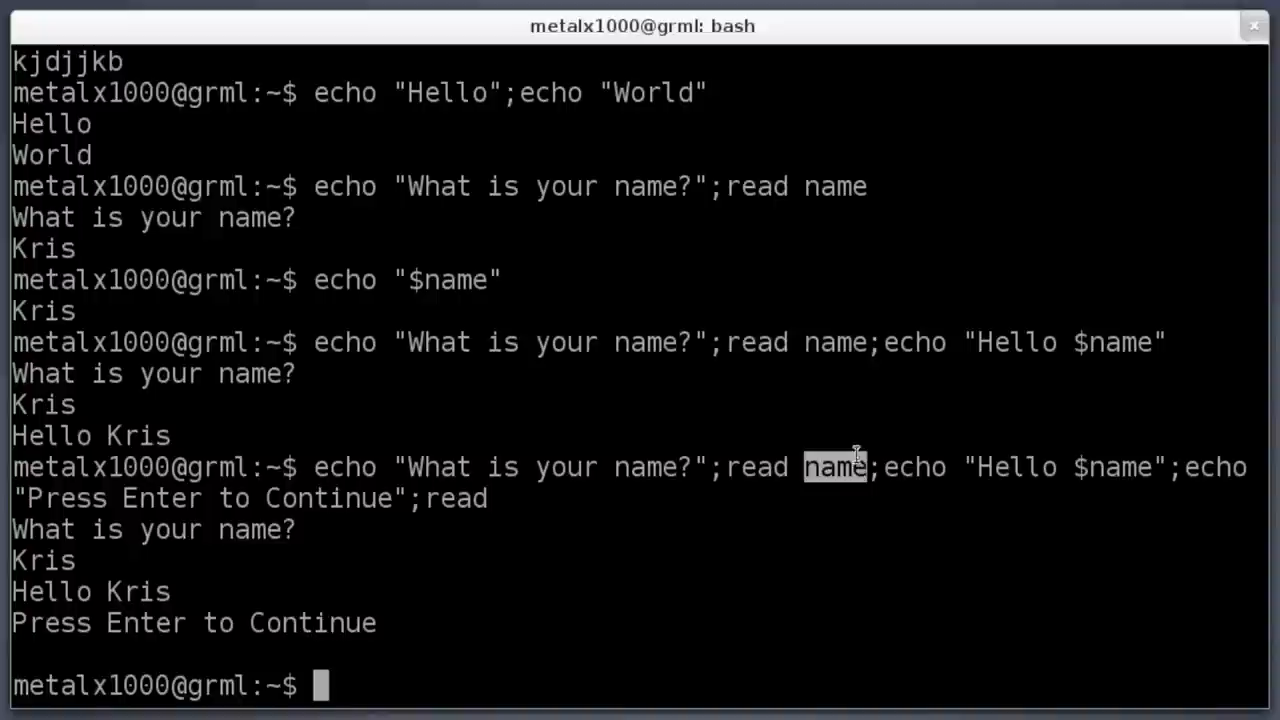
mouse_move(840, 478)
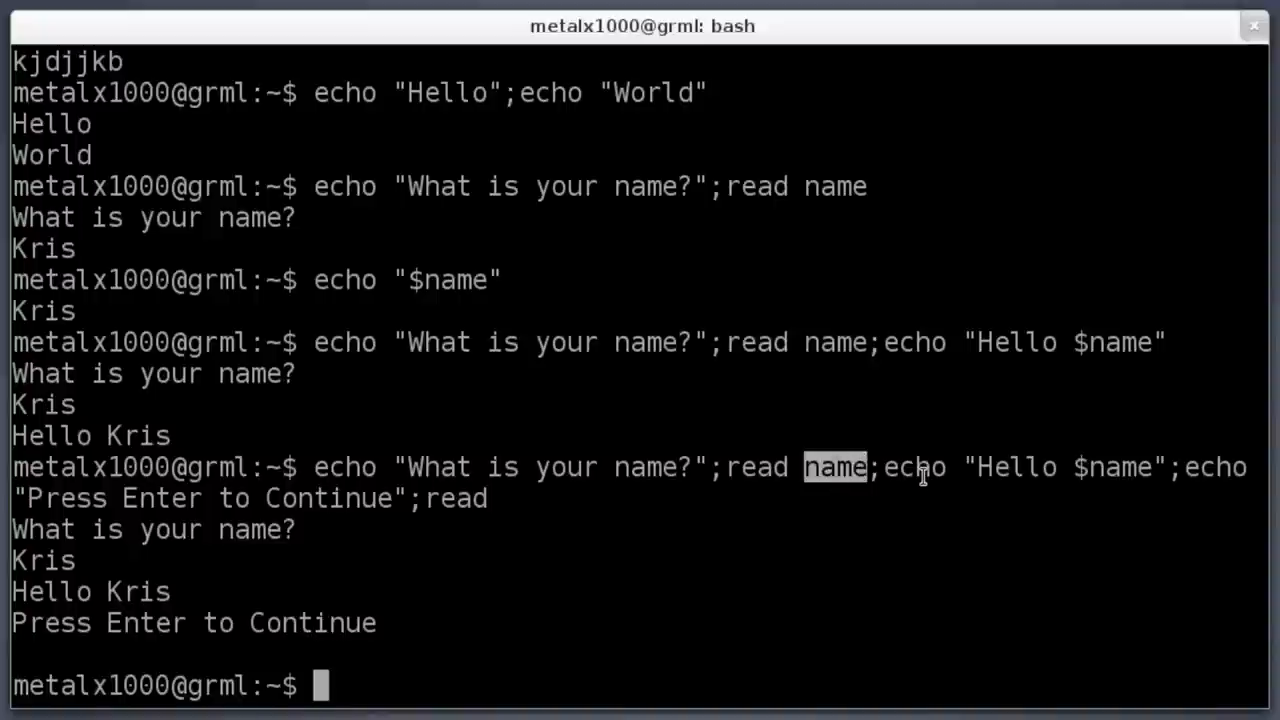
mouse_move(896, 470)
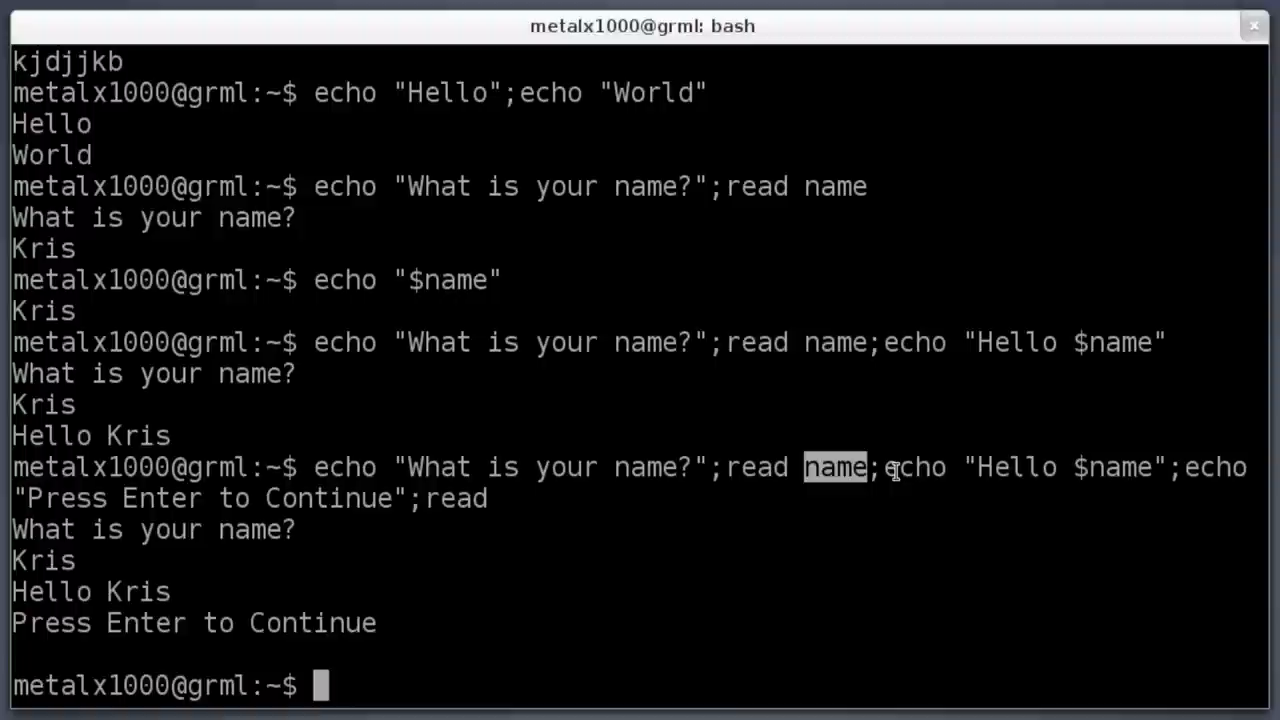
double_click(912, 468)
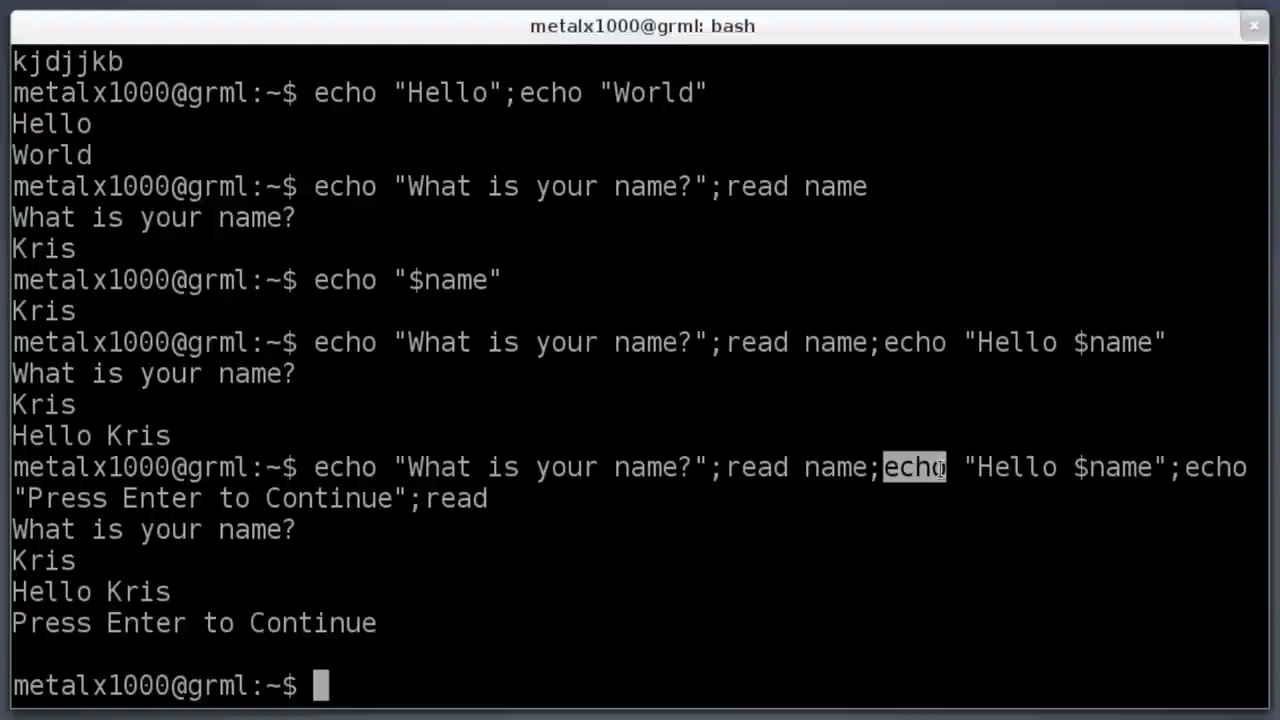
double_click(1010, 468)
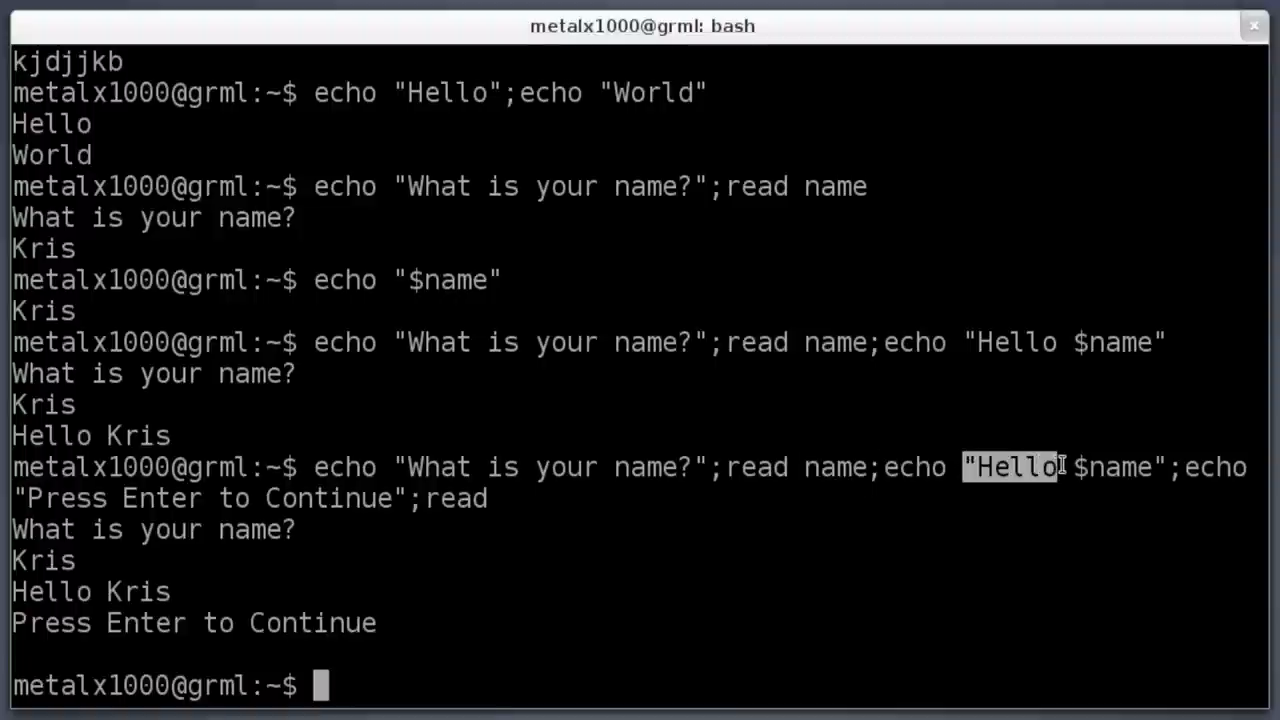
double_click(1120, 468)
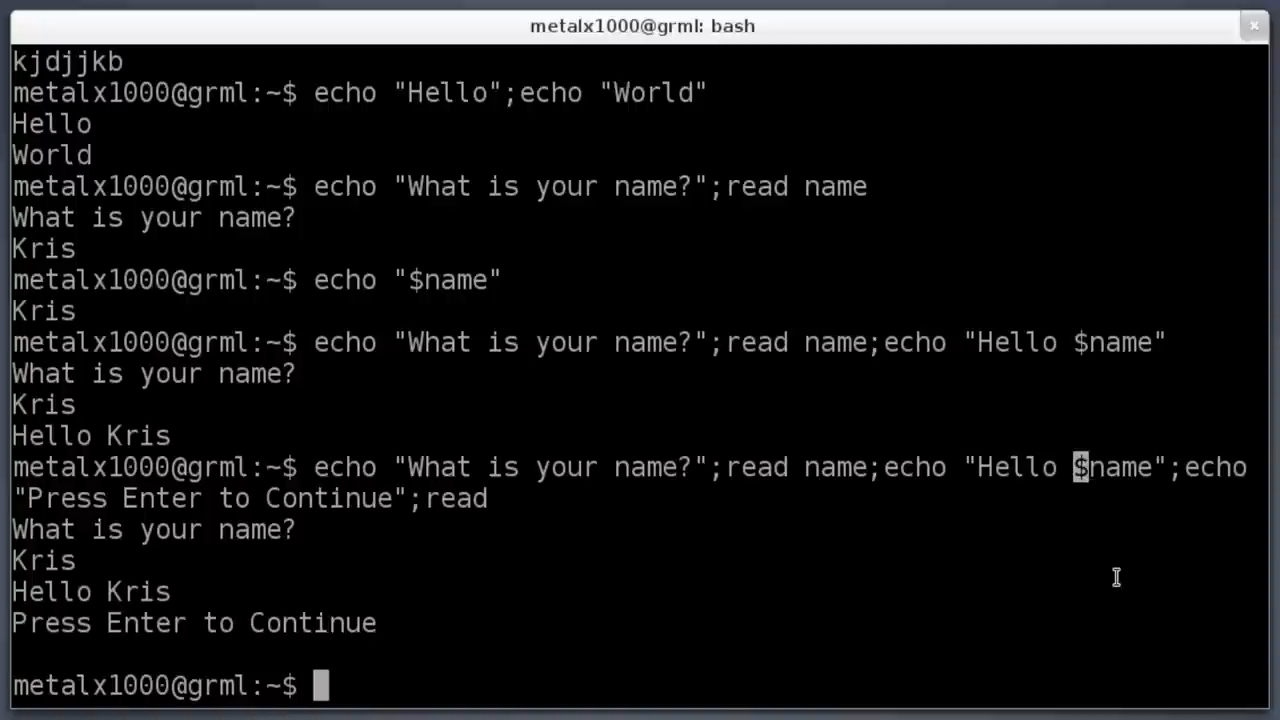
mouse_move(1184, 470)
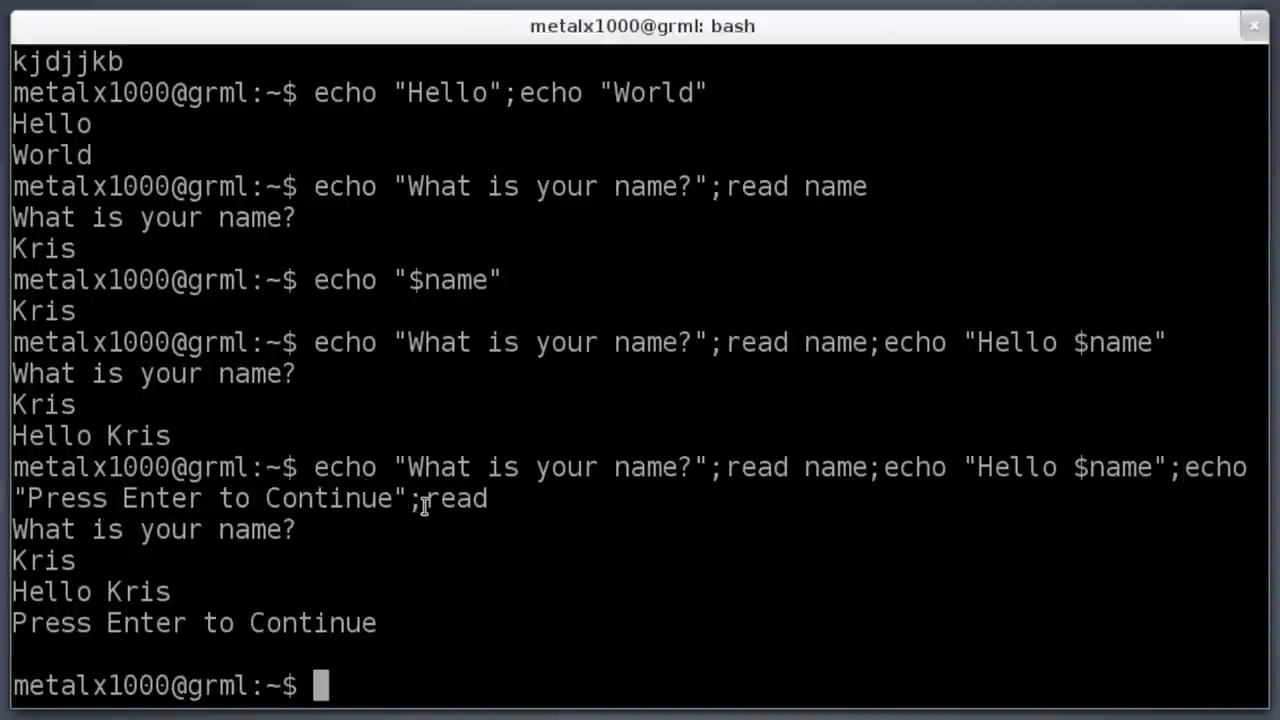
double_click(456, 498)
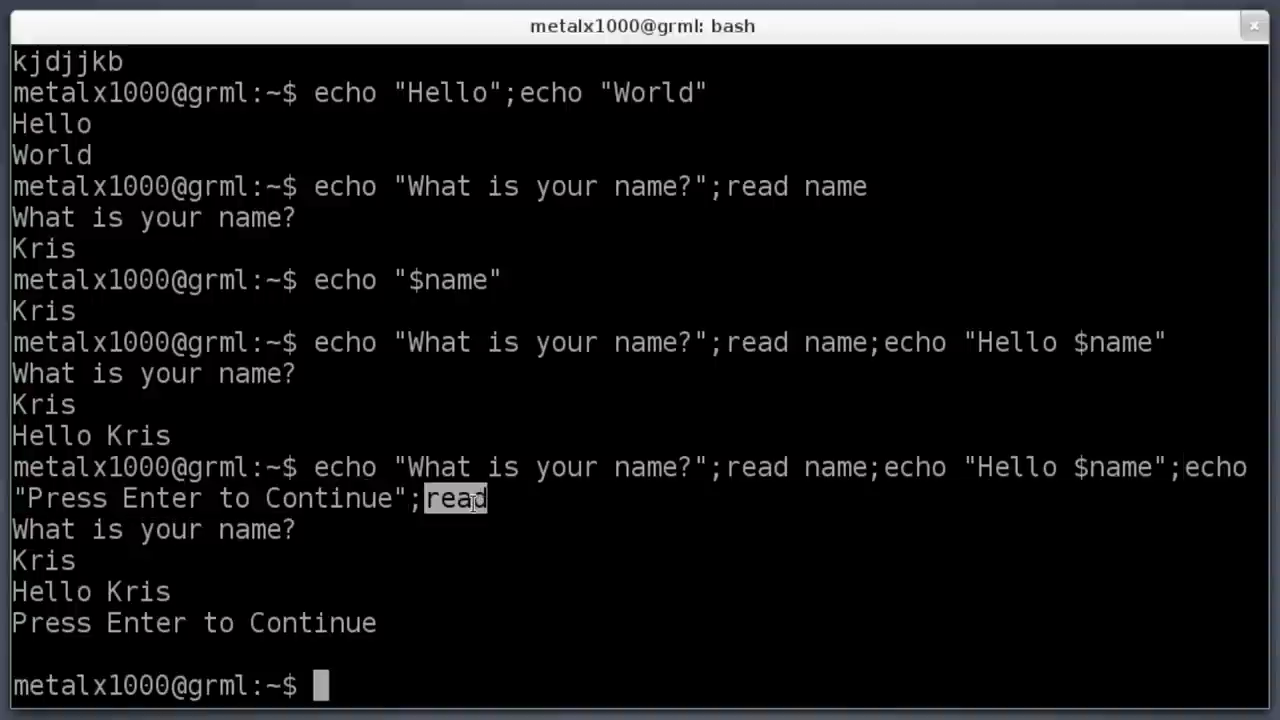
mouse_move(470, 512)
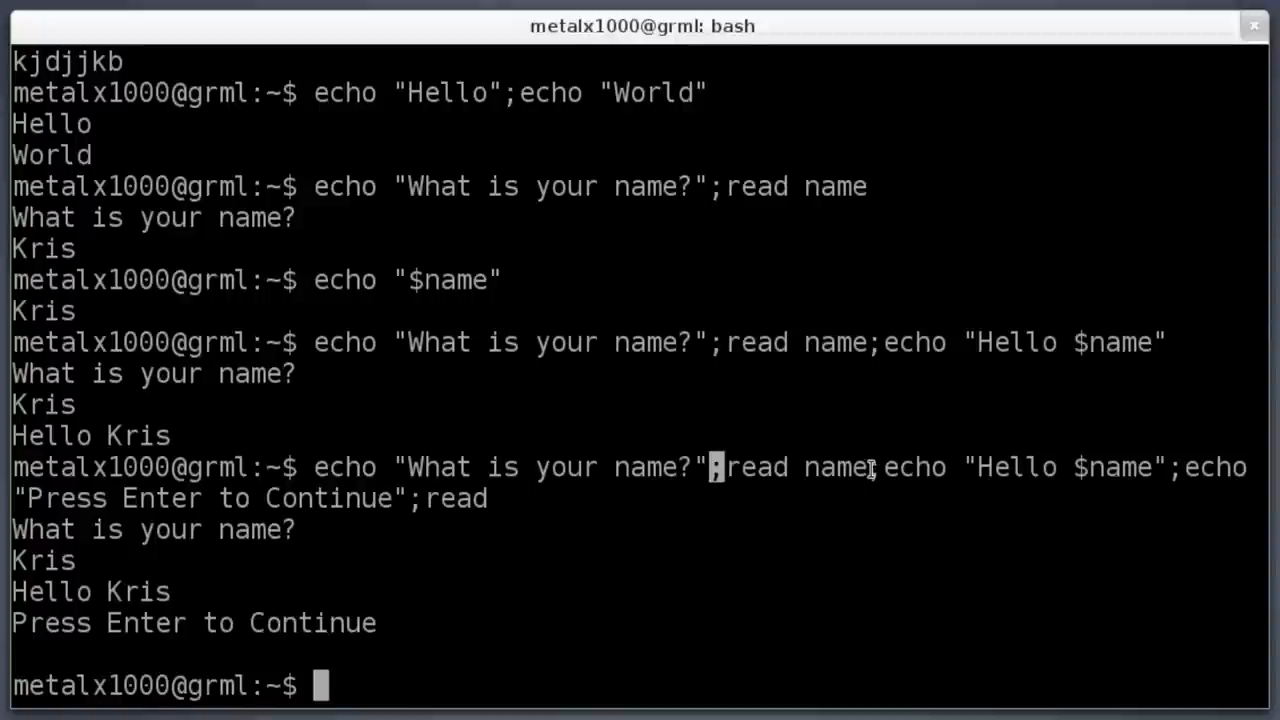
mouse_move(868, 568)
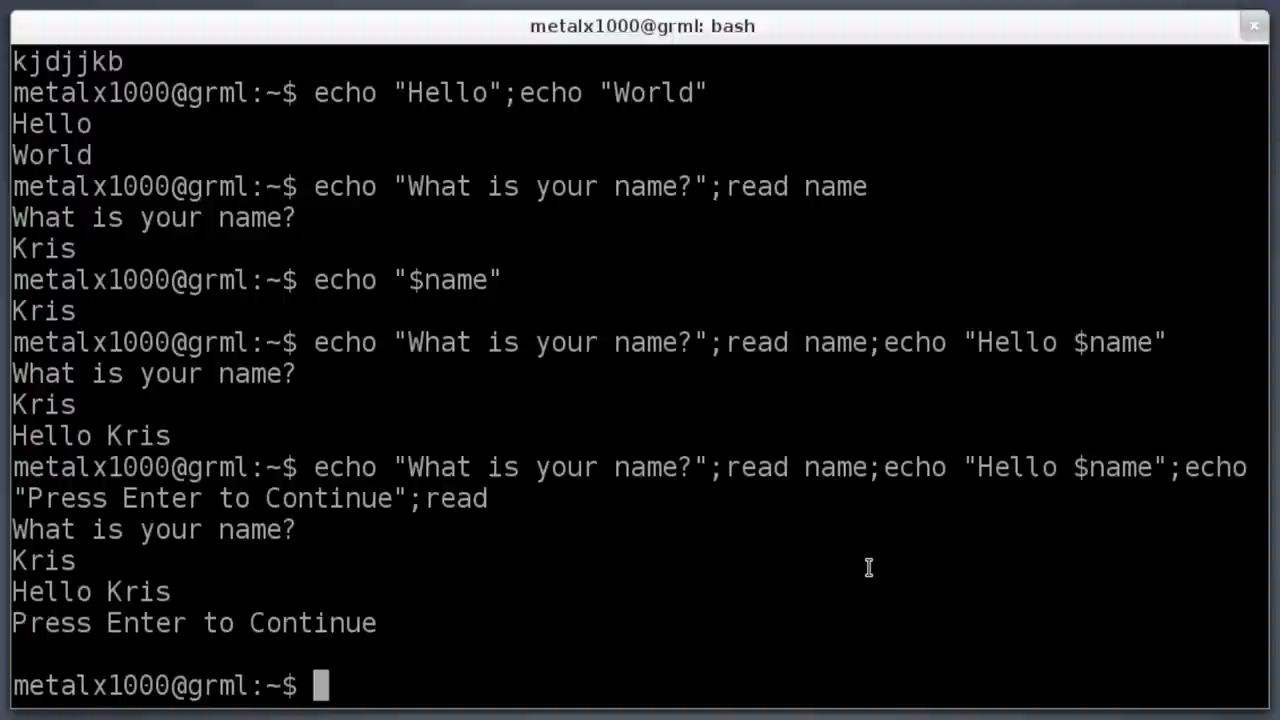